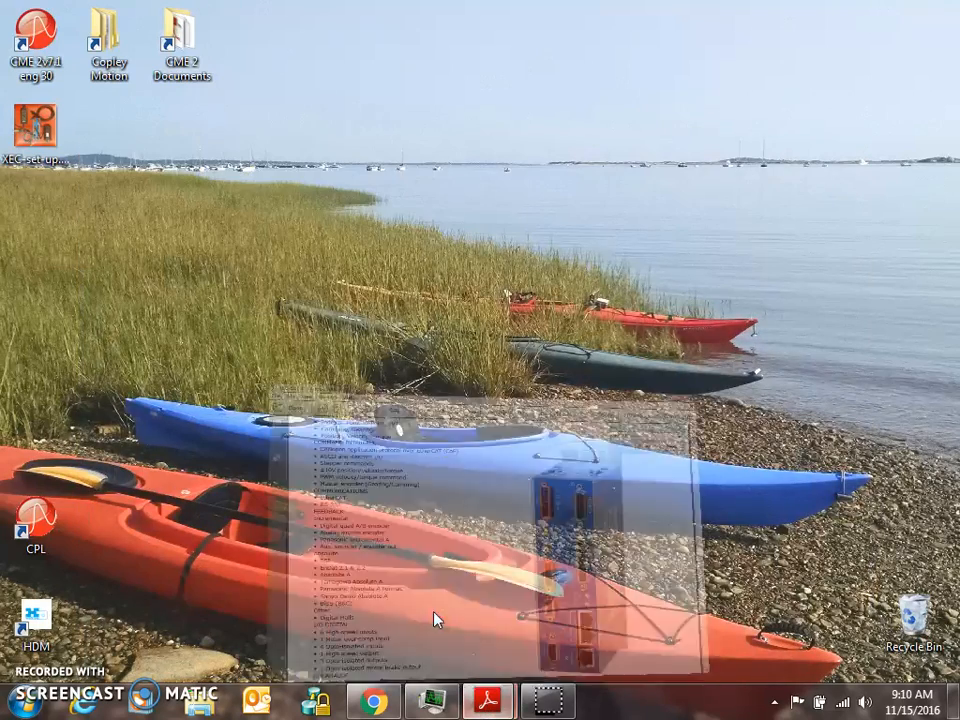
Open the XEC-set-up photo of the drive, motor, power supply and serial adapter.
left_click(488, 700)
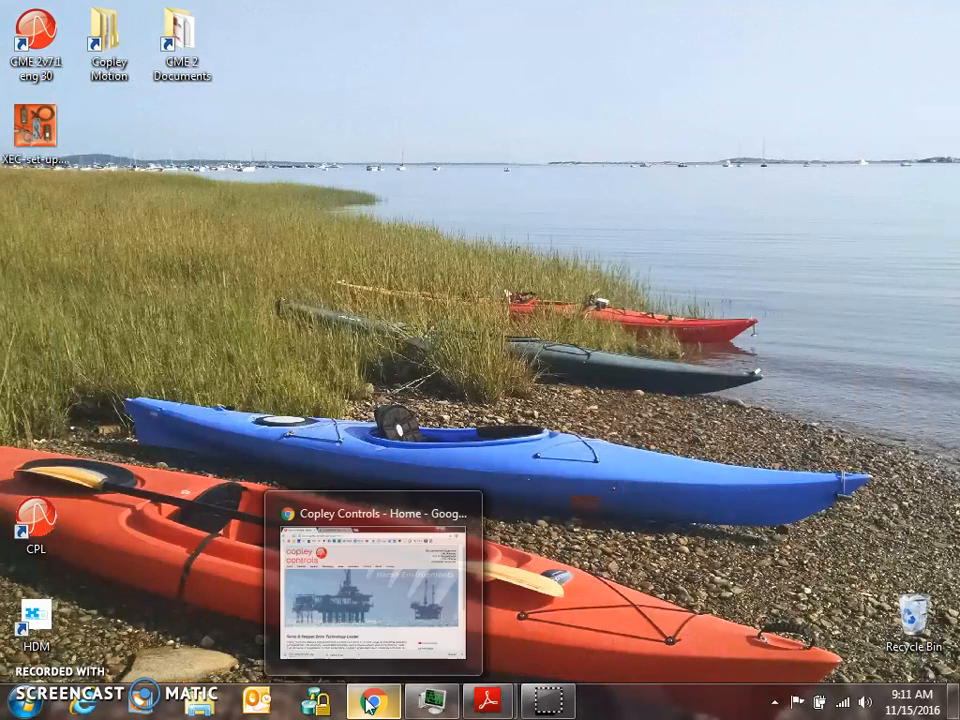
double_click(37, 130)
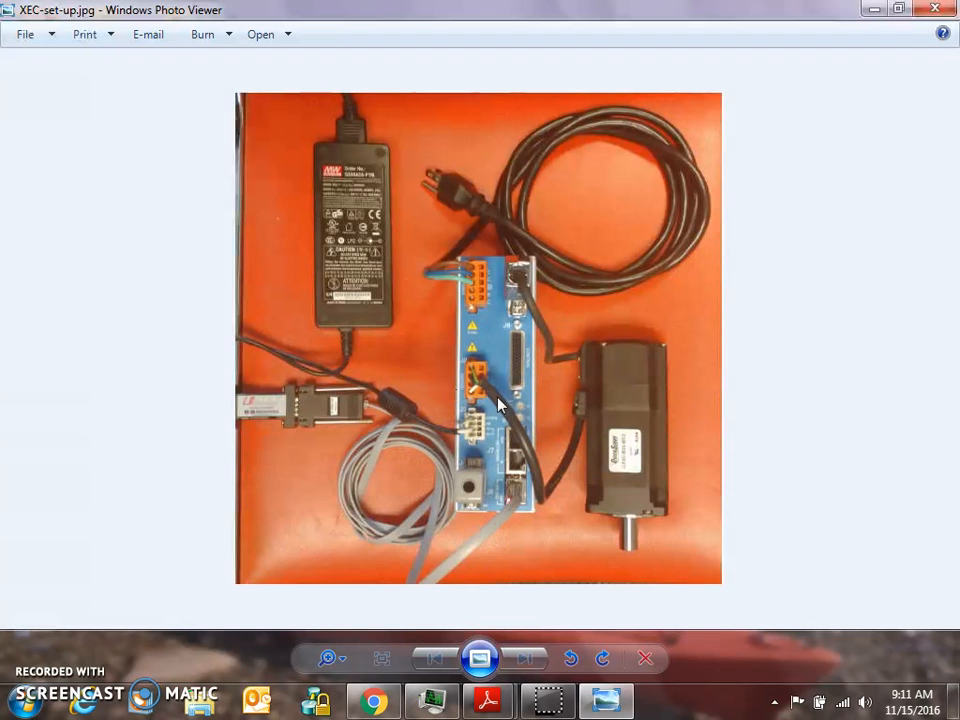
mouse_move(428, 247)
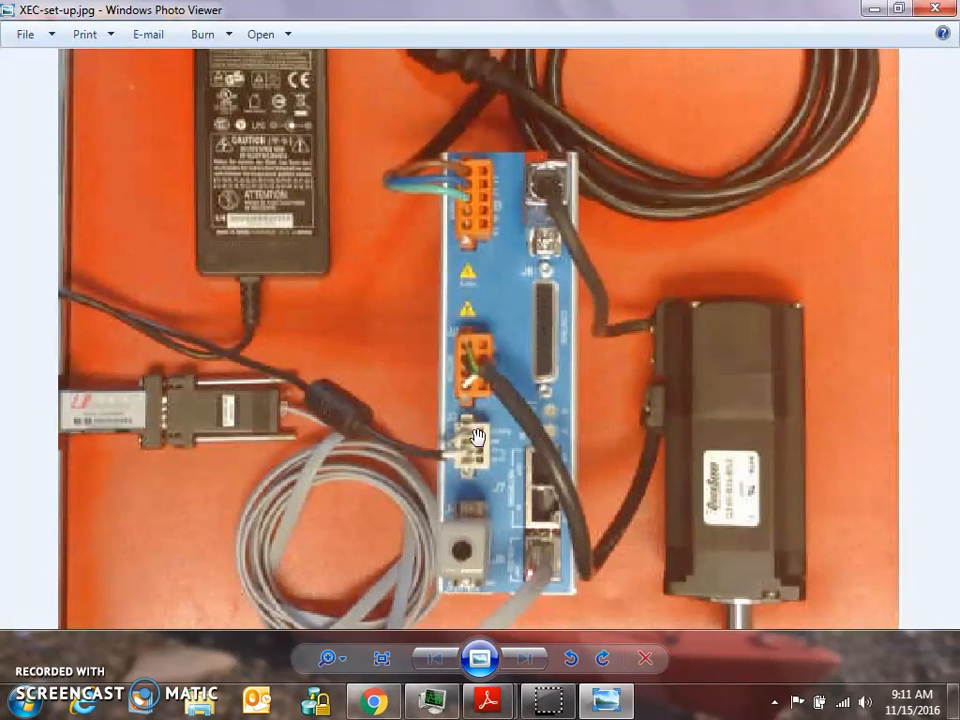
mouse_move(268, 197)
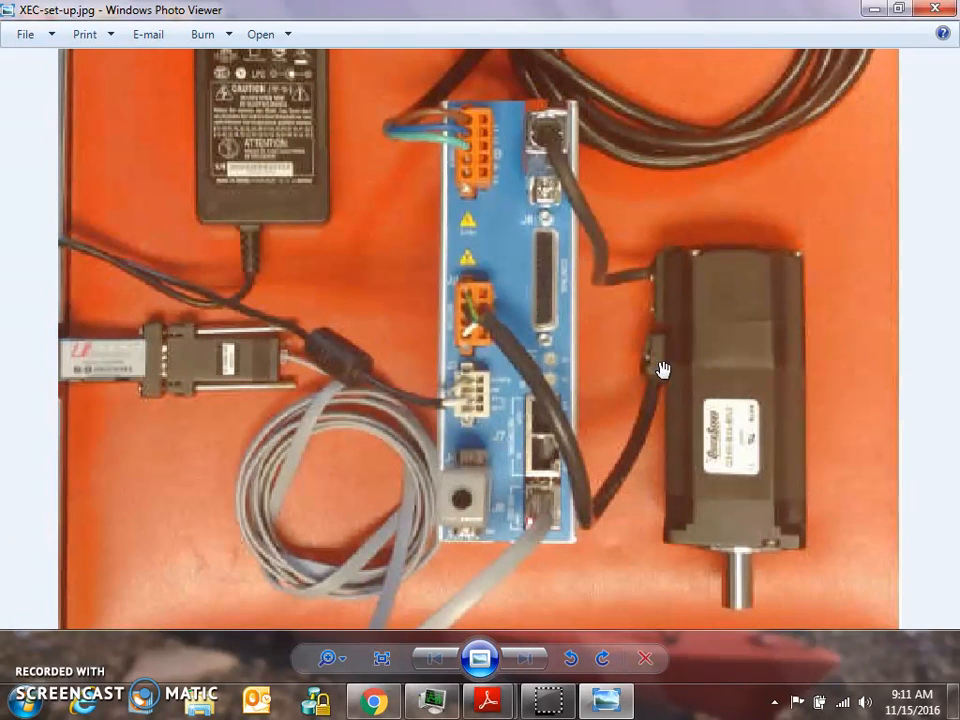
mouse_move(655, 273)
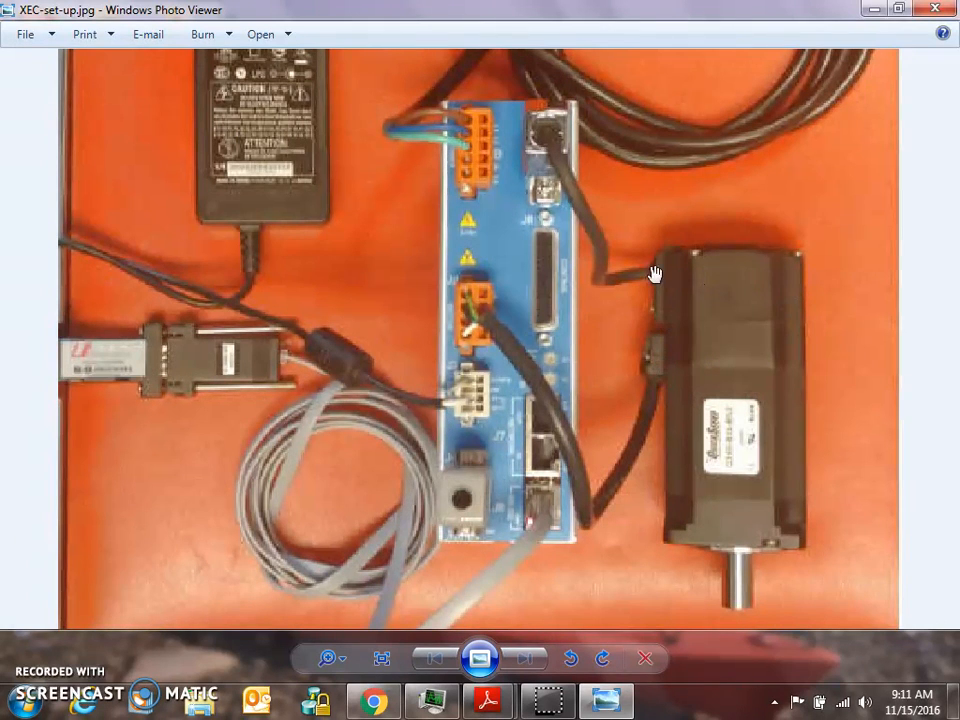
mouse_move(715, 410)
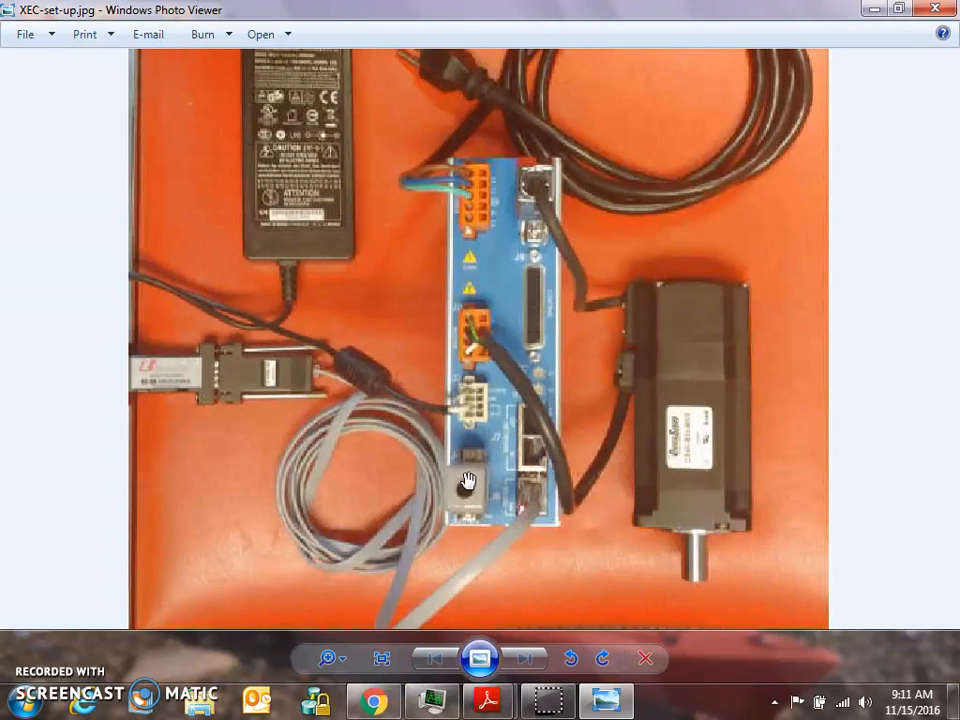
mouse_move(277, 393)
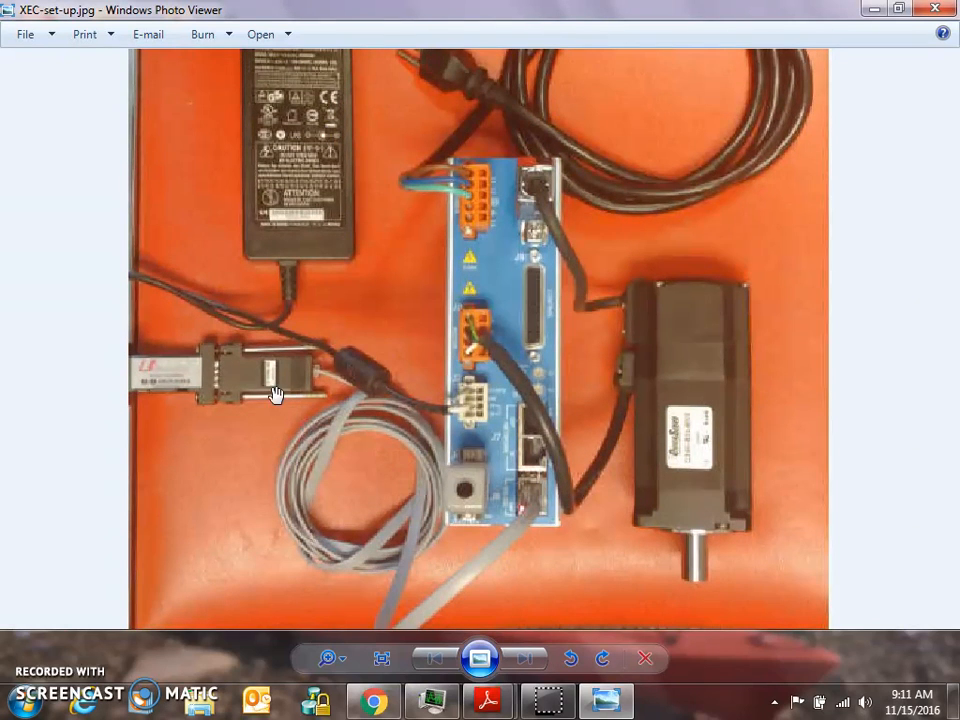
mouse_move(163, 388)
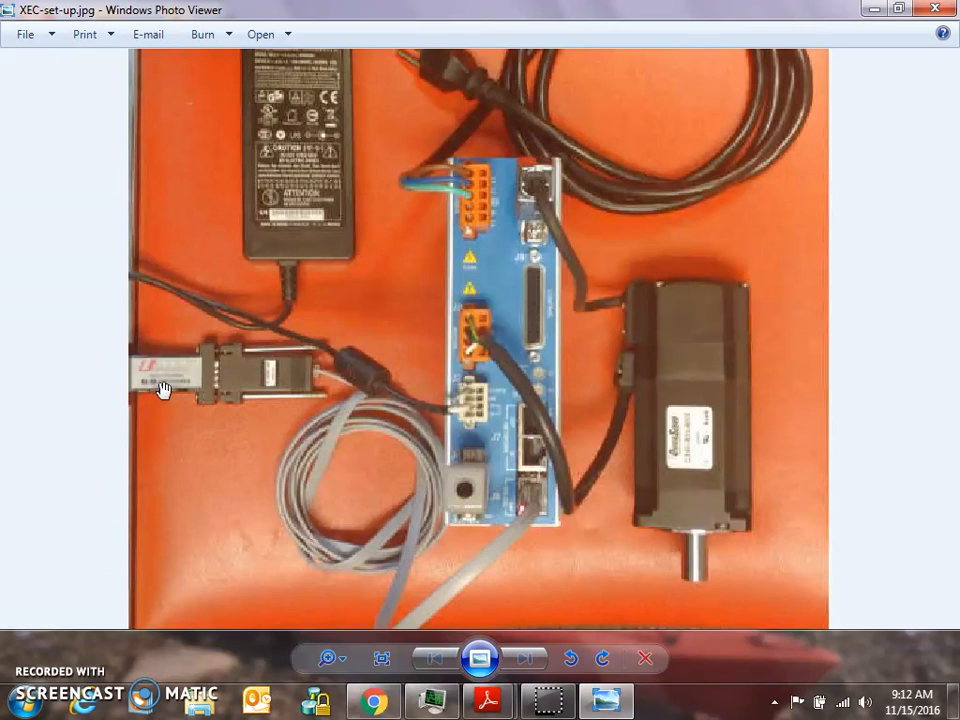
mouse_move(189, 388)
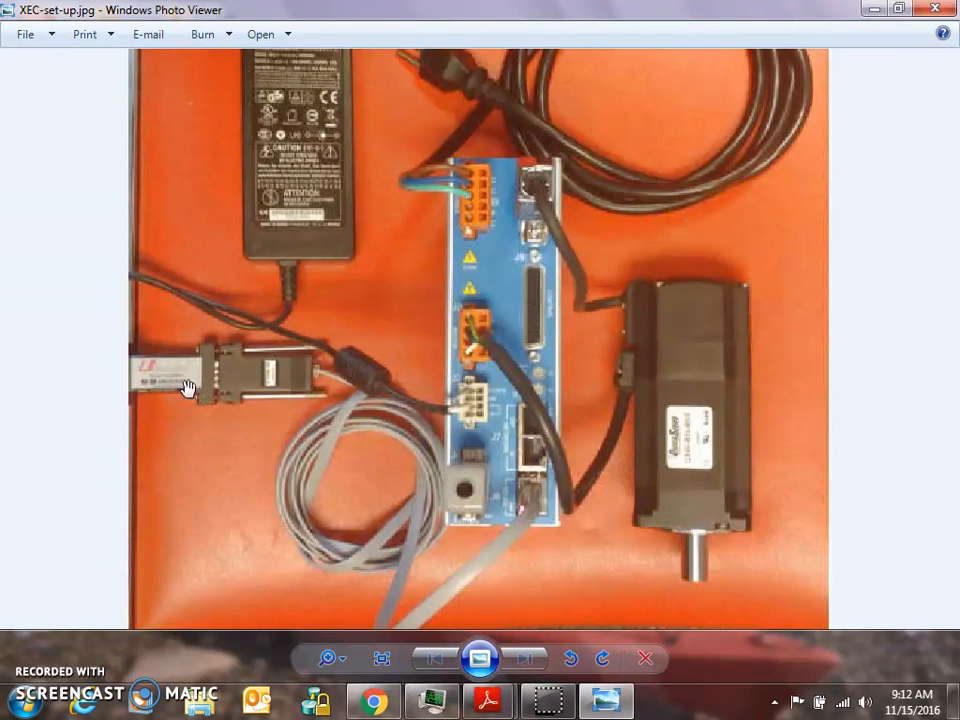
mouse_move(198, 399)
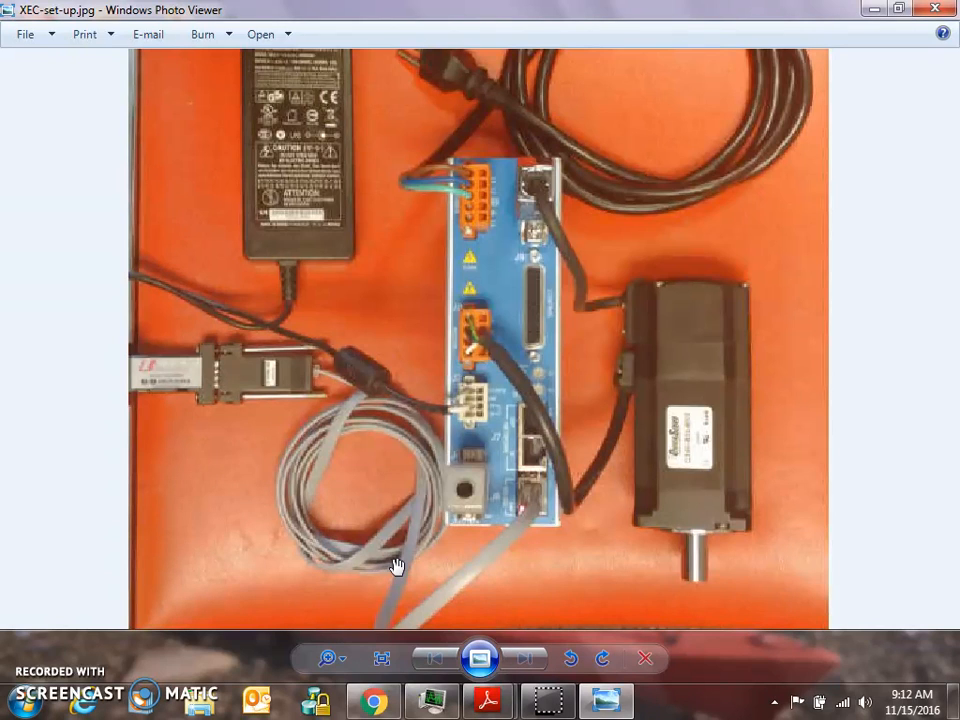
mouse_move(405, 494)
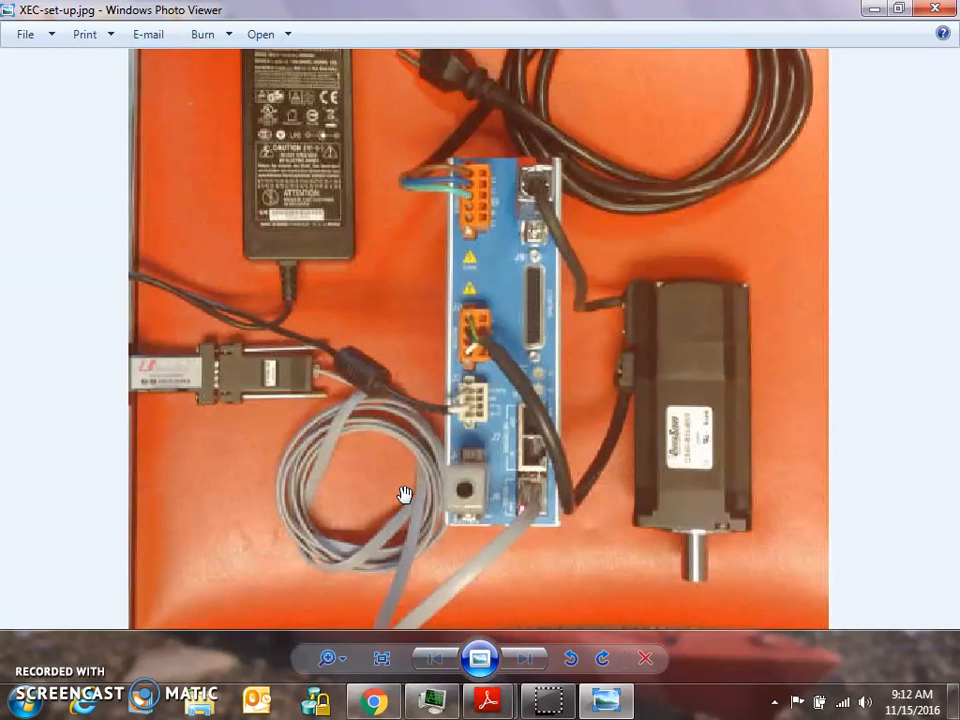
mouse_move(583, 525)
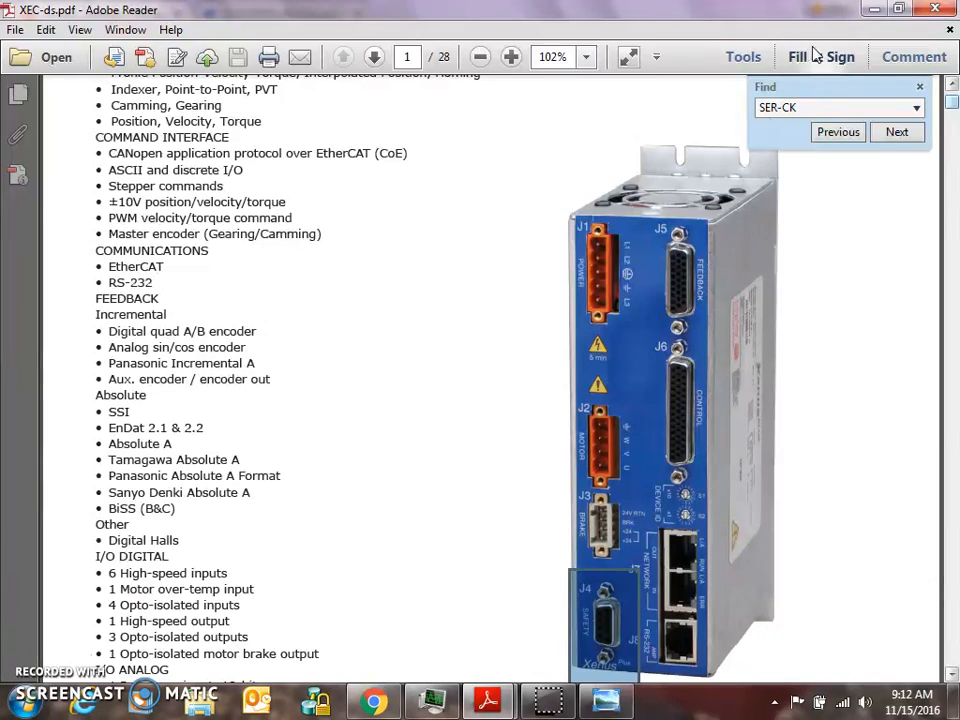
Select part number XEC-230-15 in the datasheet's page 28 ordering guide.
left_click(896, 131)
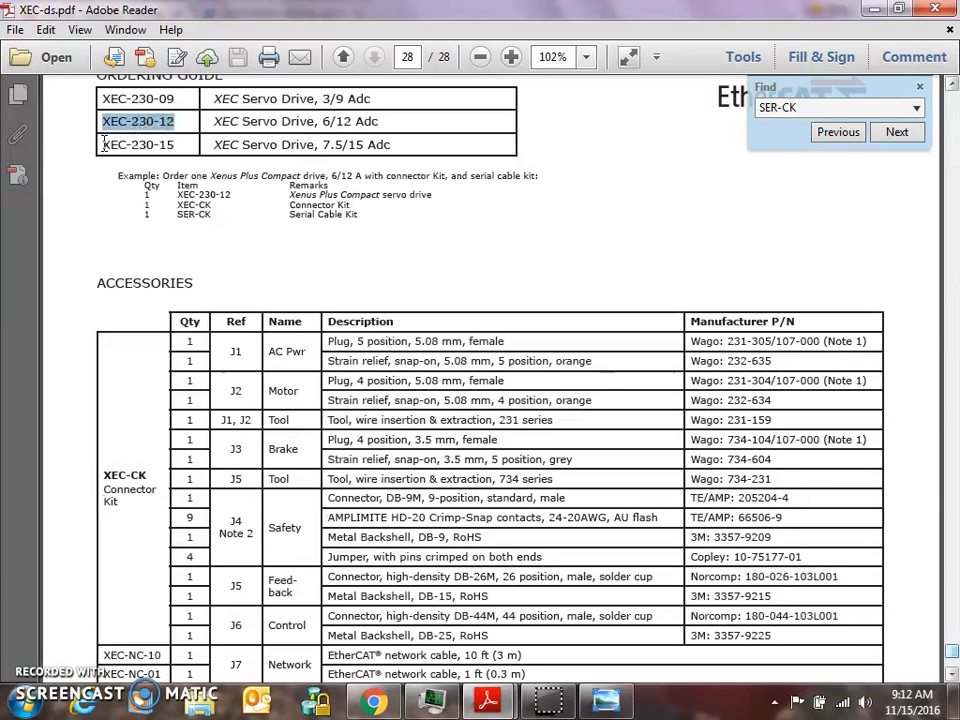
left_click(896, 131)
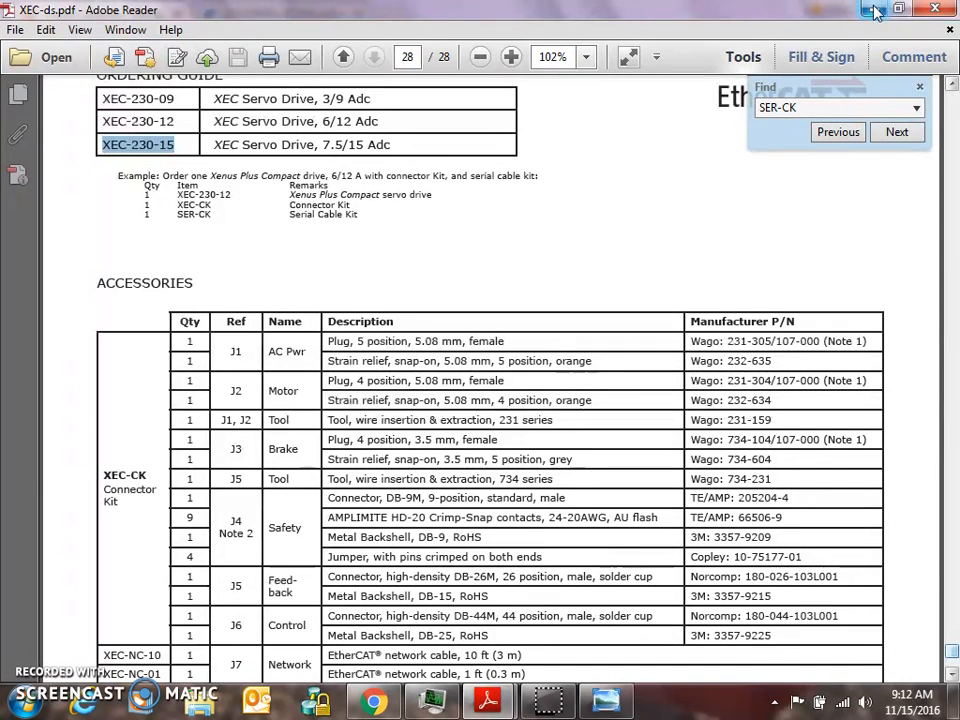
mouse_move(873, 11)
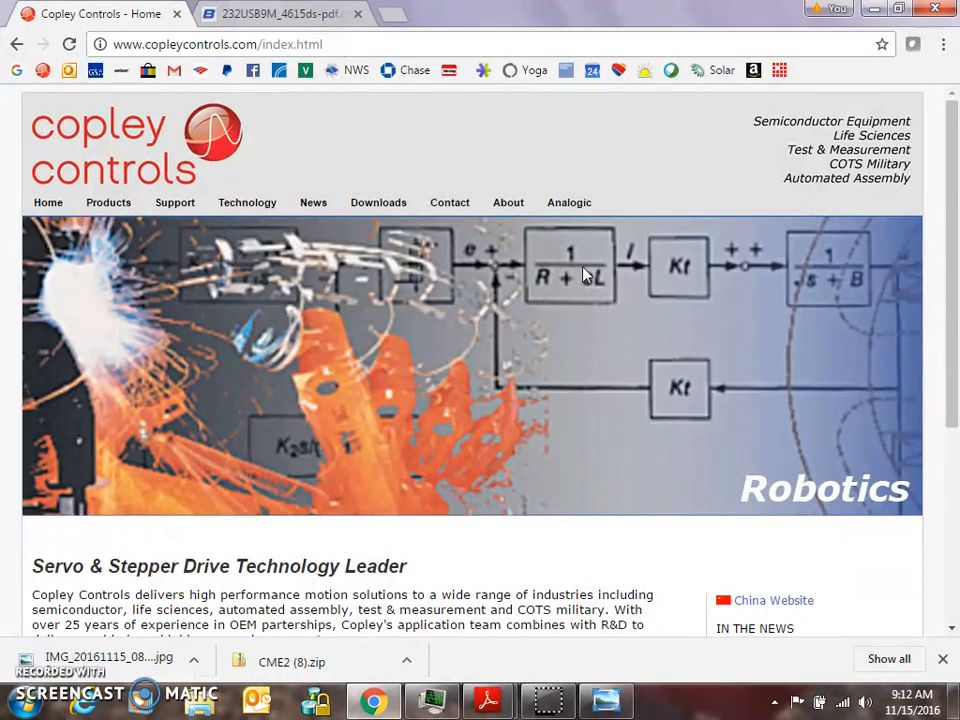
mouse_move(175, 202)
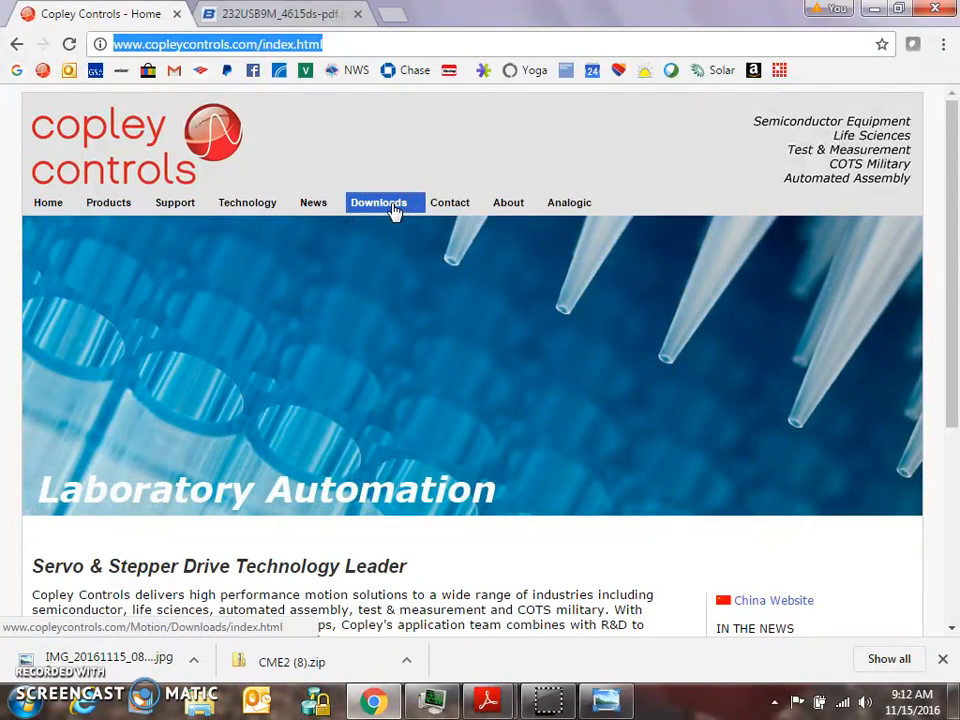
Go to the Copley Controls Downloads page listing the CME 2 V7.0 release.
left_click(378, 202)
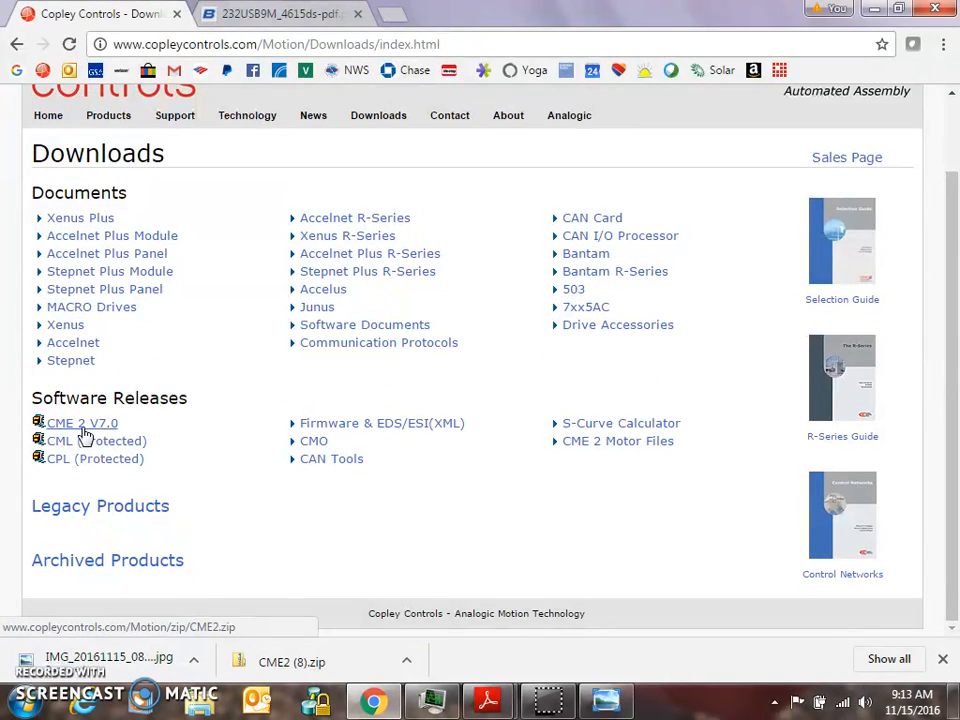
mouse_move(97, 435)
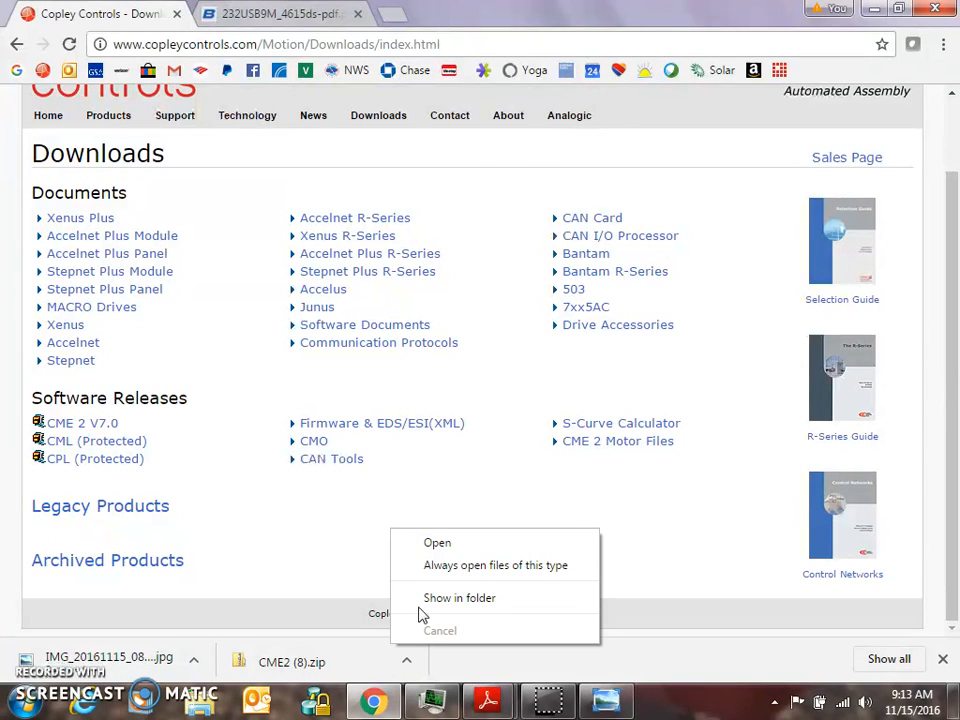
mouse_move(435, 588)
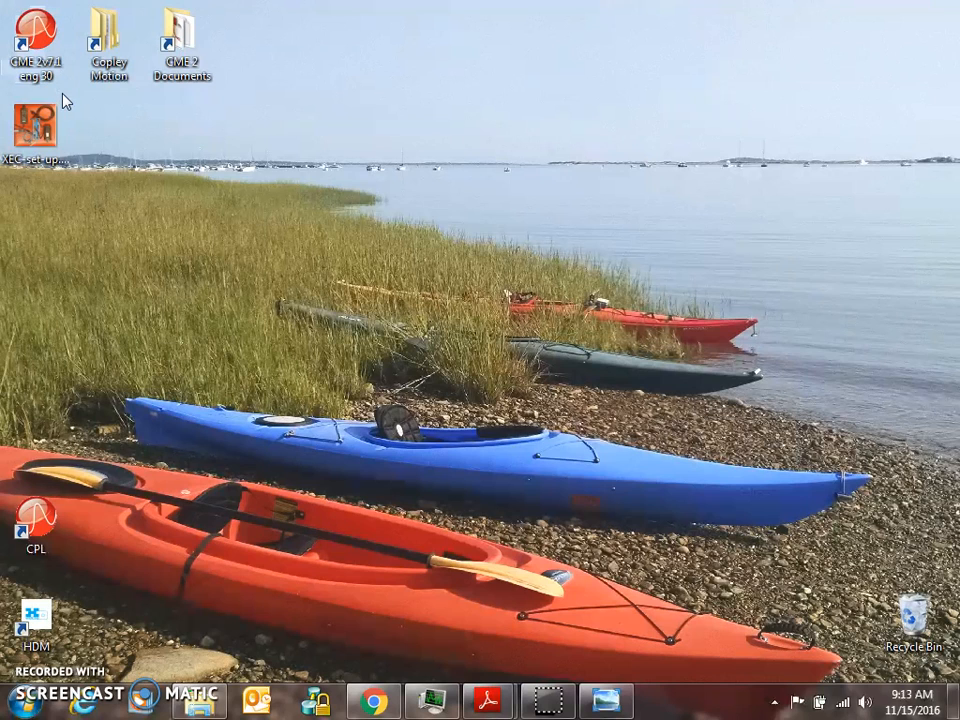
mouse_move(100, 99)
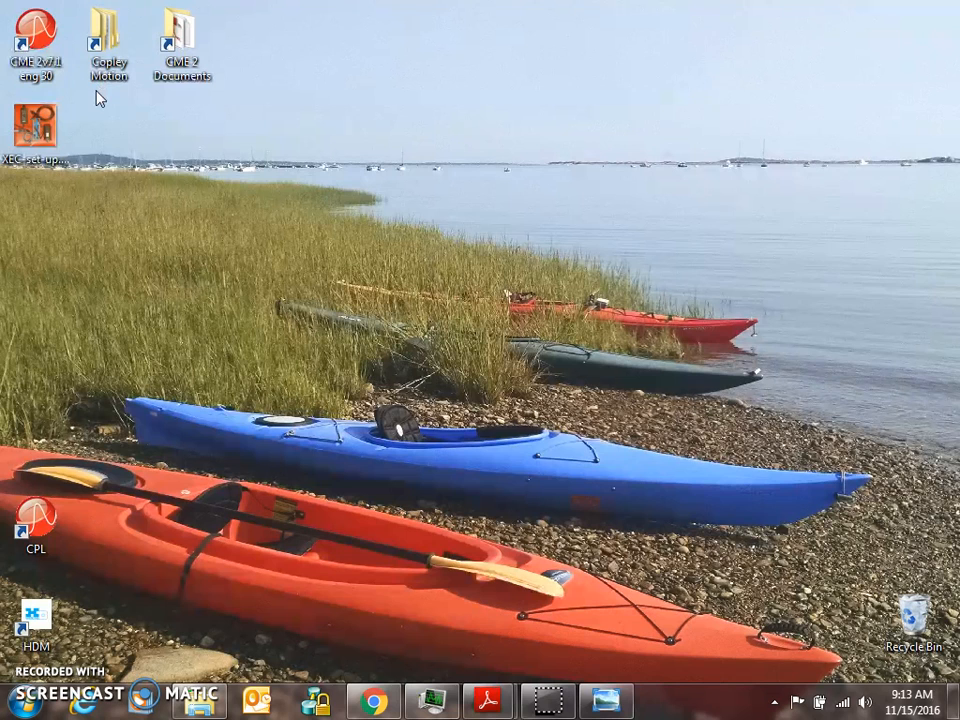
mouse_move(122, 115)
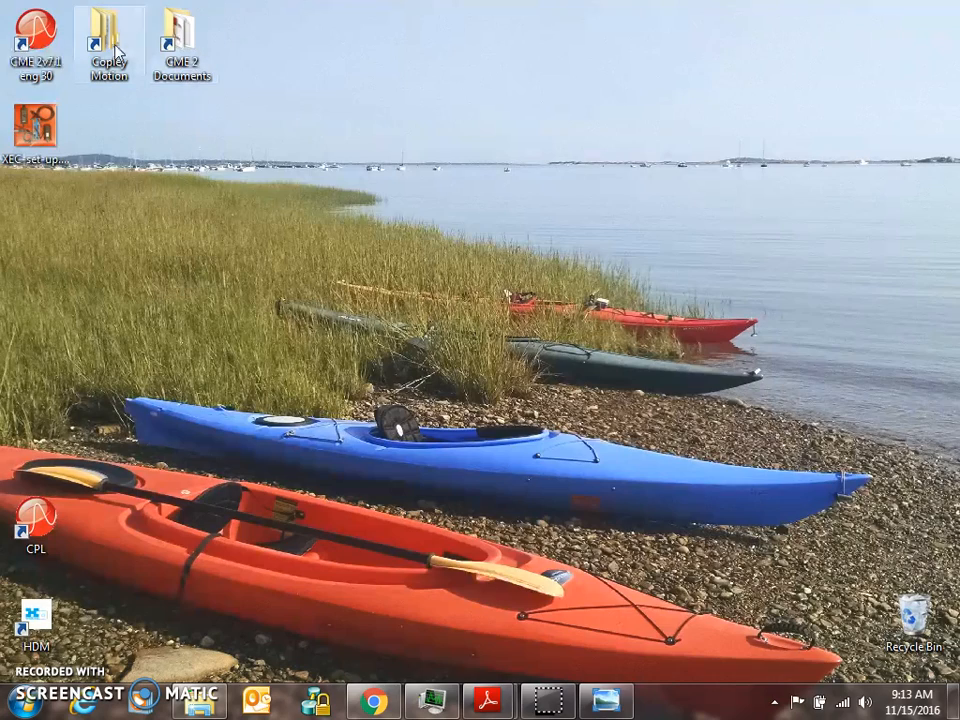
double_click(108, 40)
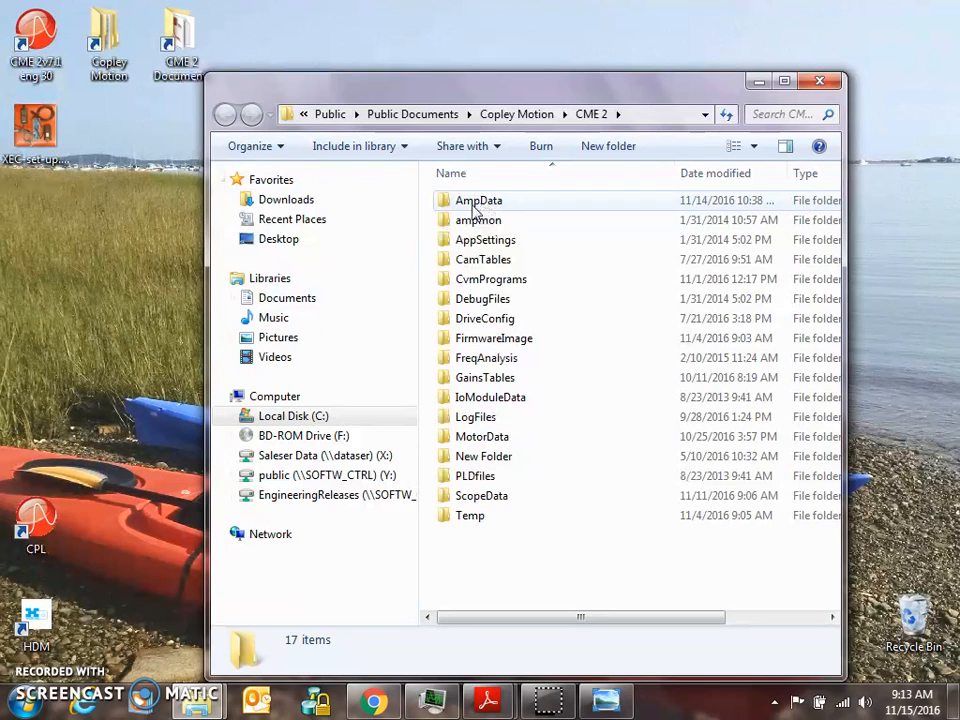
mouse_move(482, 436)
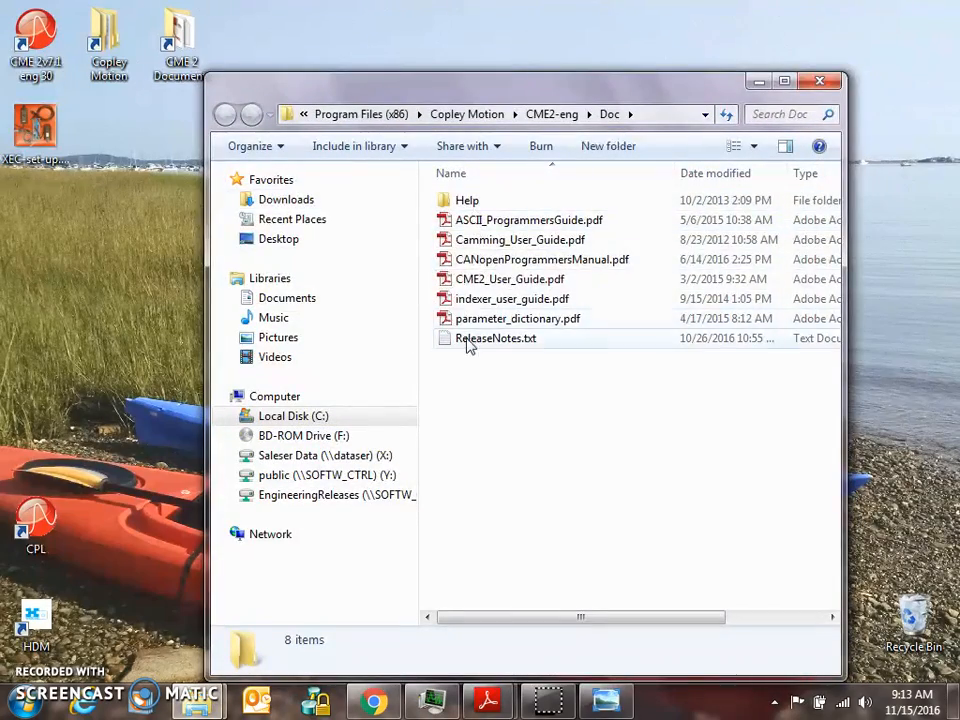
mouse_move(490, 279)
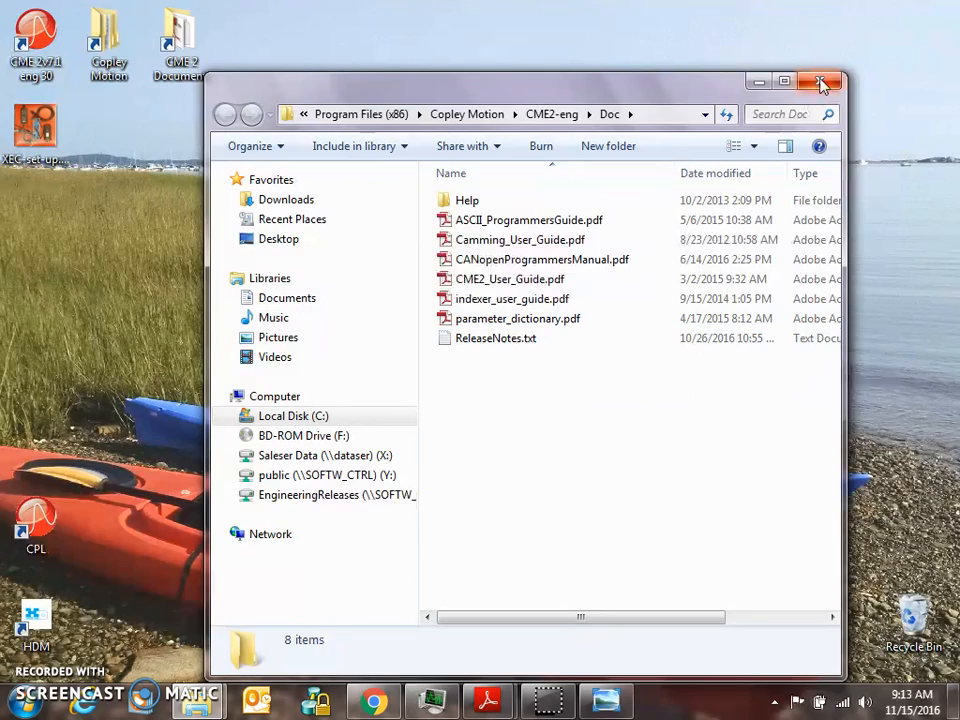
left_click(824, 83)
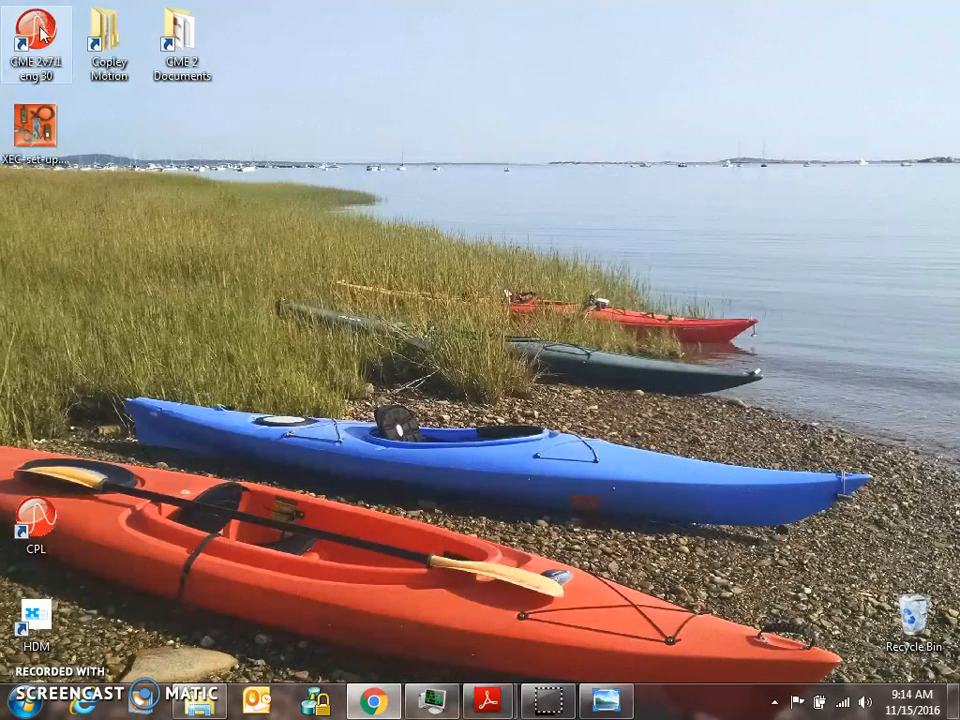
Launch CME 2, dismiss the disable key notice, and reach the XEC-230-12 on COM6.
double_click(36, 30)
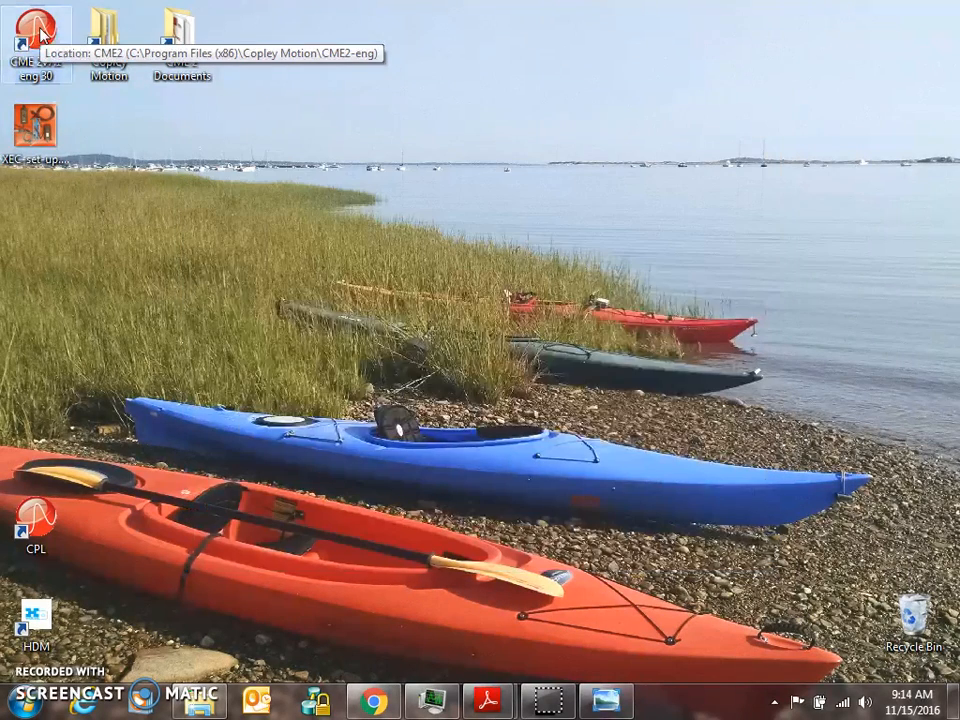
double_click(35, 35)
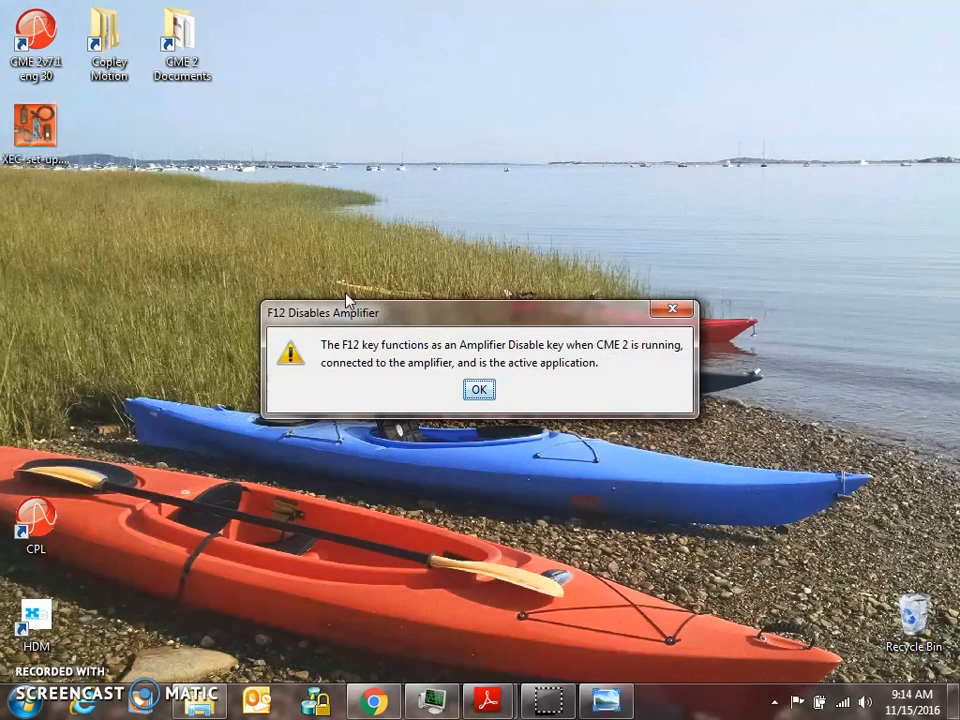
mouse_move(528, 428)
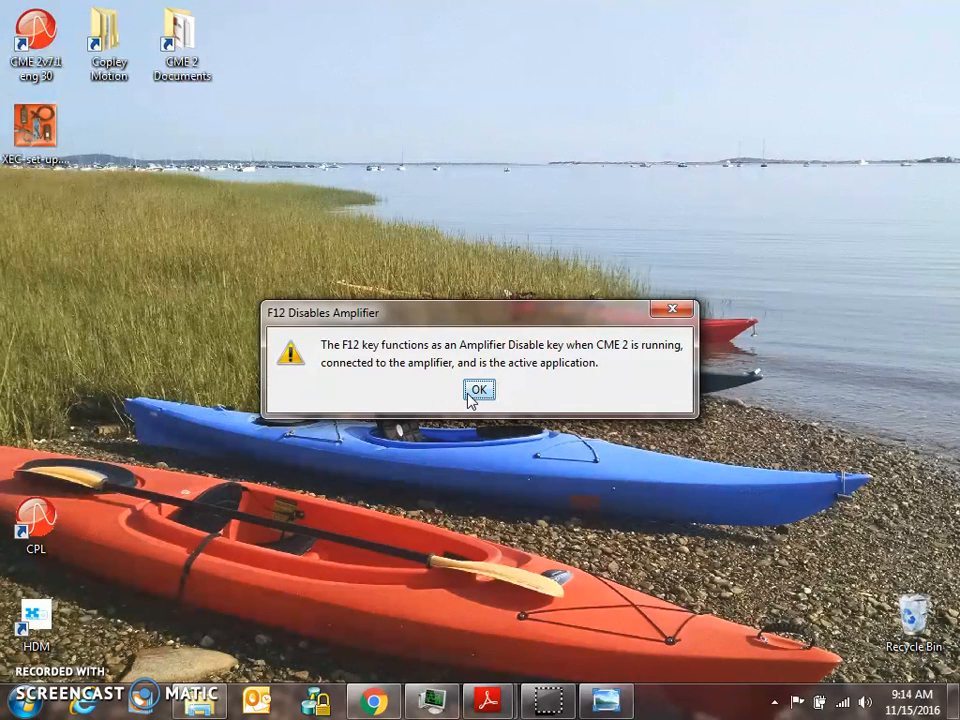
left_click(478, 389)
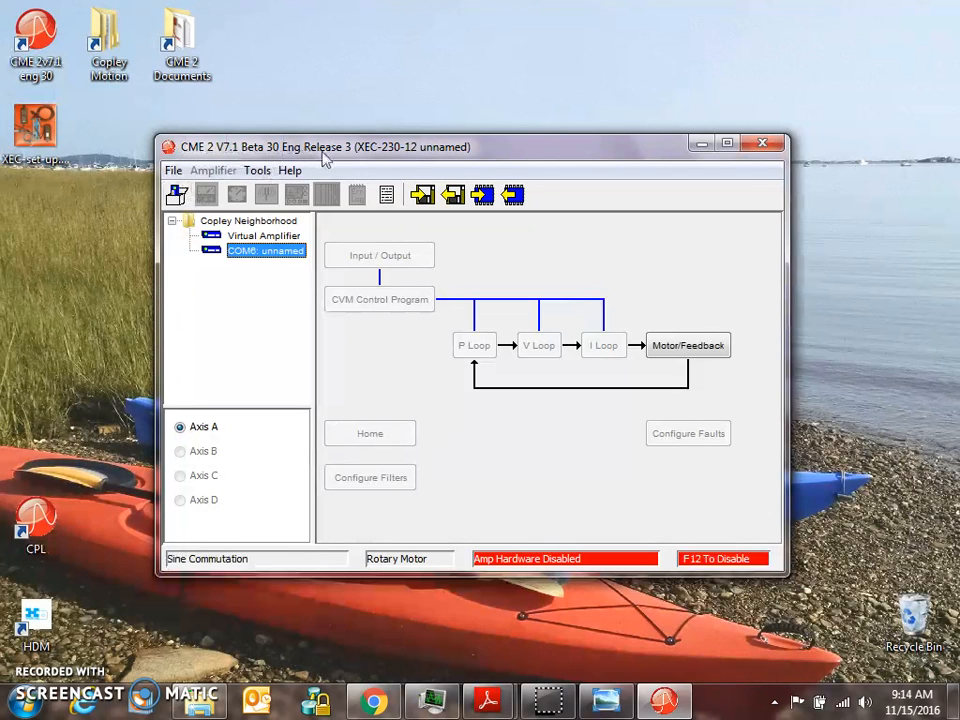
mouse_move(393, 160)
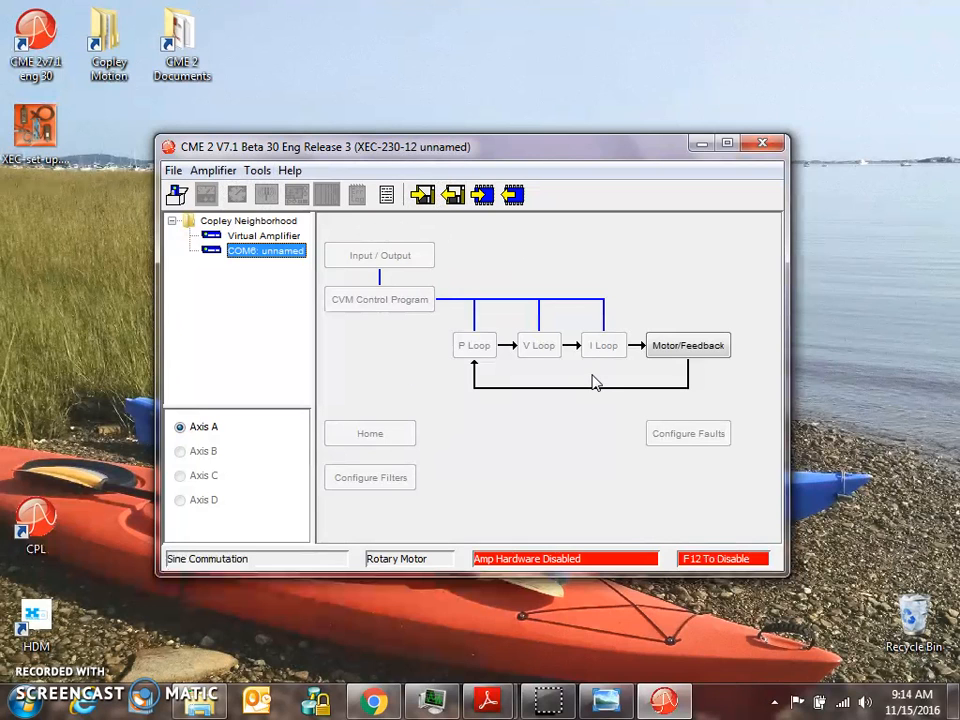
mouse_move(653, 432)
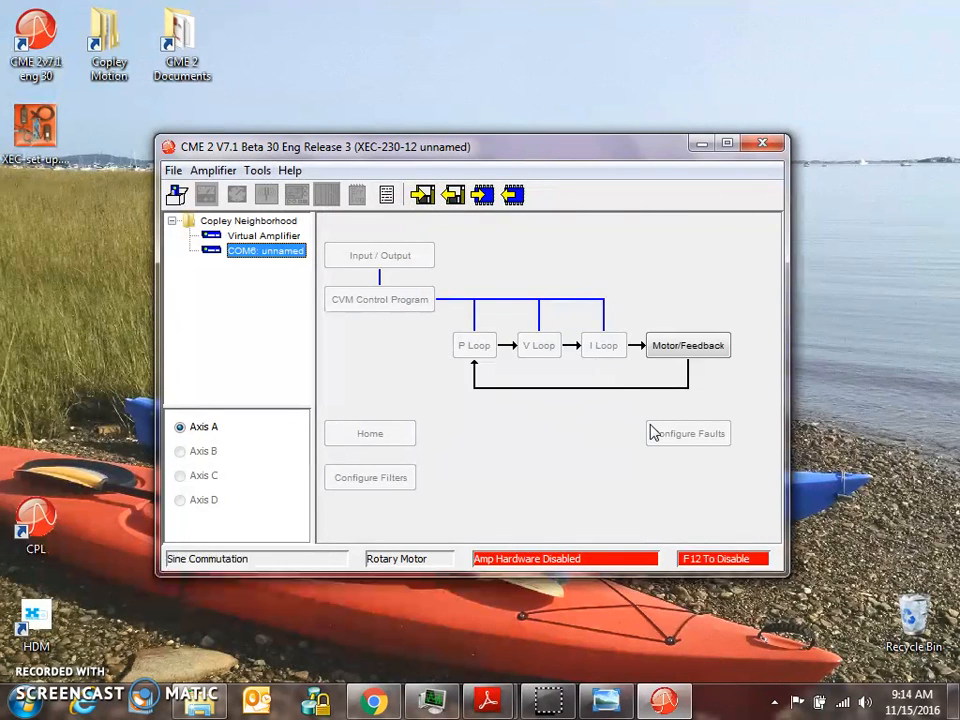
left_click(257, 170)
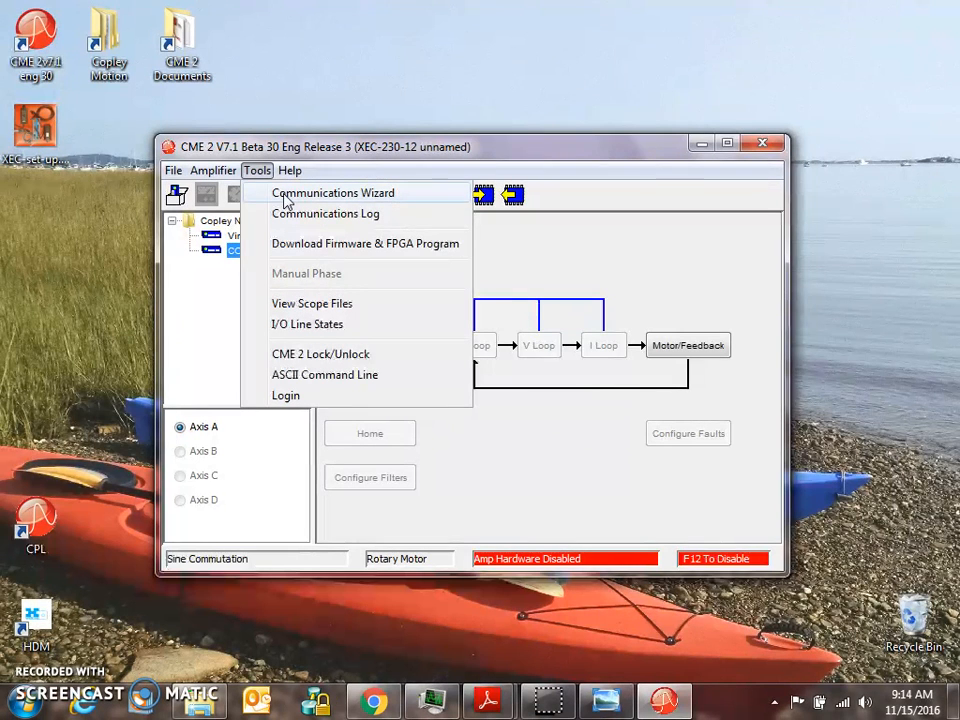
Rerun the Communications Wizard to reconnect over serial COM6 at 115200 baud.
left_click(333, 192)
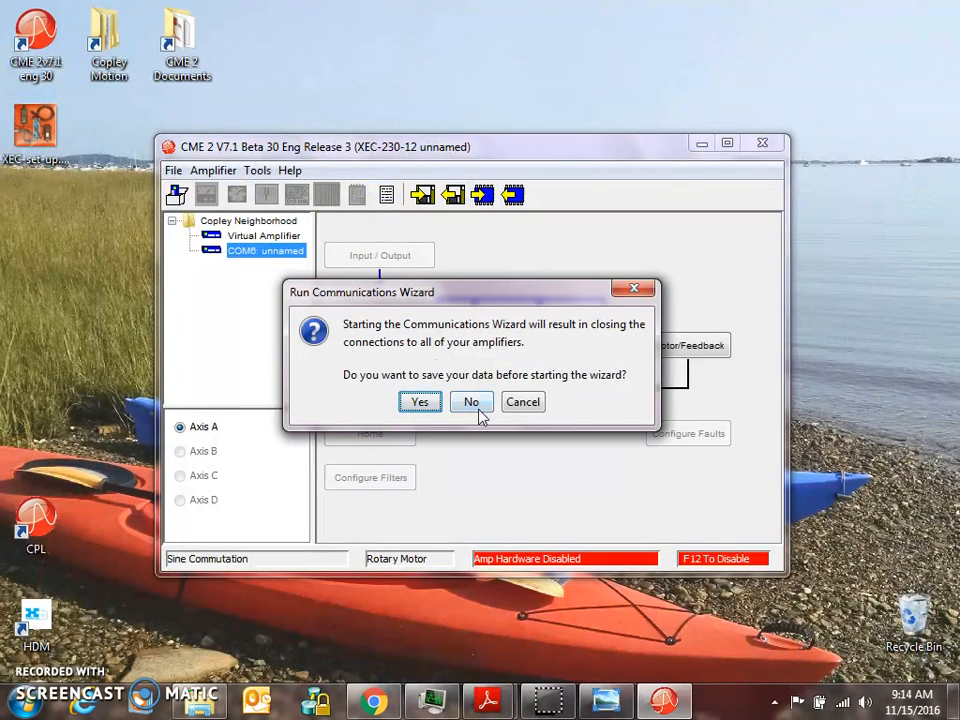
left_click(471, 401)
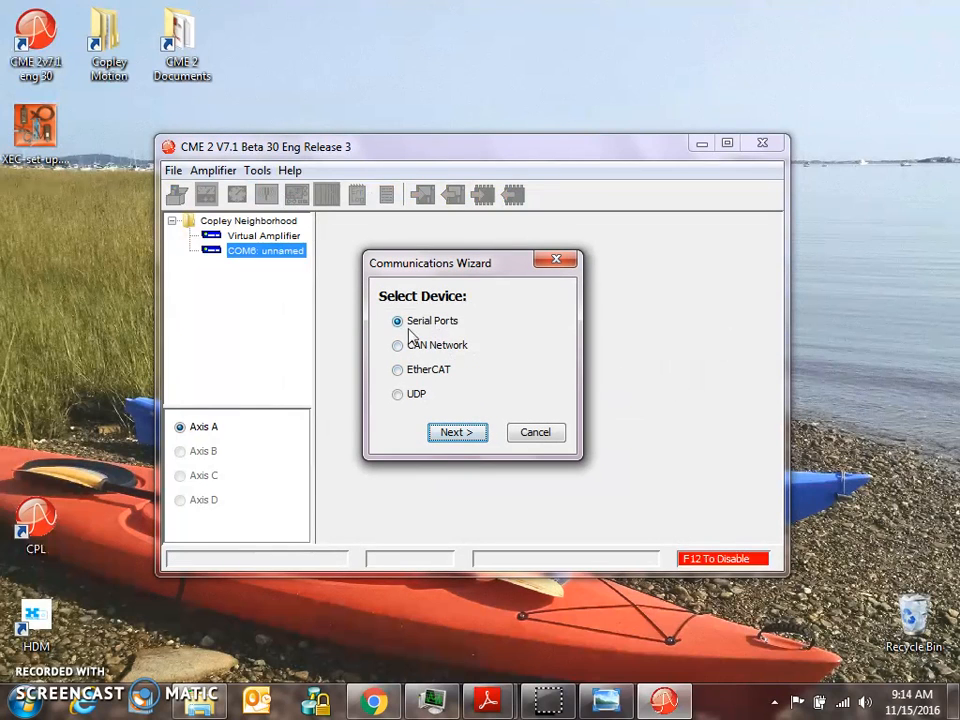
mouse_move(457, 432)
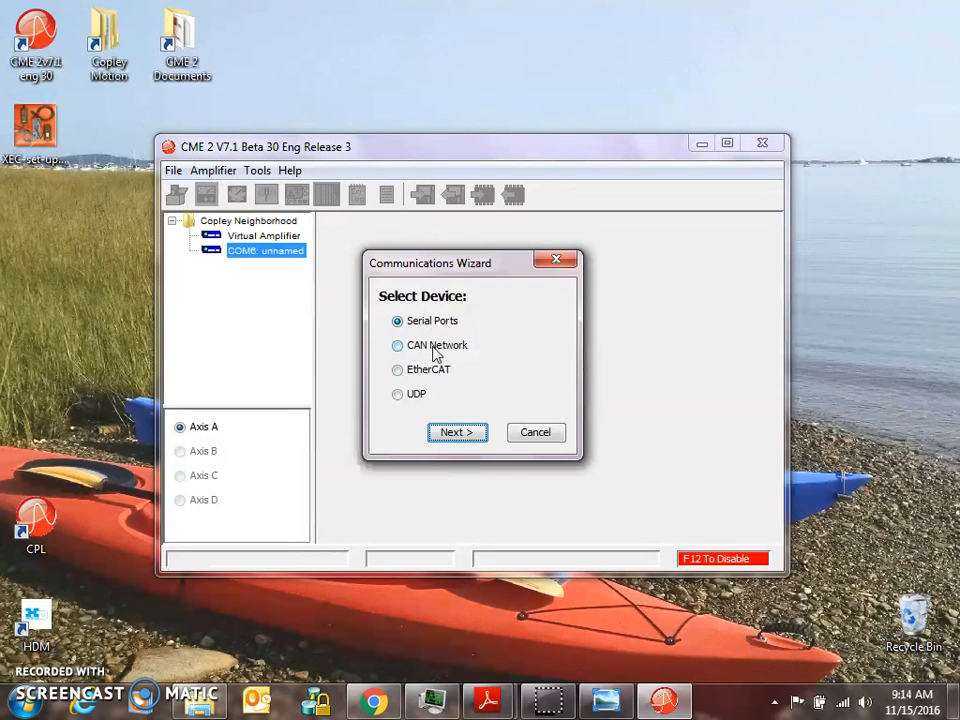
left_click(457, 432)
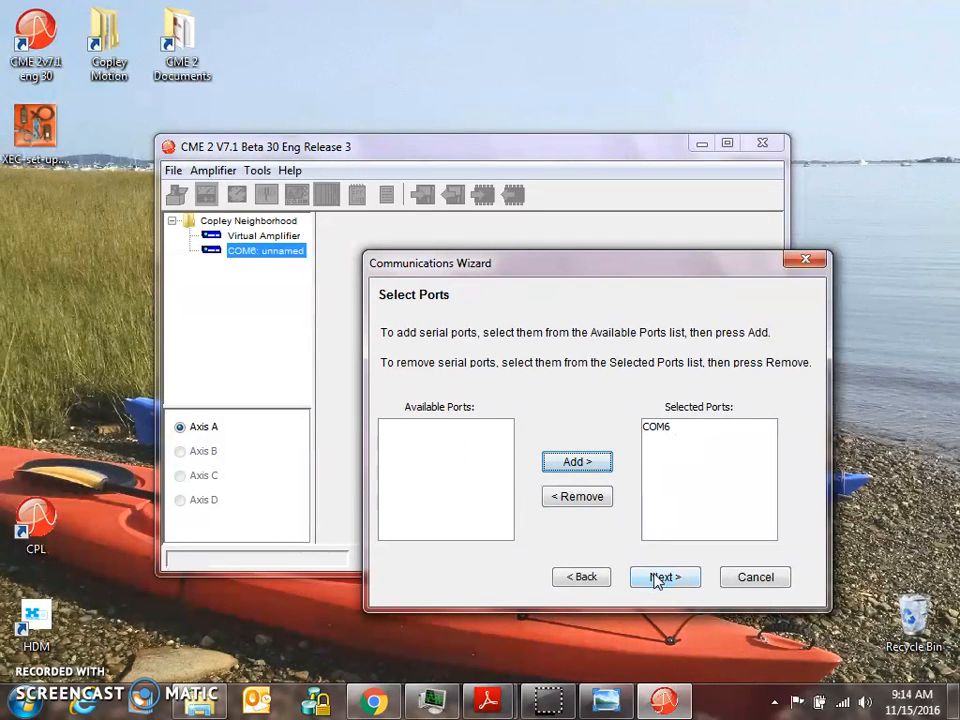
left_click(664, 577)
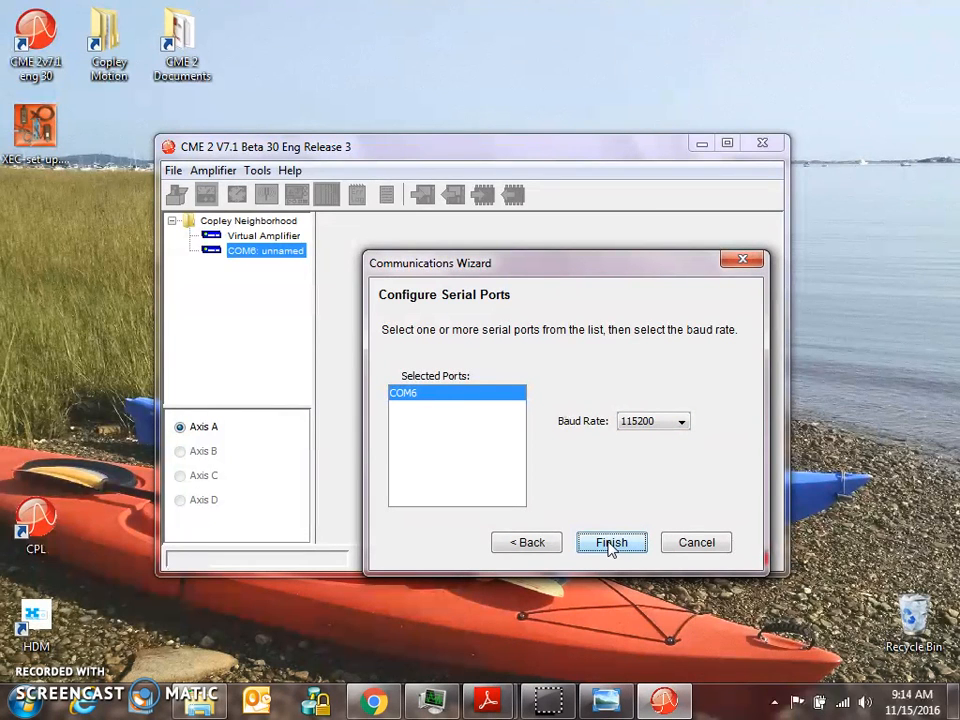
left_click(611, 542)
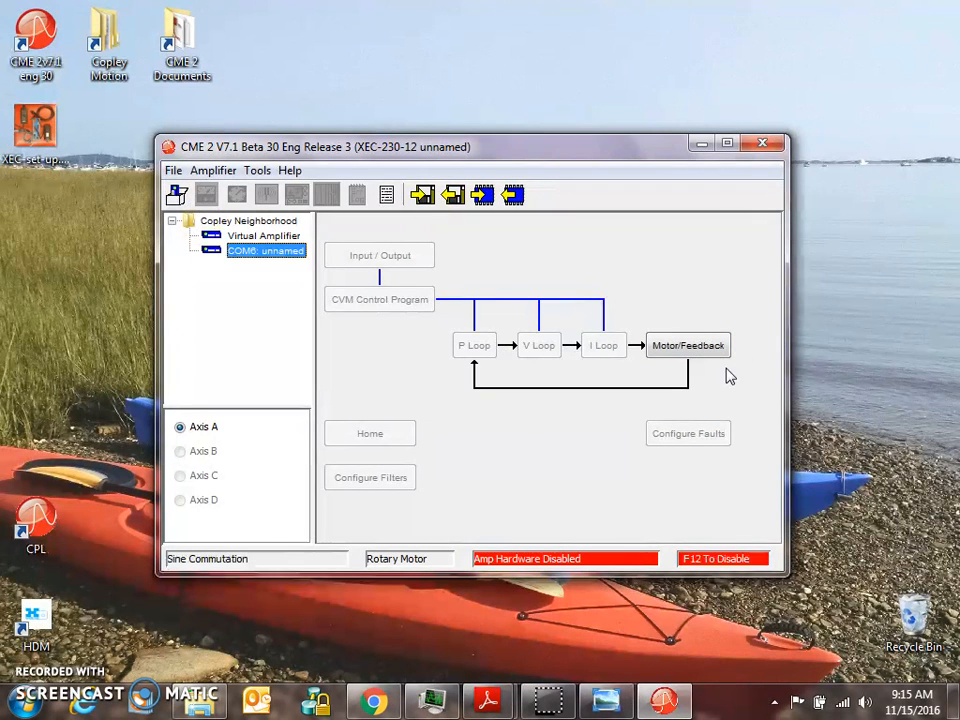
mouse_move(688, 345)
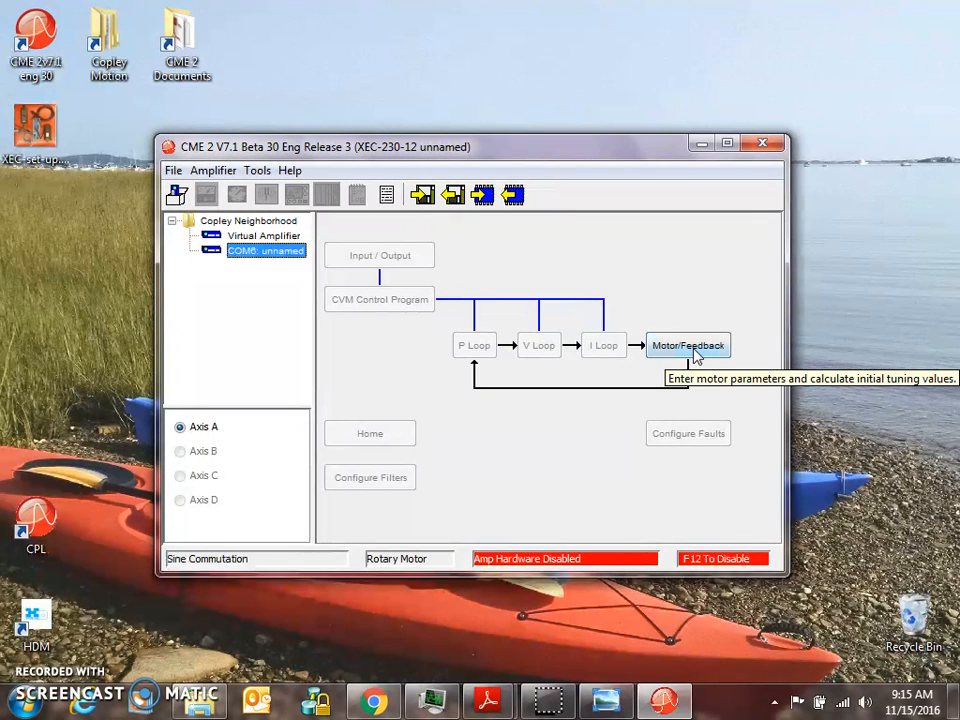
mouse_move(483, 195)
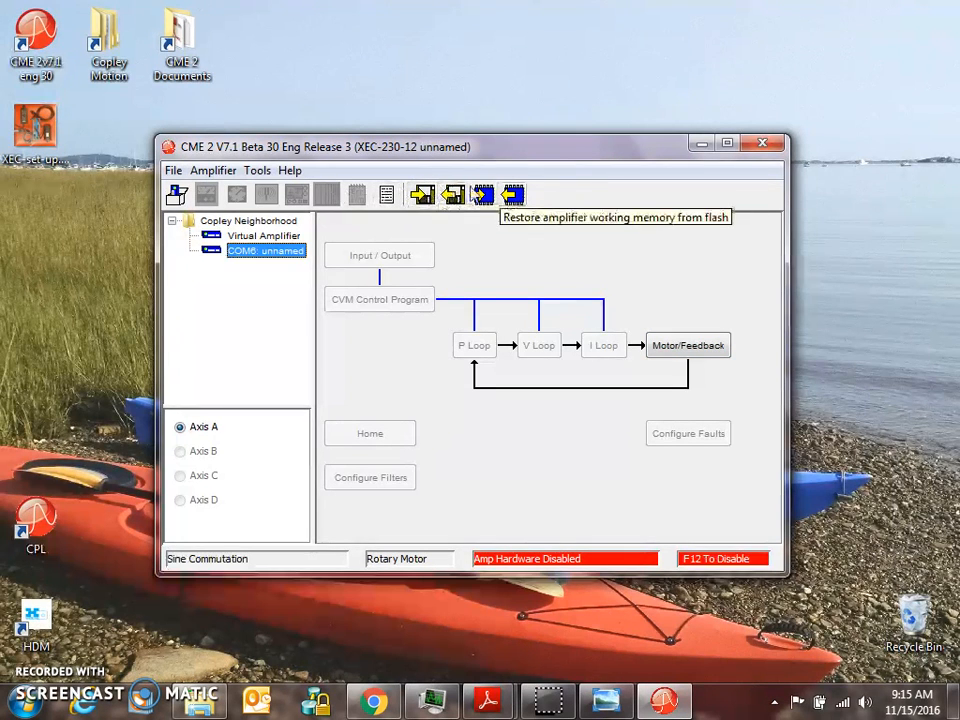
mouse_move(483, 195)
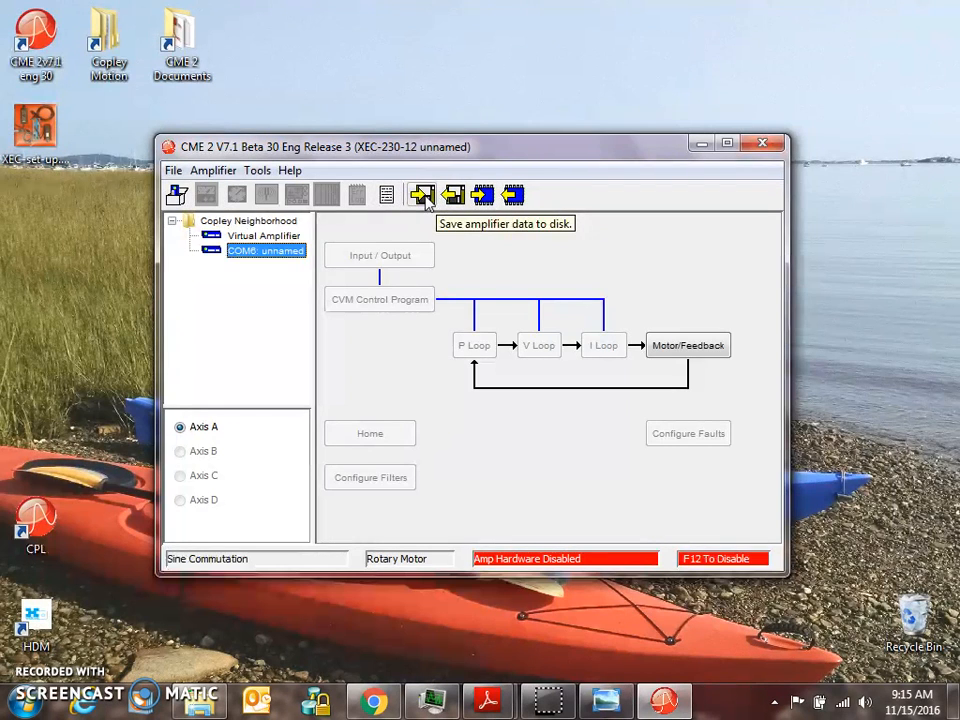
mouse_move(177, 194)
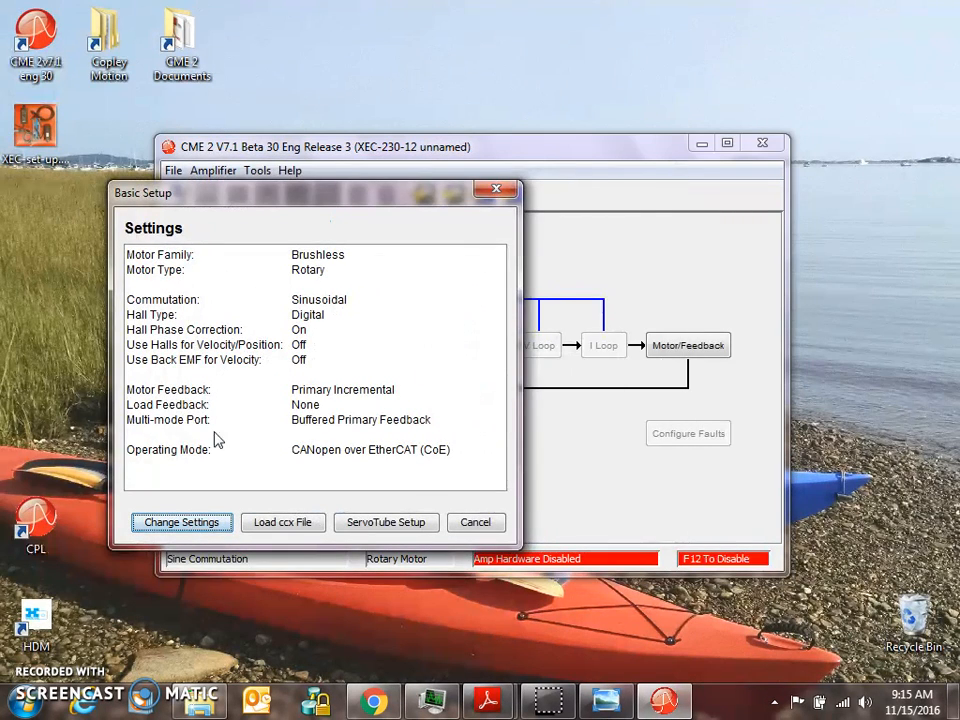
Change the Basic Setup motor feedback to BiSS with no Halls.
left_click(181, 522)
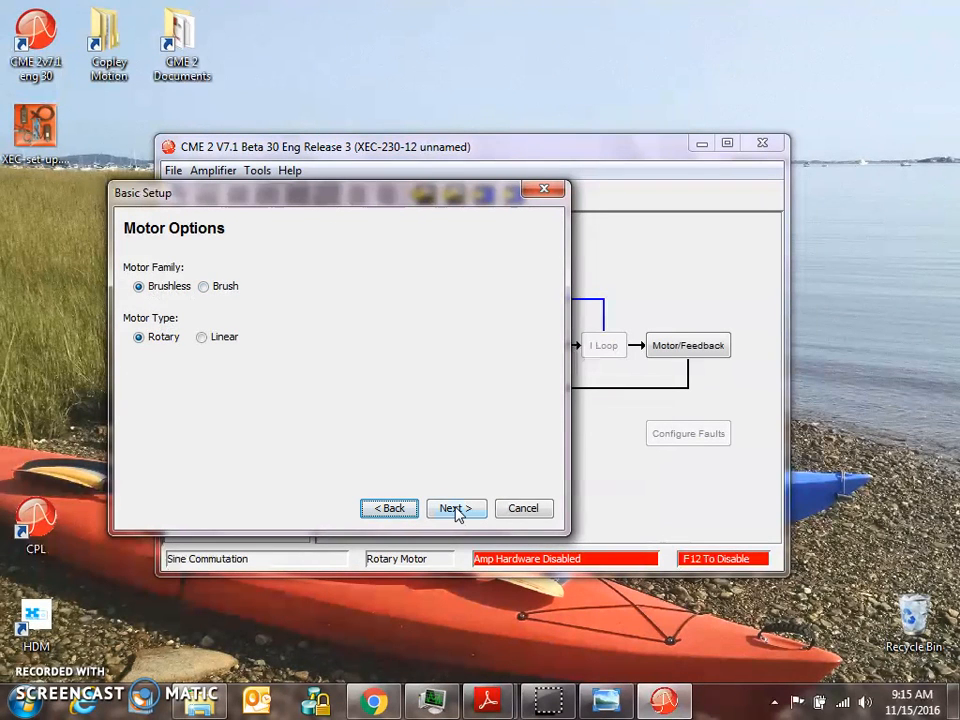
left_click(456, 508)
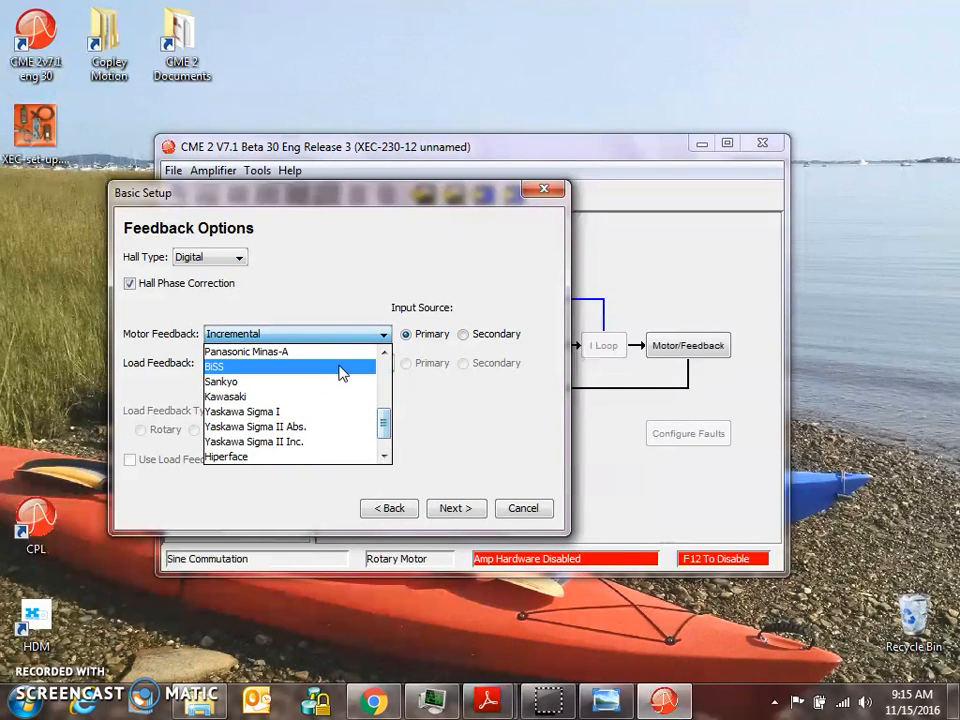
left_click(214, 366)
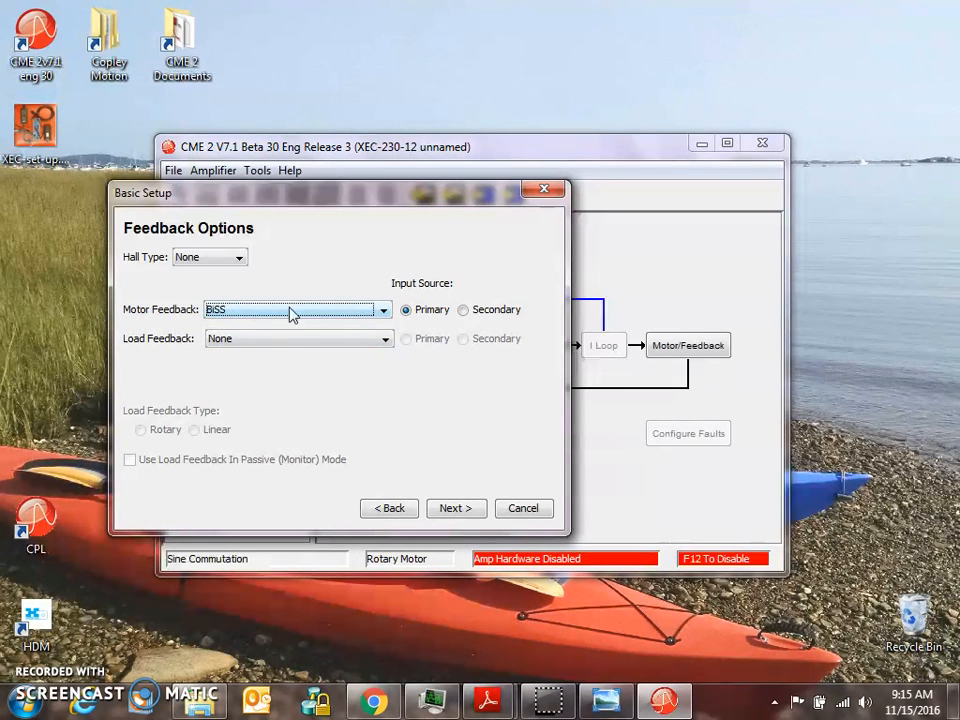
mouse_move(442, 441)
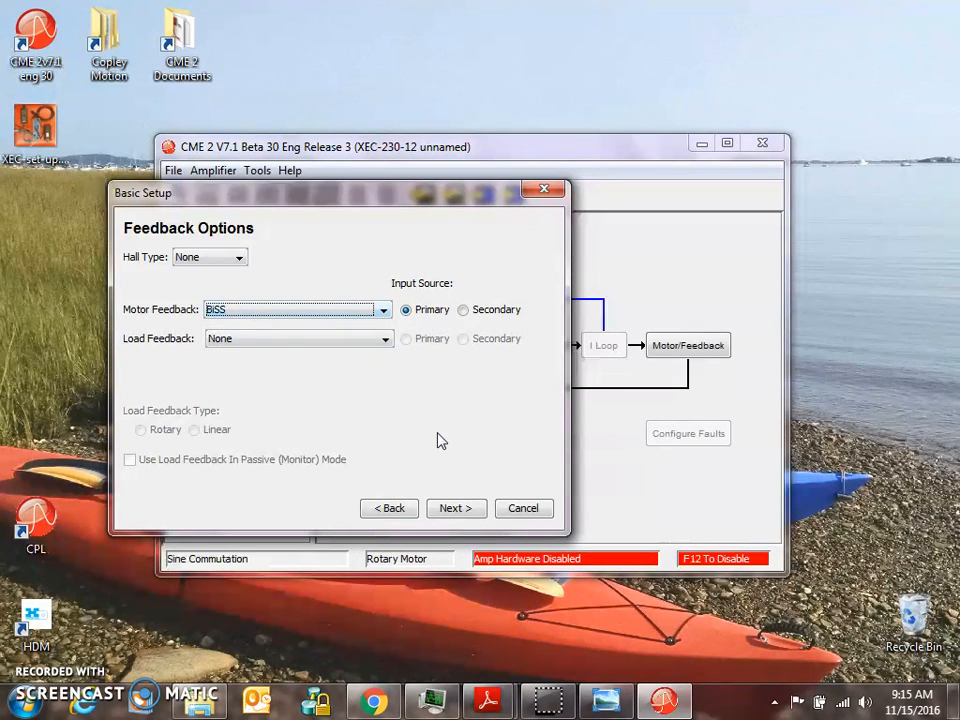
mouse_move(155, 318)
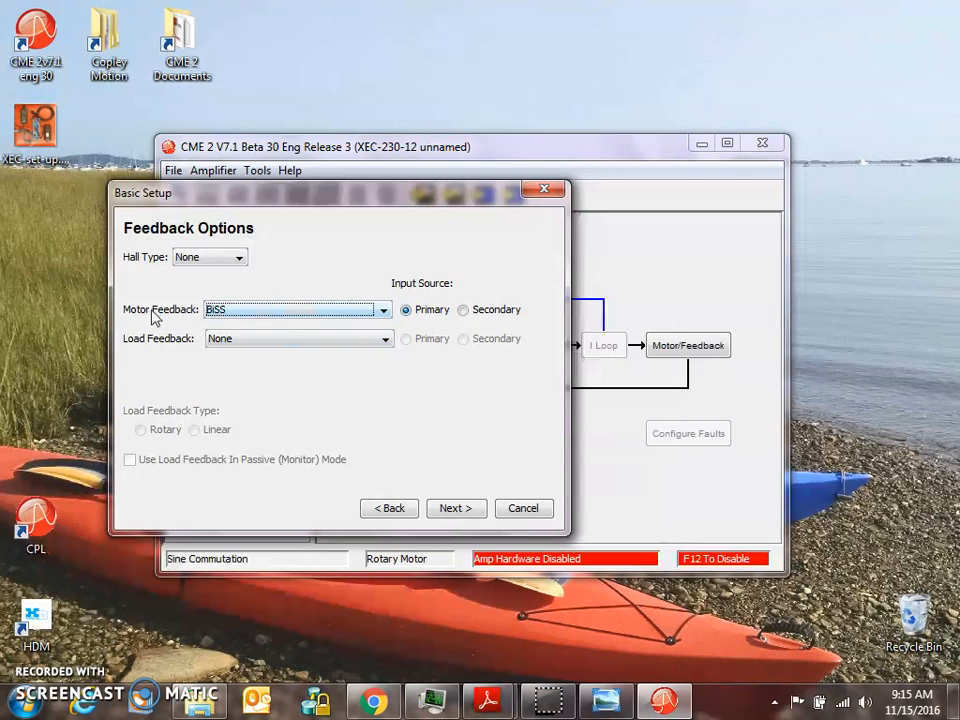
mouse_move(455, 380)
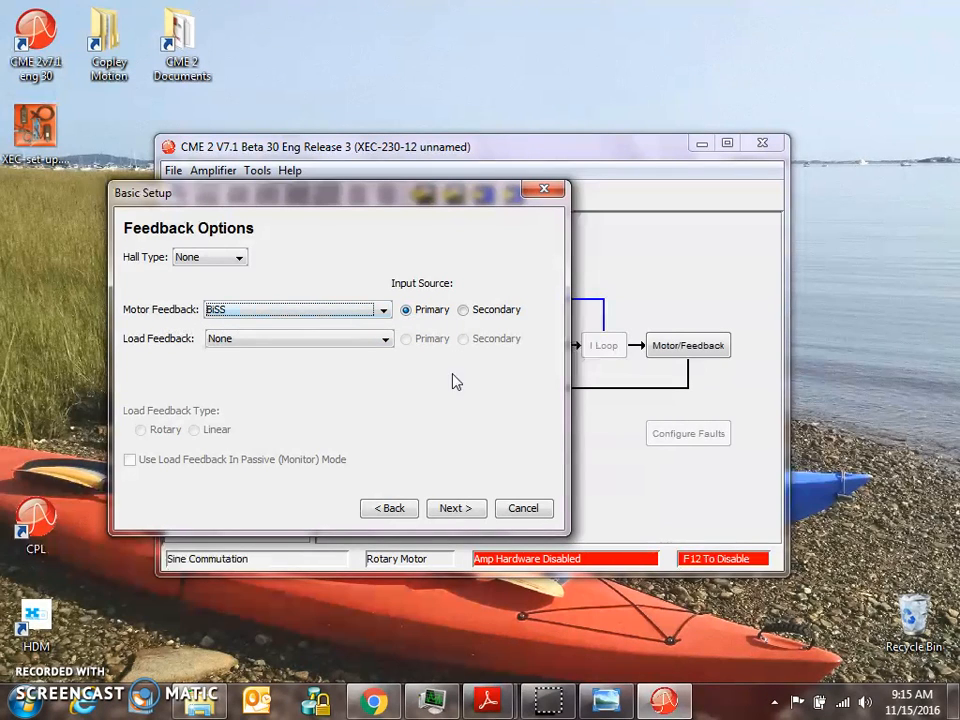
mouse_move(445, 331)
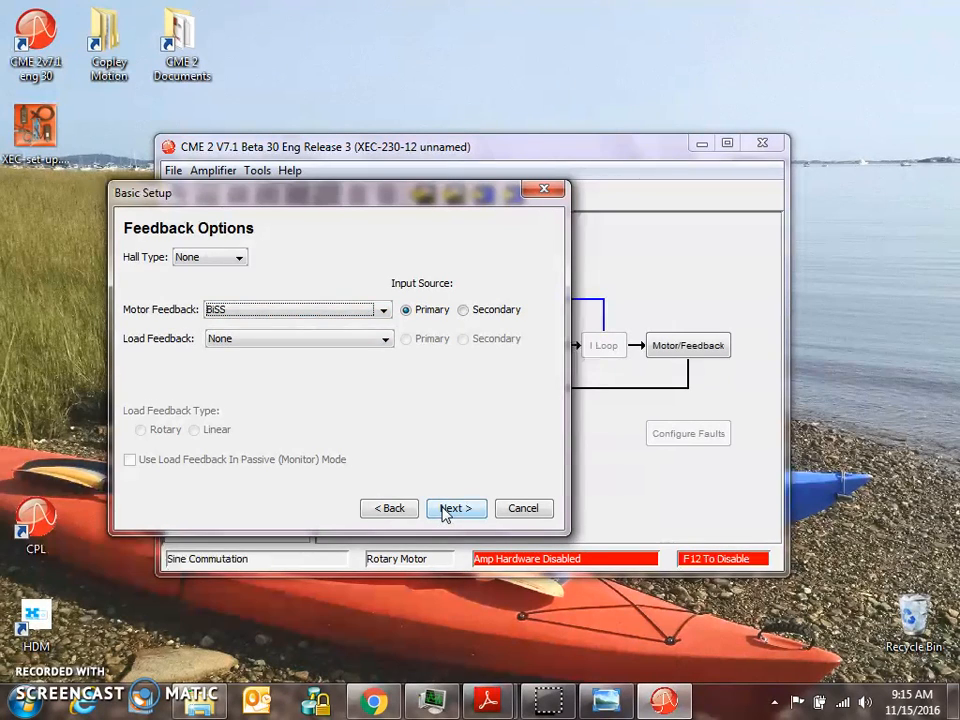
left_click(456, 508)
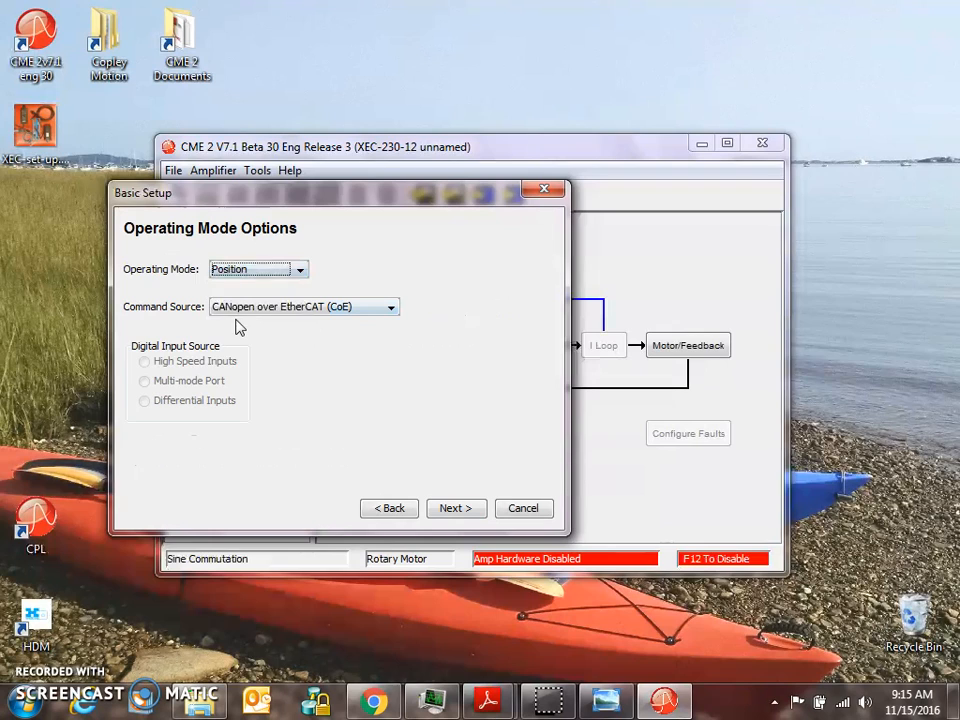
Keep CANopen over EtherCAT, set multi-mode port to Emulated Motor Feedback, and save to flash.
left_click(390, 307)
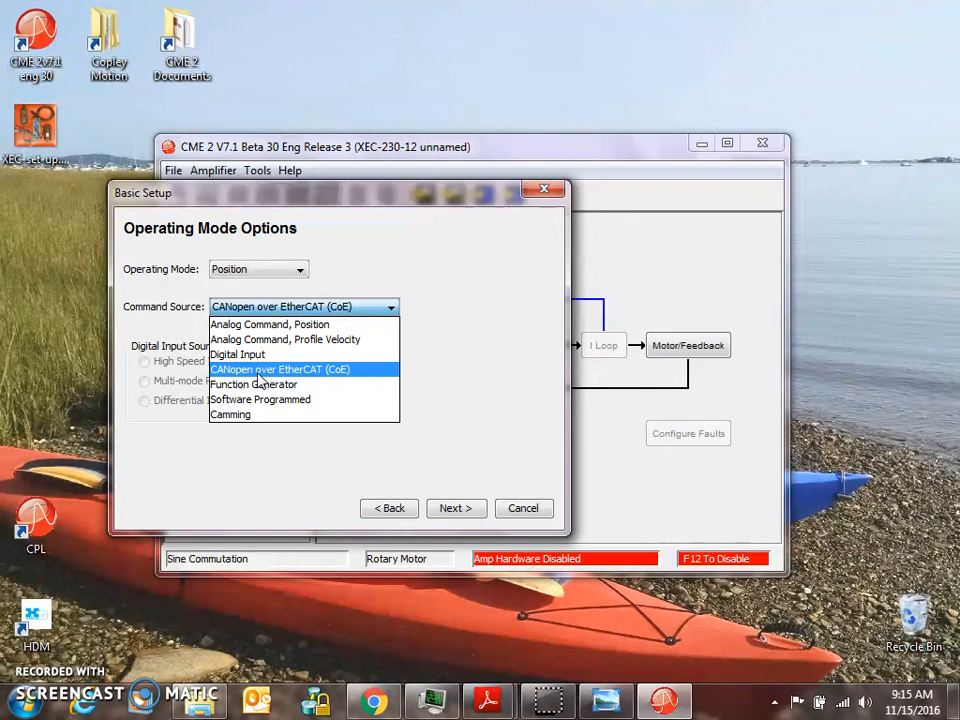
mouse_move(260, 399)
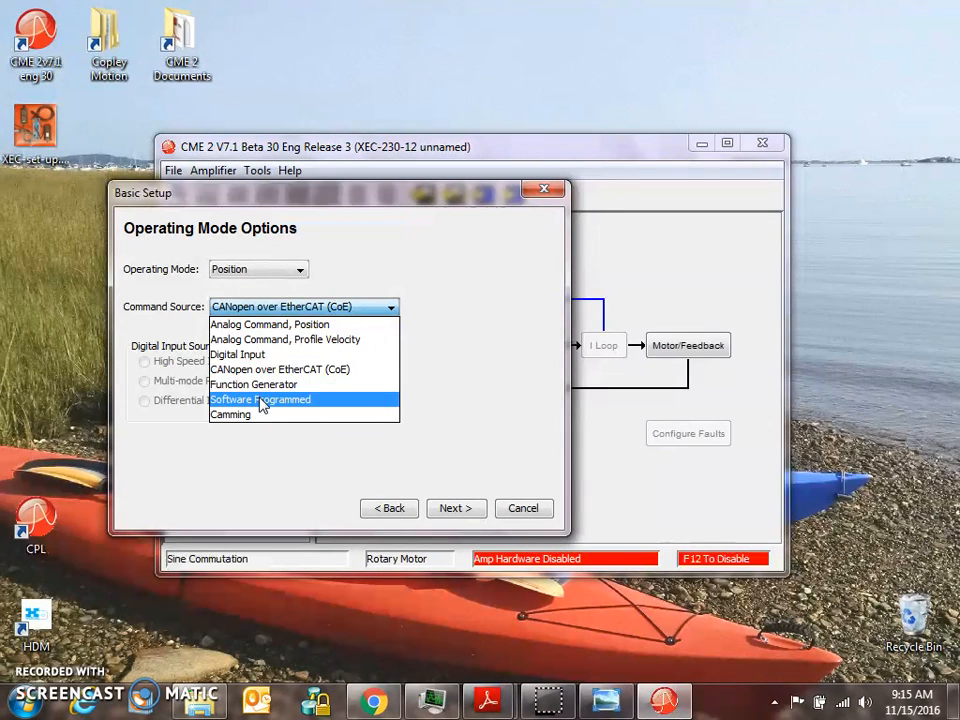
mouse_move(237, 354)
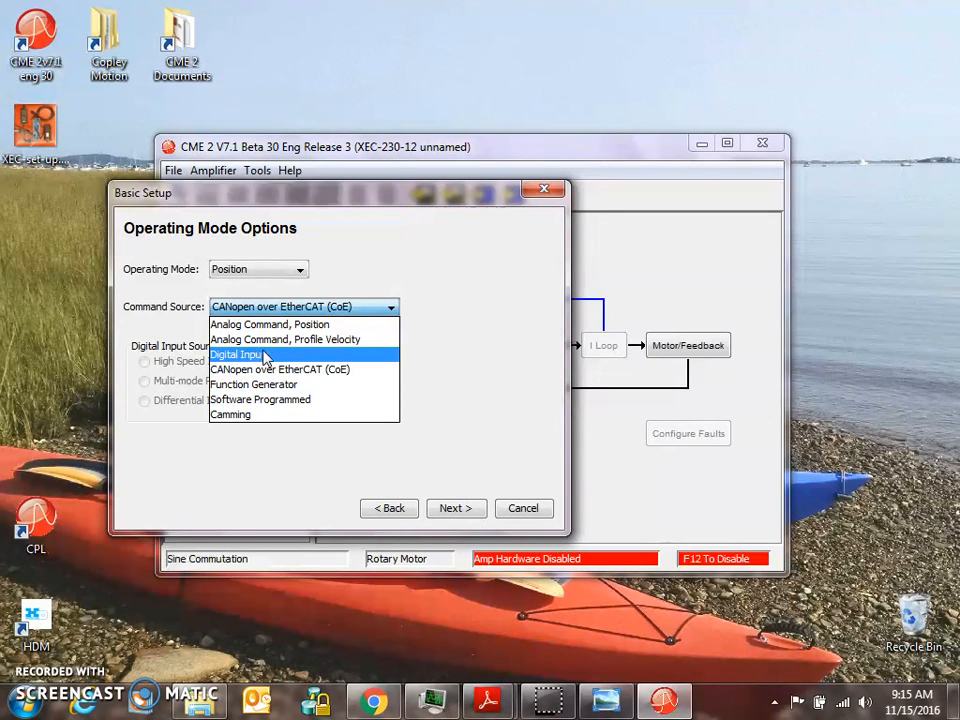
mouse_move(280, 369)
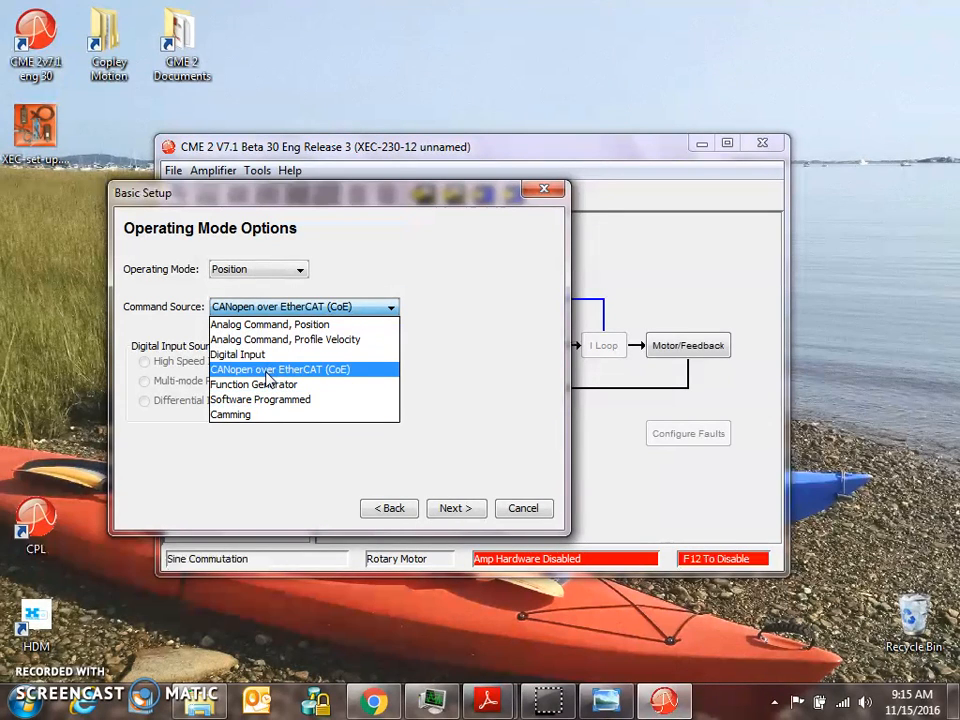
left_click(455, 508)
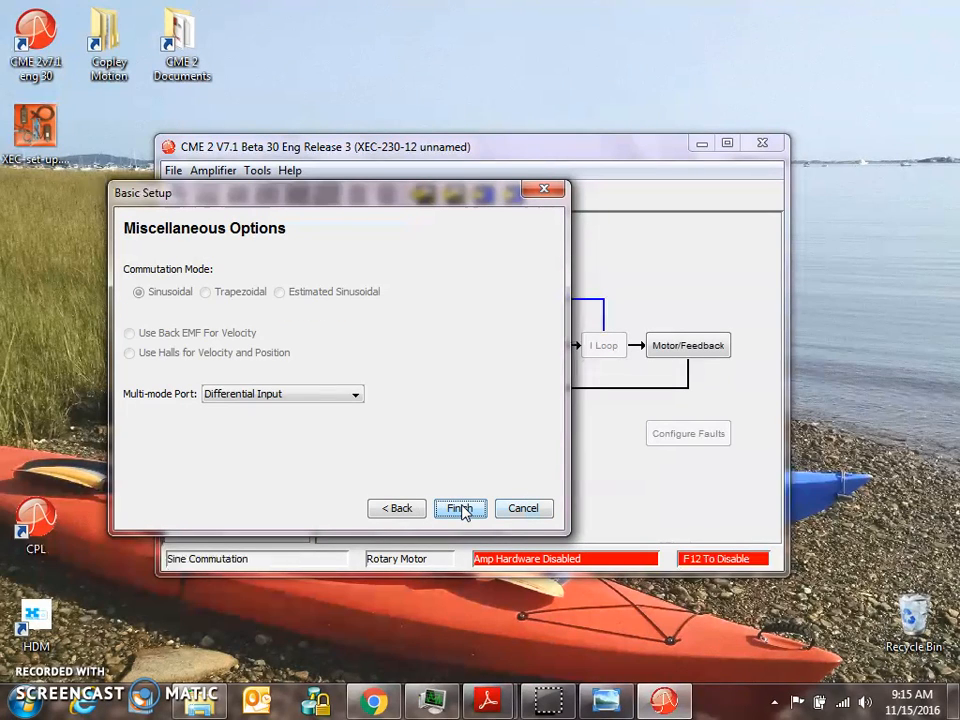
mouse_move(146, 318)
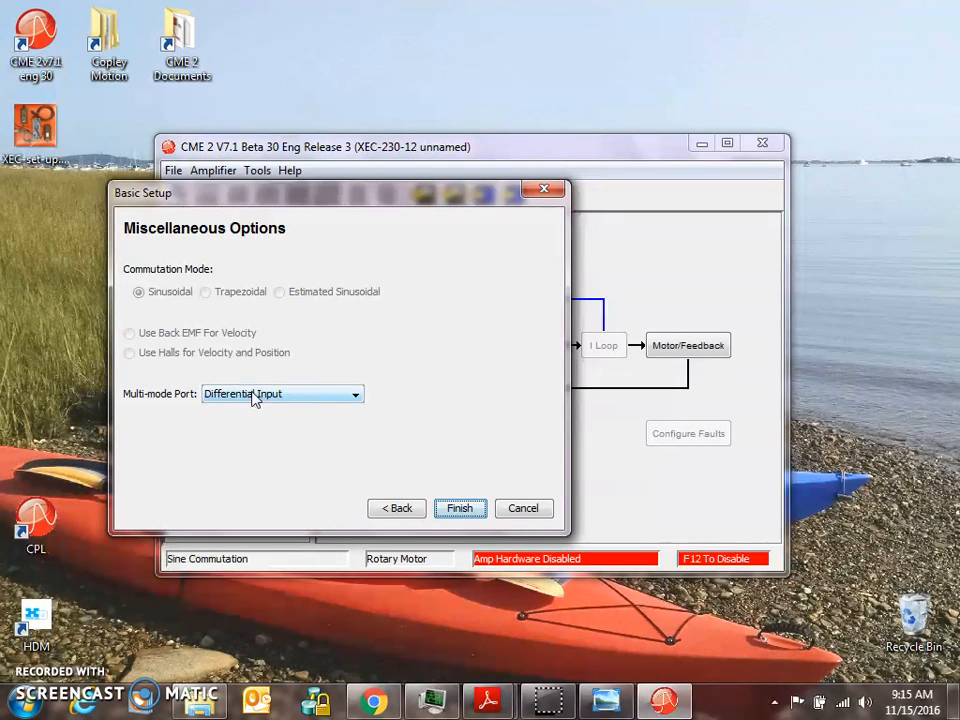
left_click(283, 393)
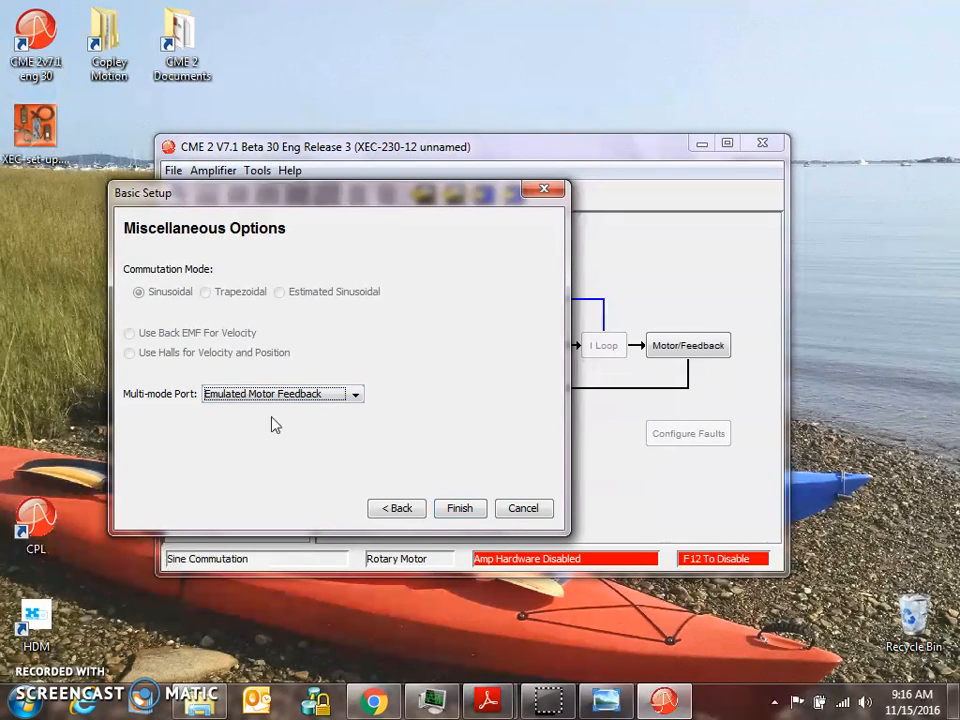
mouse_move(352, 489)
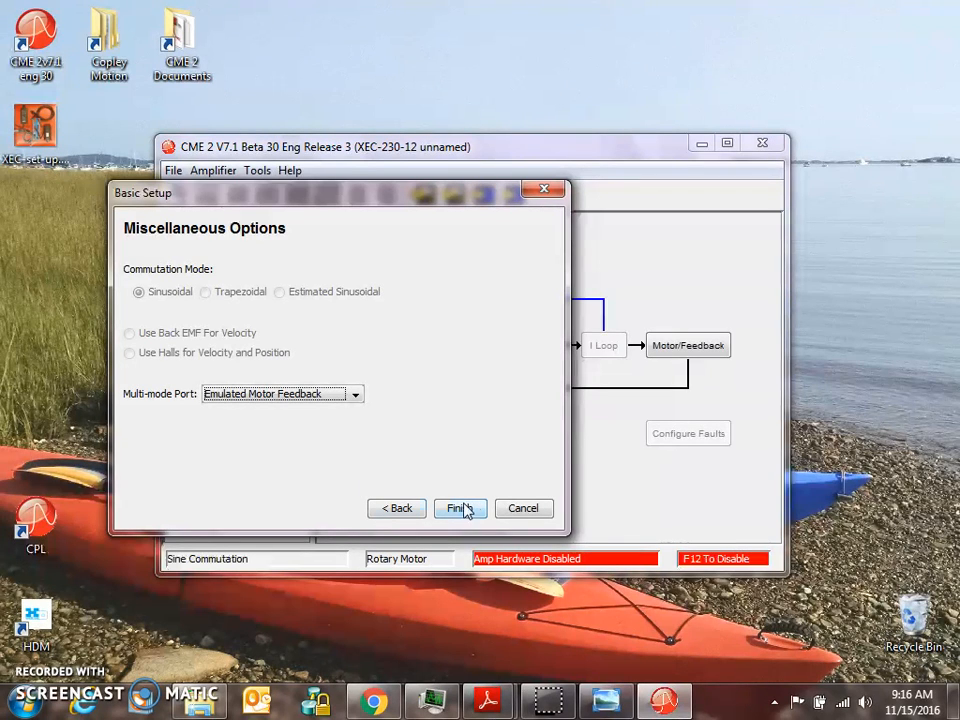
left_click(459, 508)
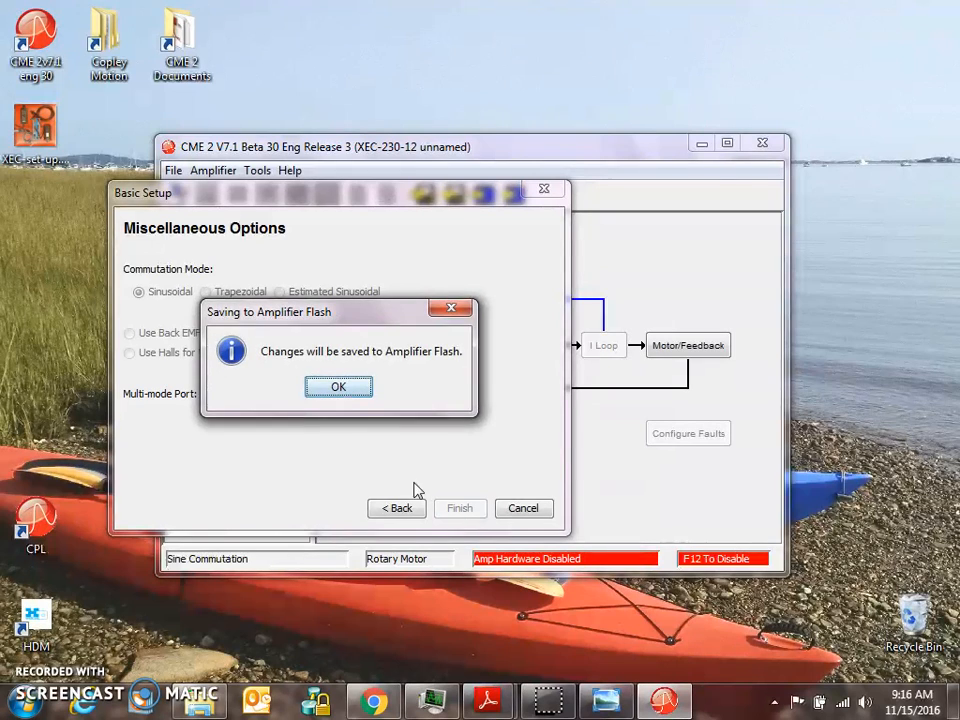
left_click(338, 387)
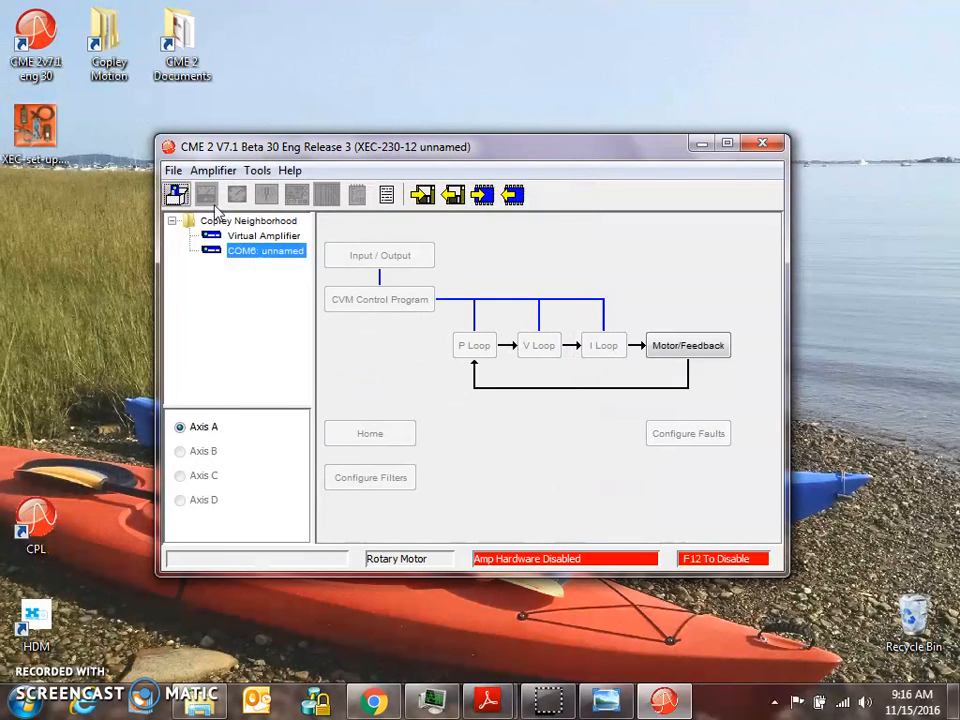
mouse_move(755, 414)
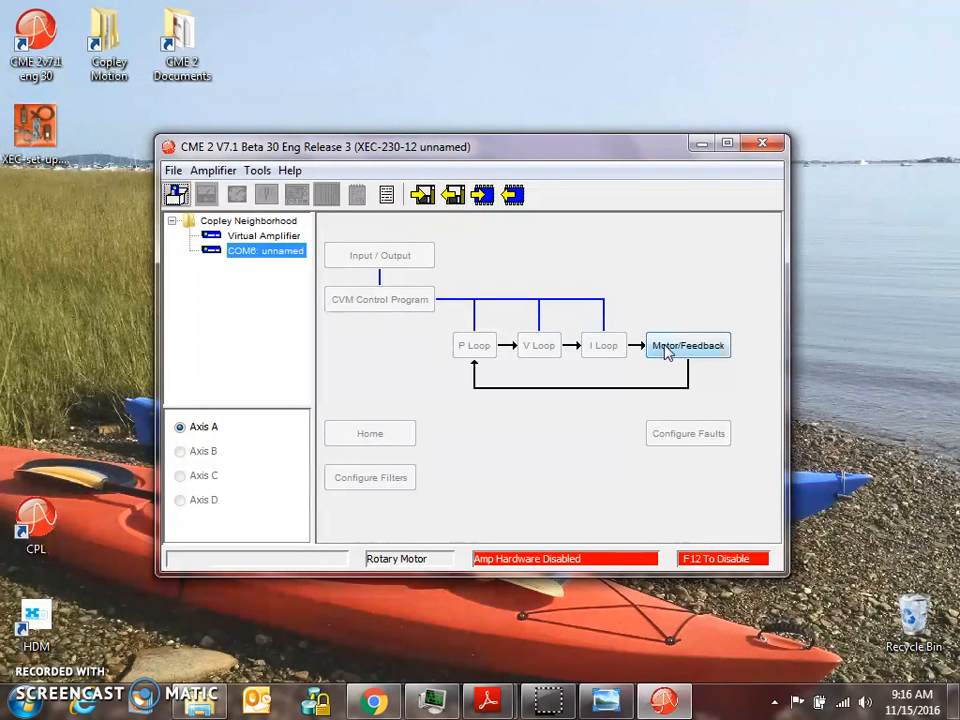
left_click(688, 345)
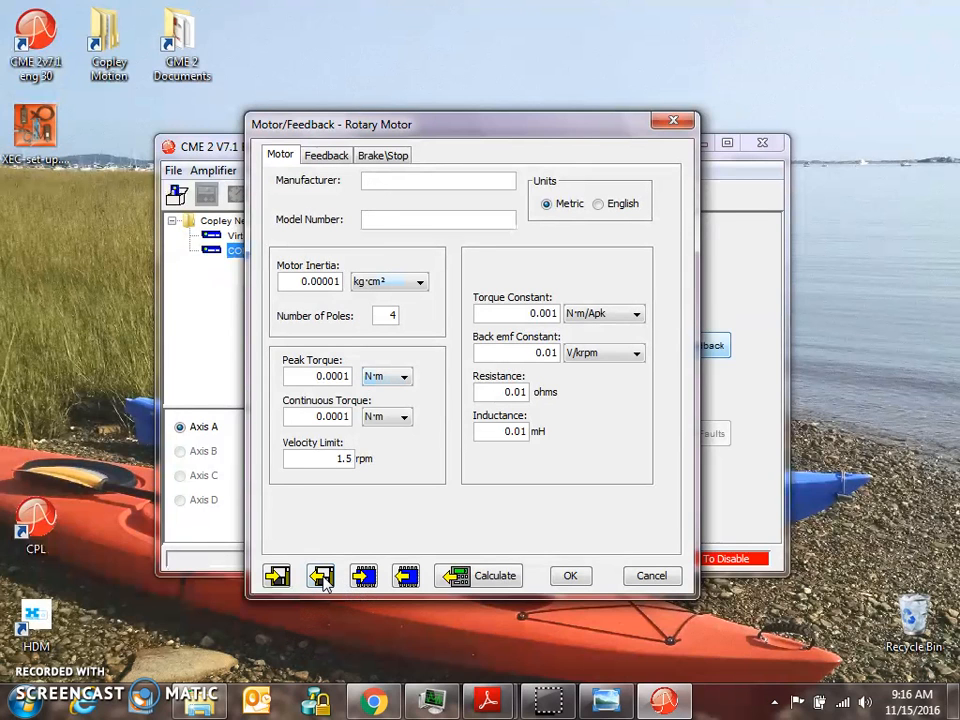
left_click(321, 576)
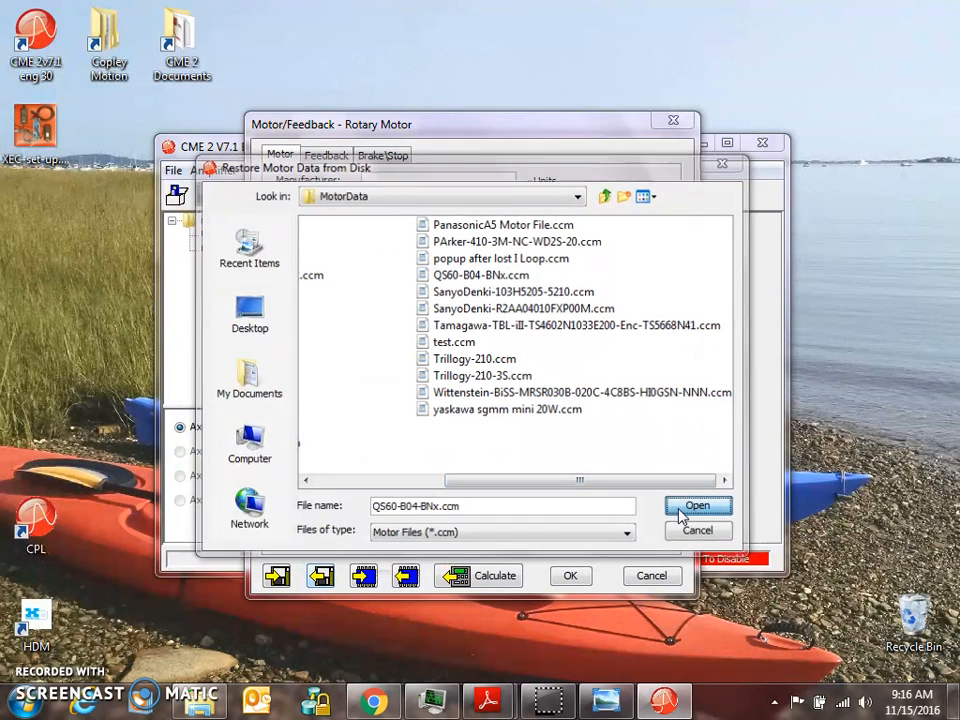
left_click(697, 505)
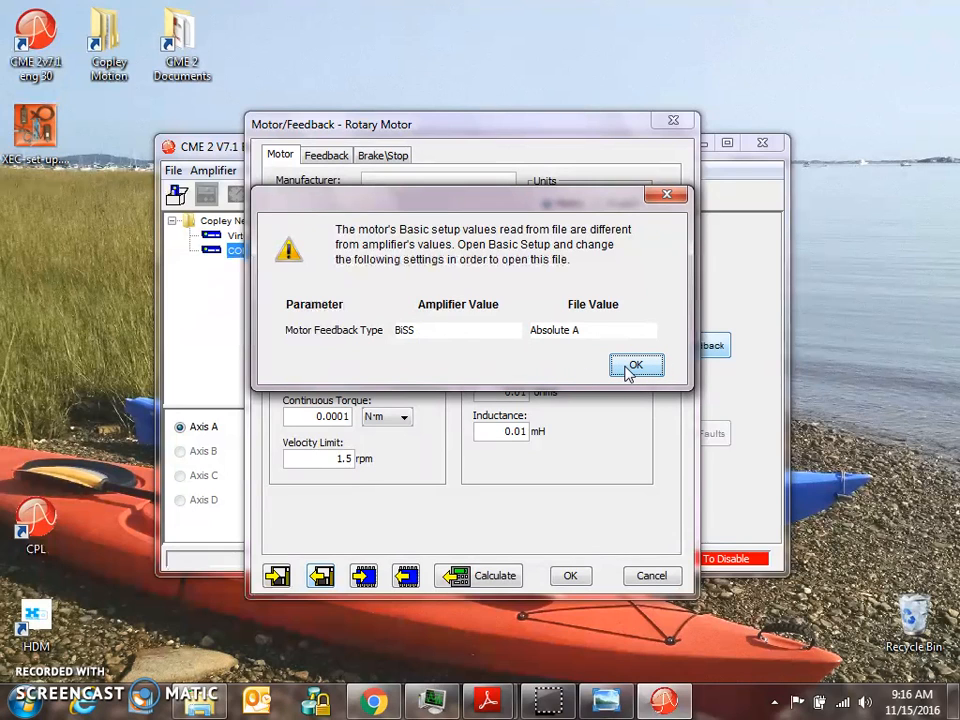
left_click(636, 365)
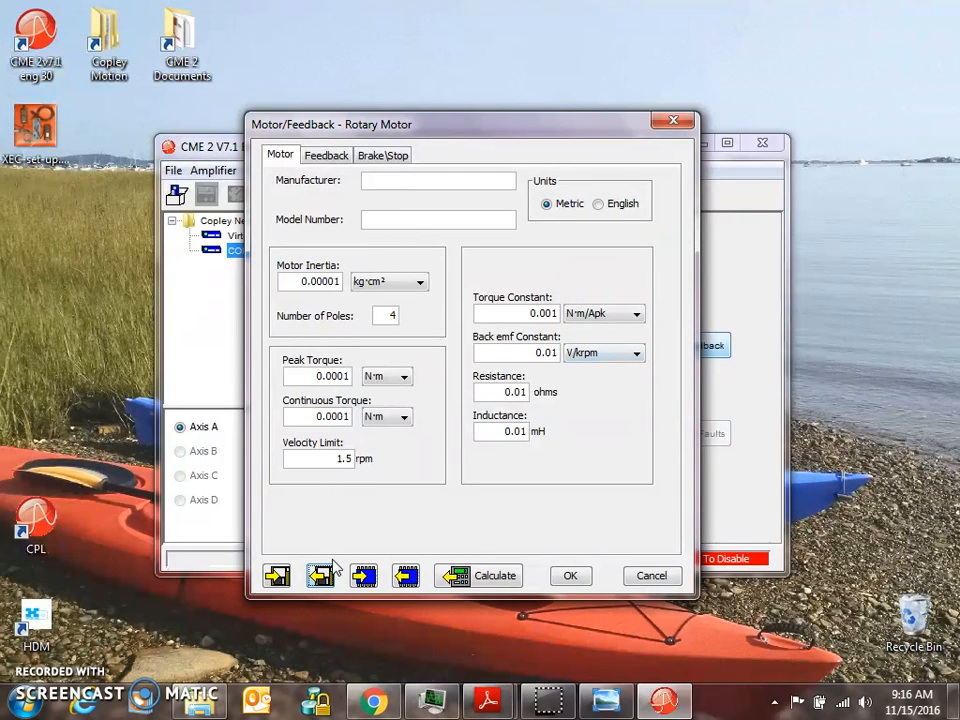
left_click(651, 575)
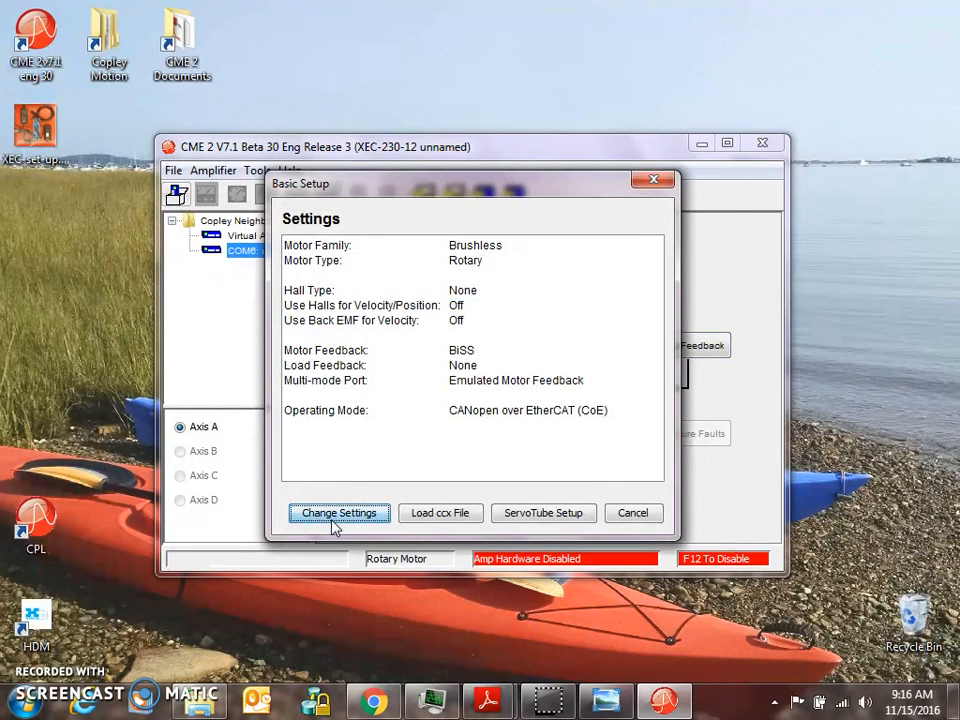
Change the Basic Setup motor feedback to Absolute A and save to amplifier flash.
left_click(339, 513)
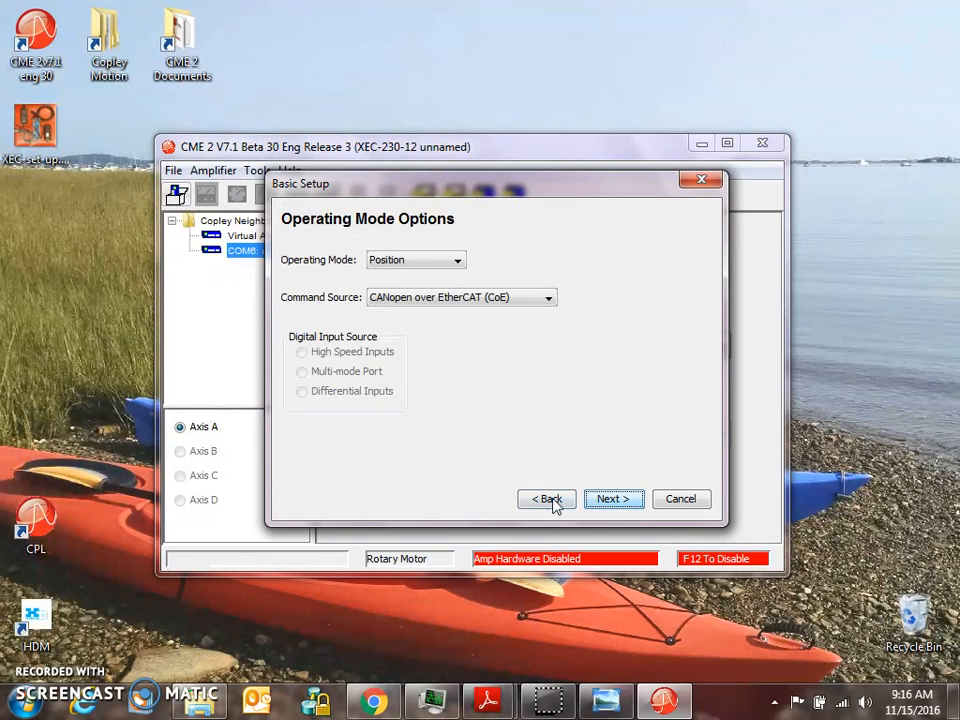
left_click(613, 498)
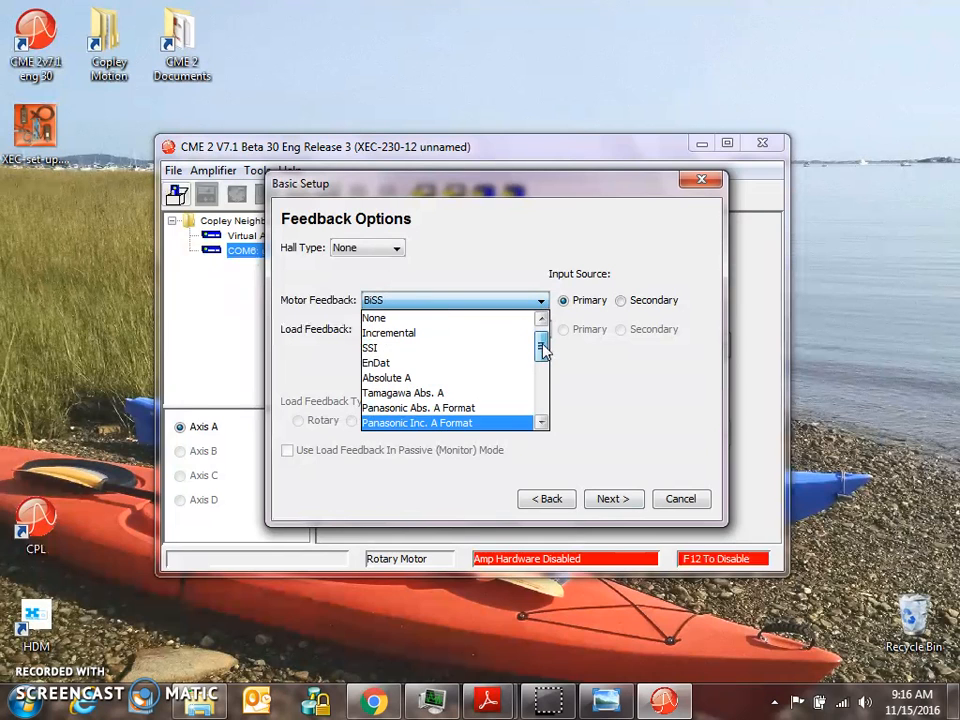
left_click(613, 499)
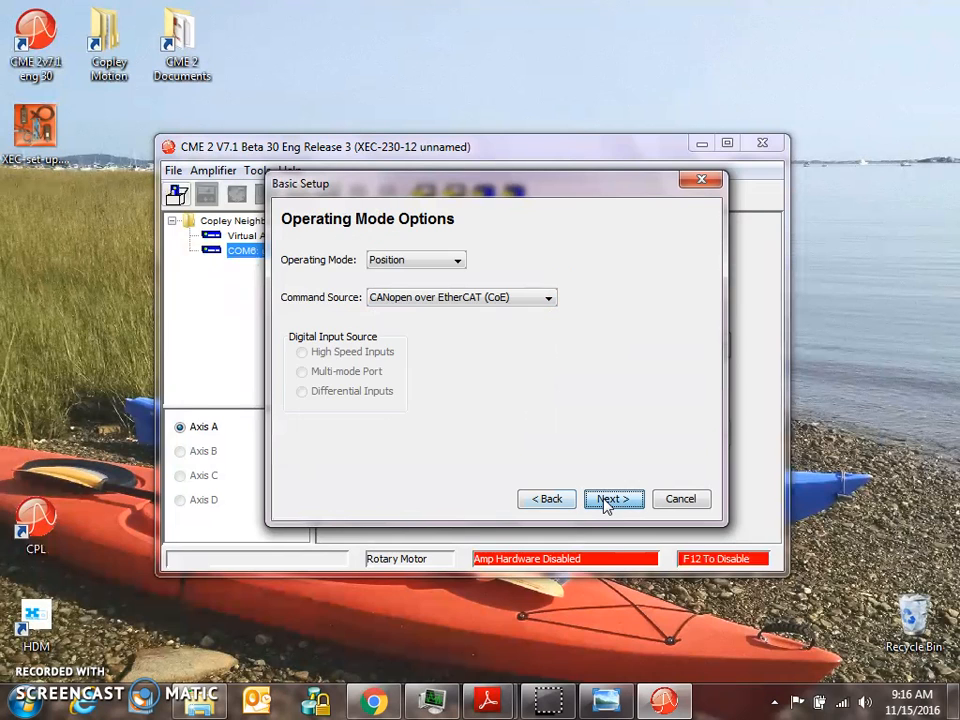
left_click(613, 499)
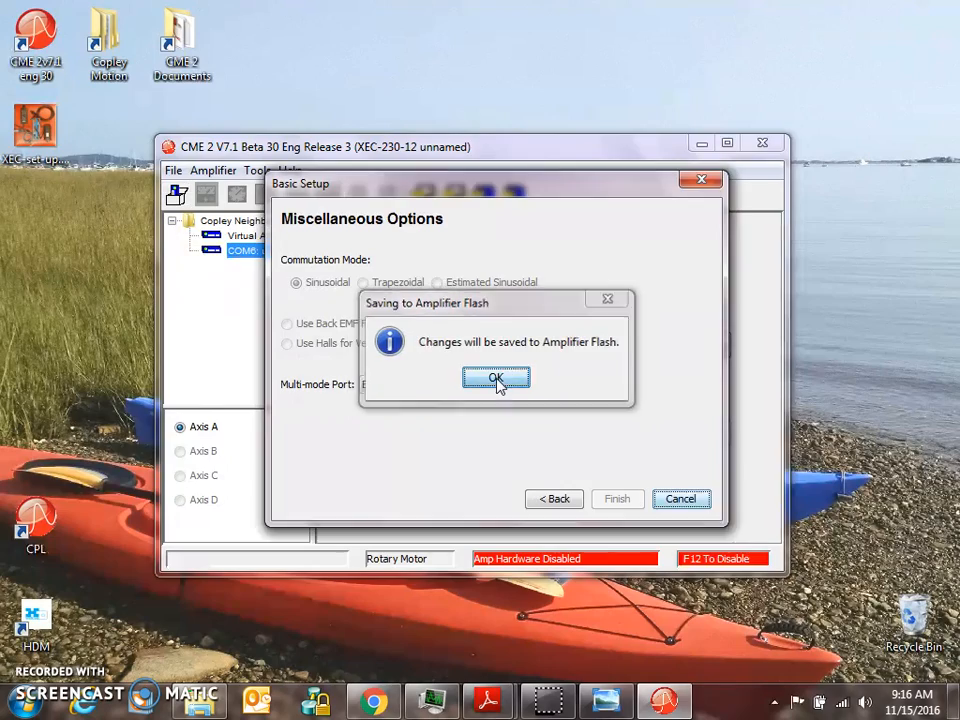
left_click(496, 378)
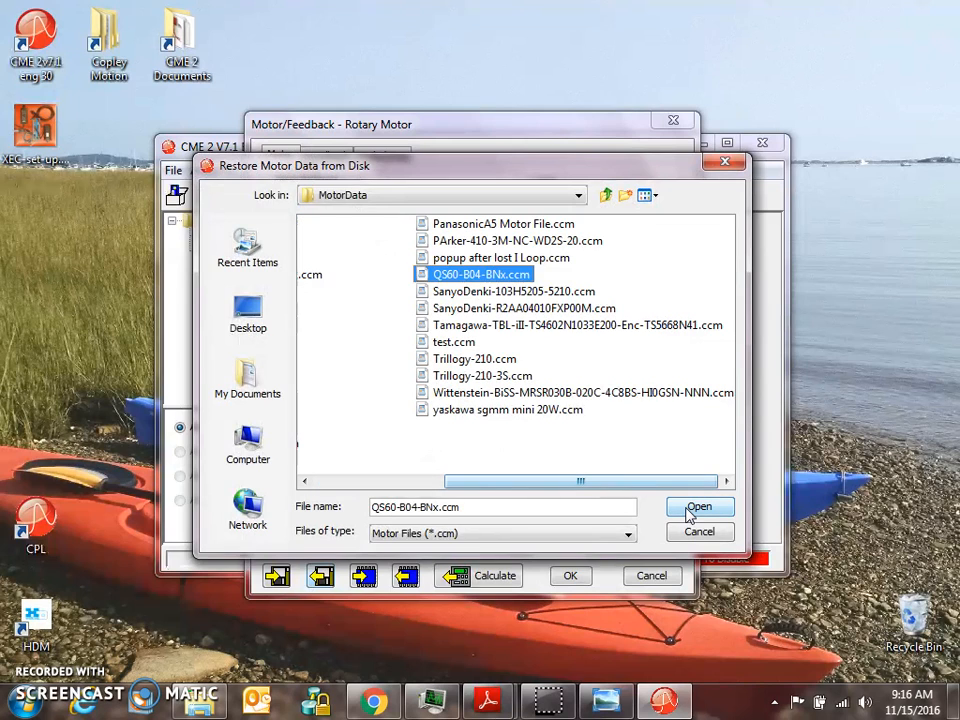
Restore the QS60-B04-BNx.ccm motor file from disk and review its Feedback tab.
left_click(699, 507)
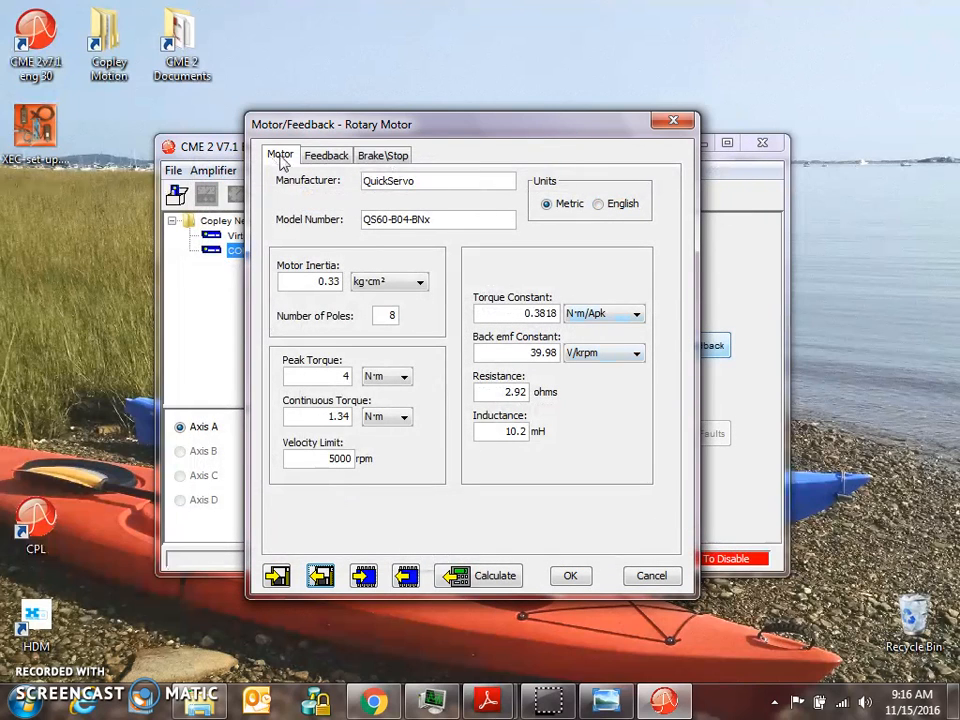
left_click(326, 155)
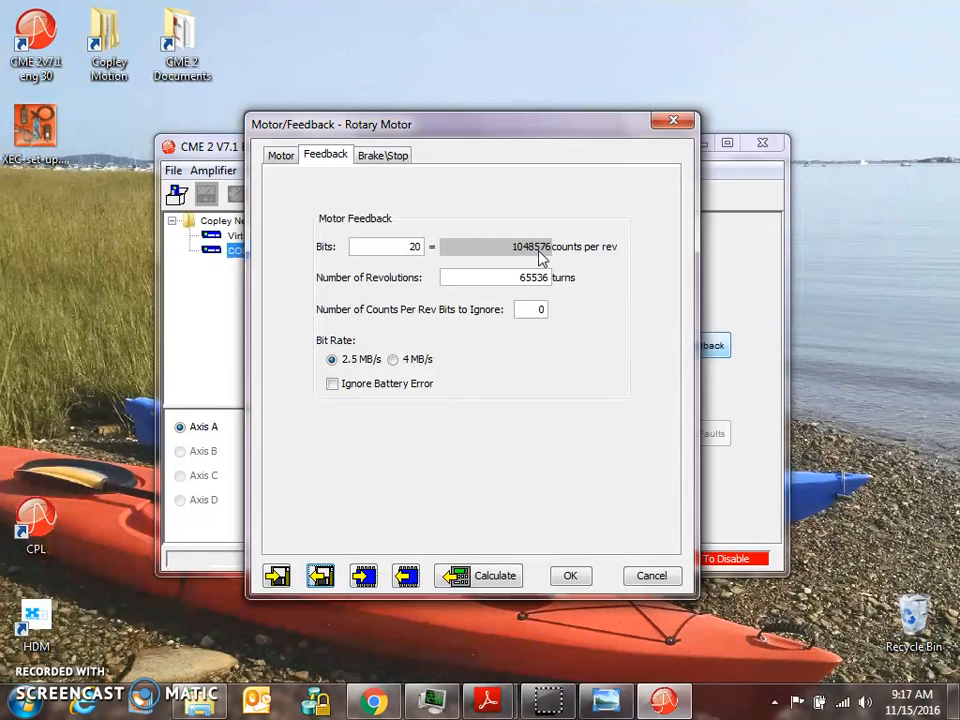
mouse_move(387, 287)
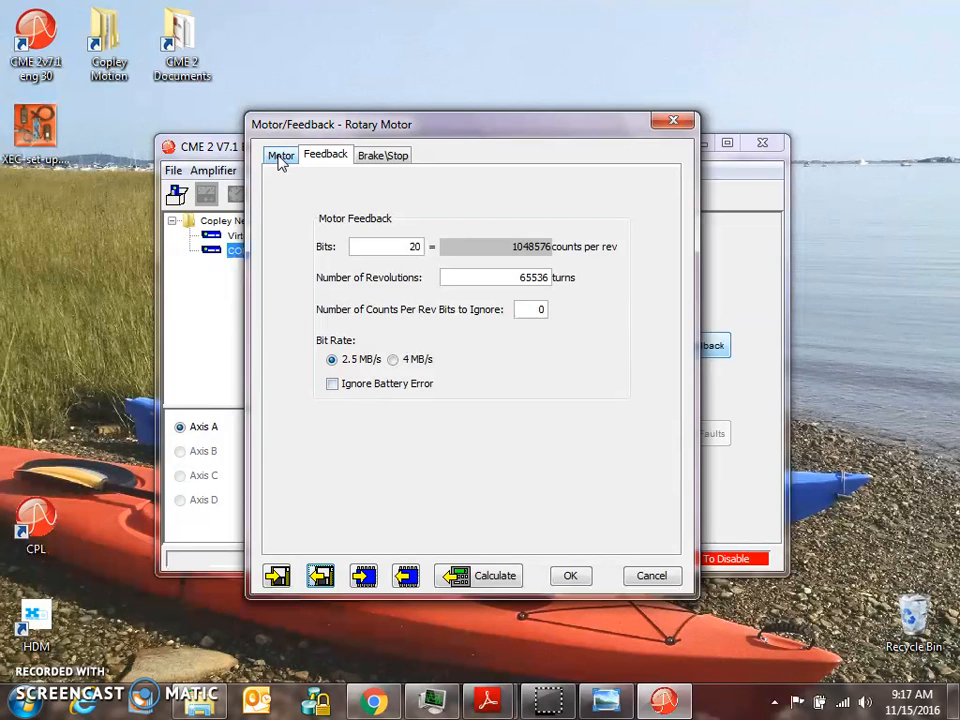
left_click(281, 155)
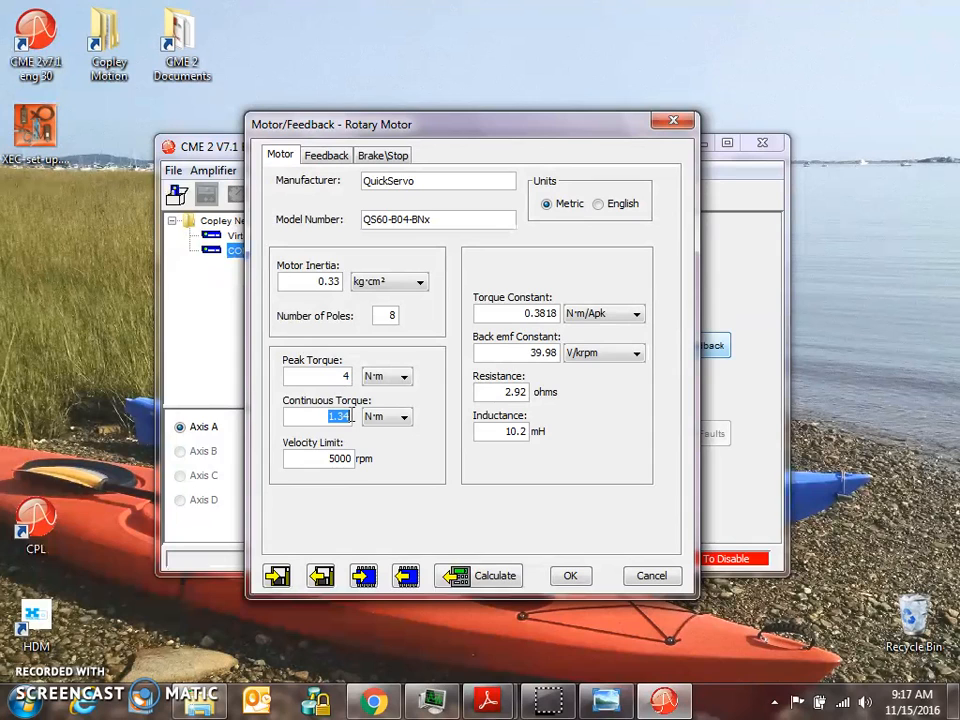
Try a 7000 rpm velocity limit, which is rejected as out of range.
left_click(318, 458)
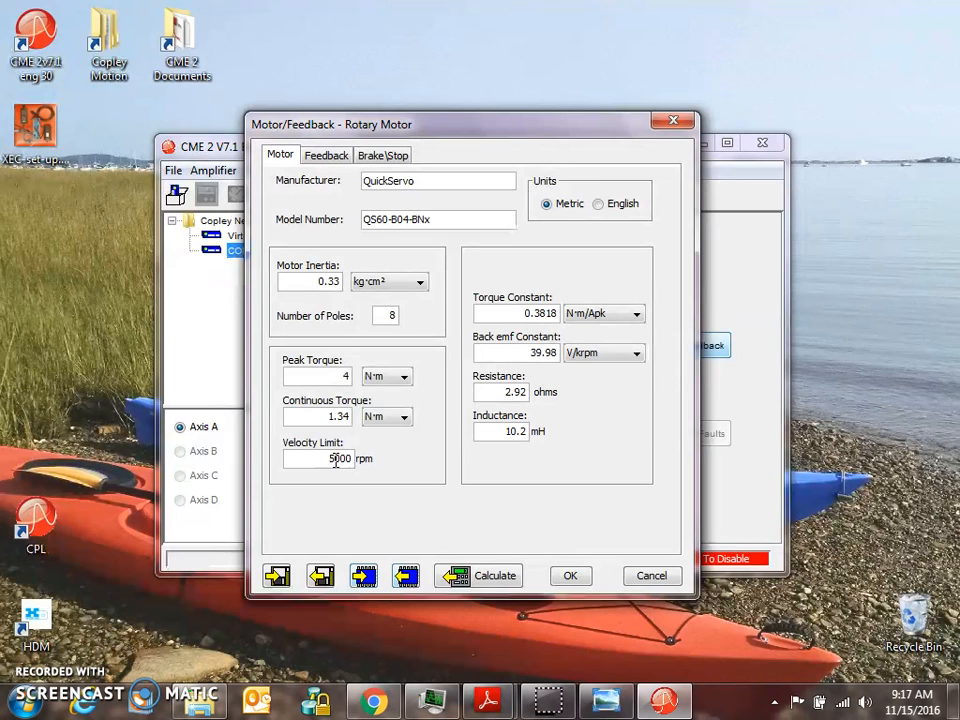
left_click(330, 458)
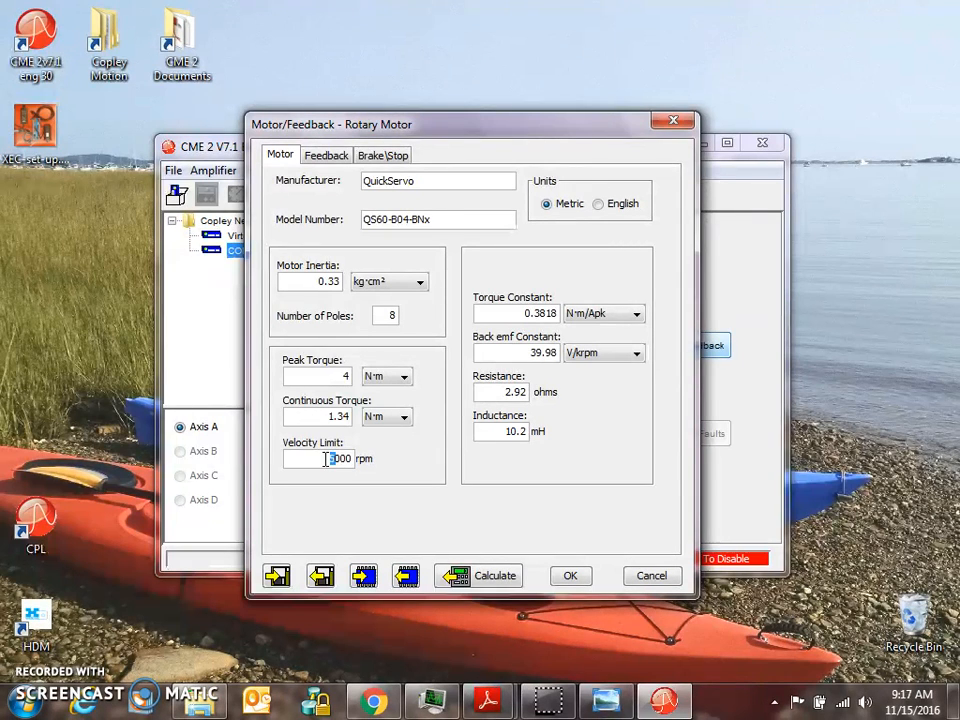
type("7000")
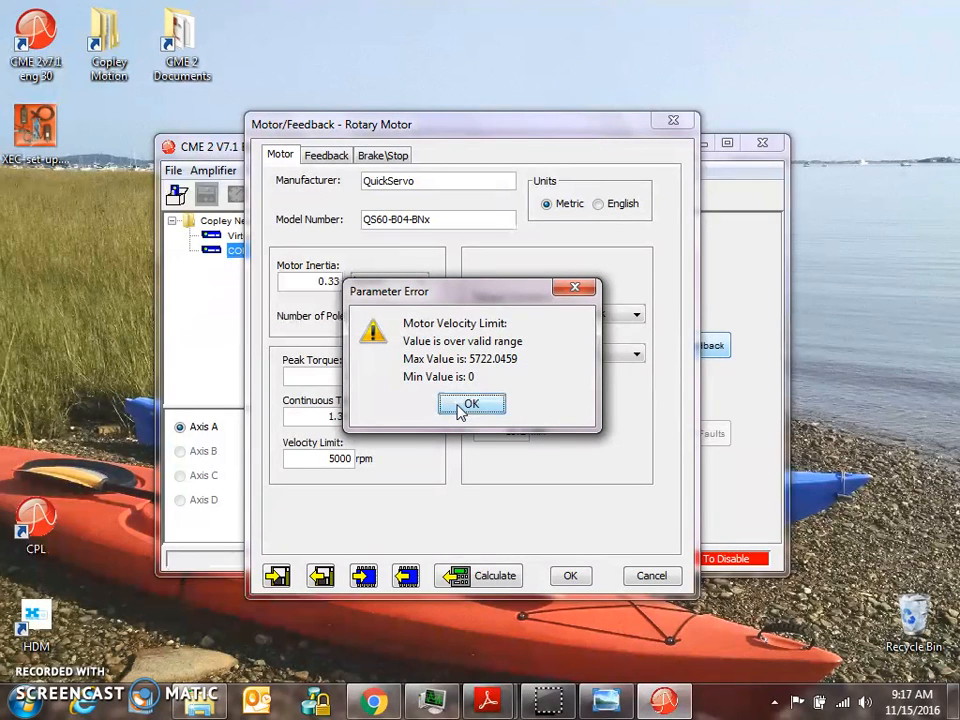
left_click(470, 404)
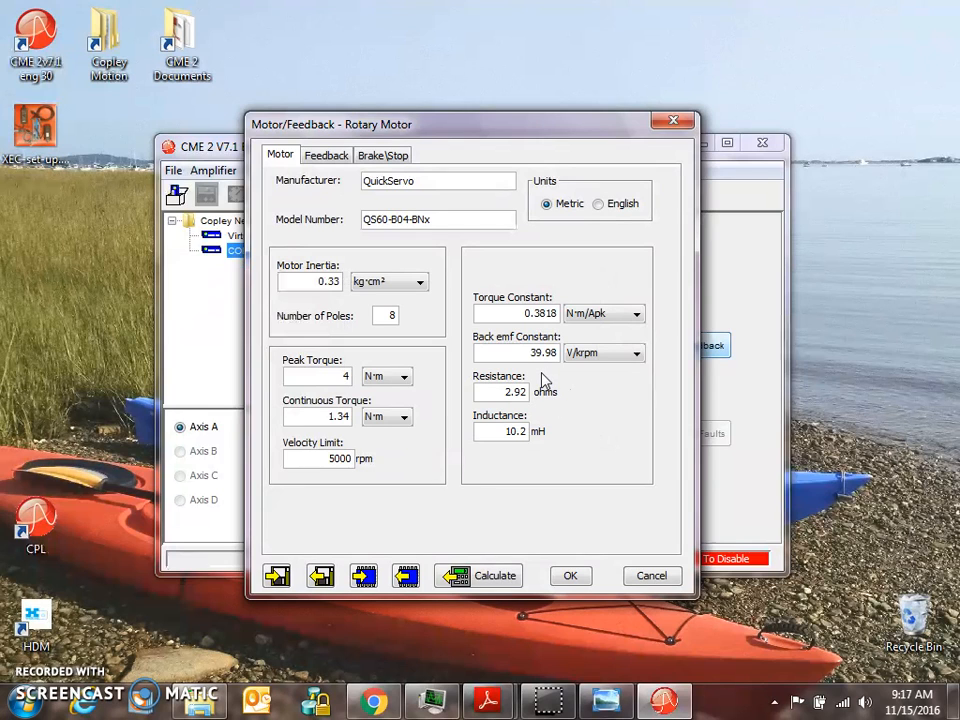
left_click(340, 458)
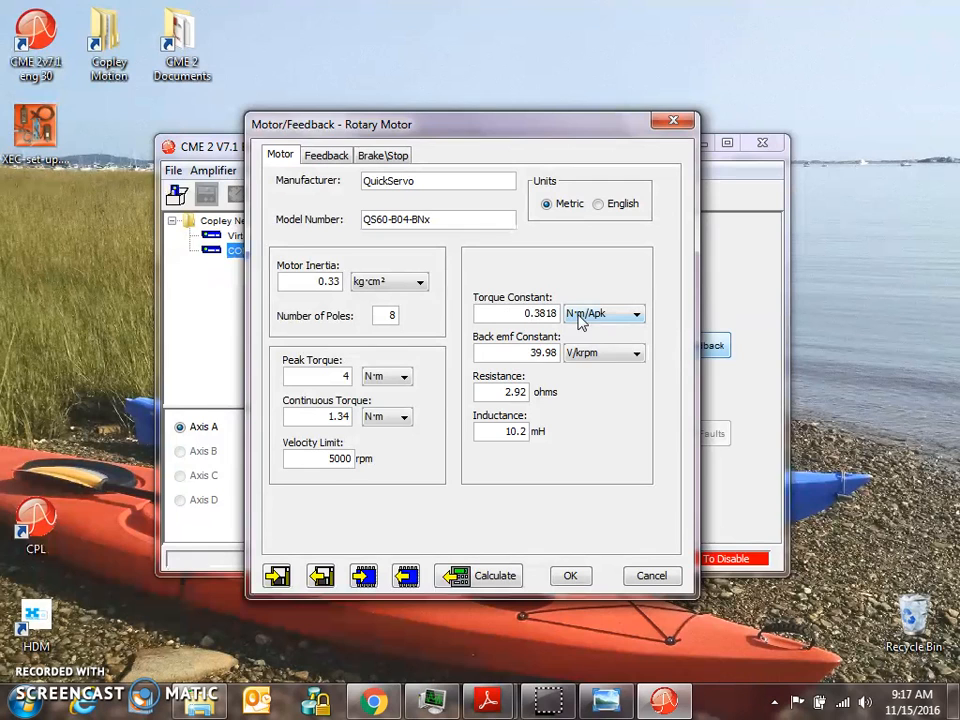
Toggle the back emf units to V/rad/s and back to V/krpm.
left_click(636, 352)
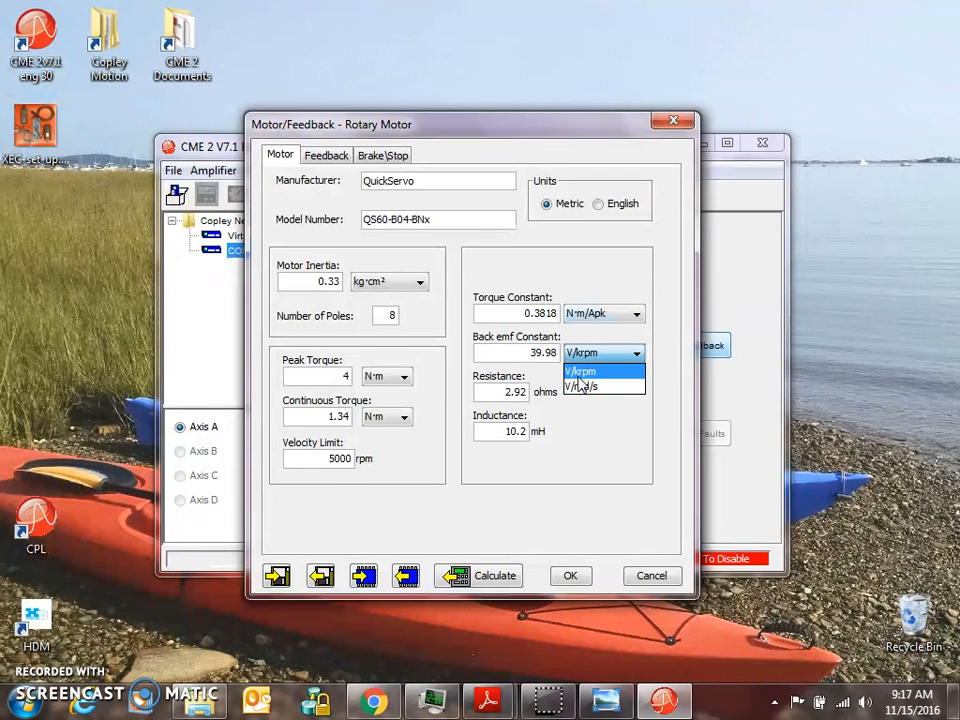
left_click(585, 387)
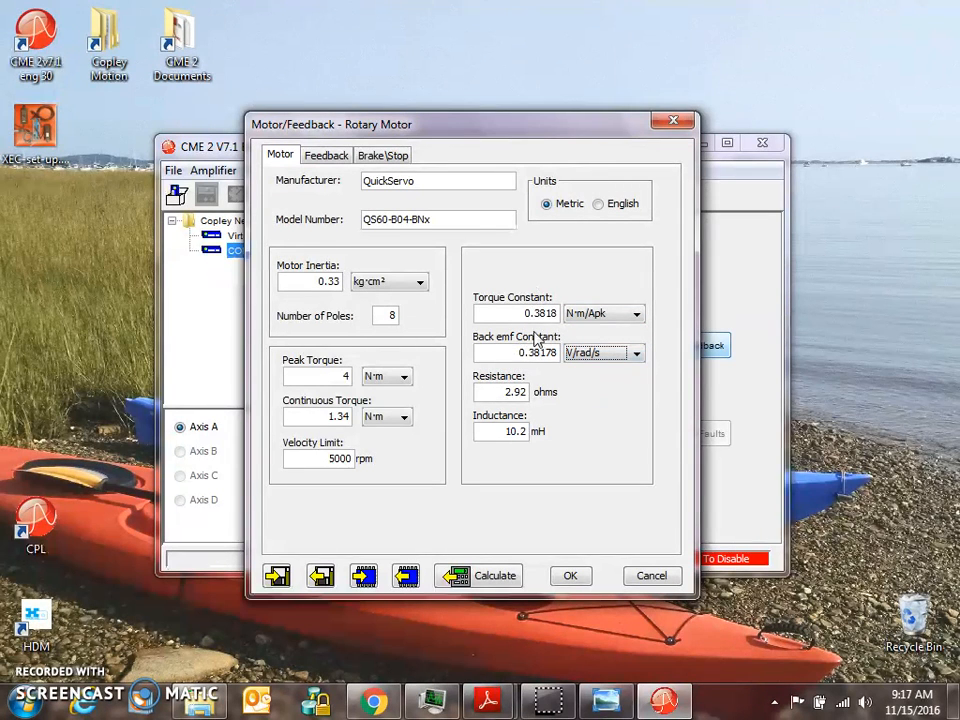
left_click(603, 352)
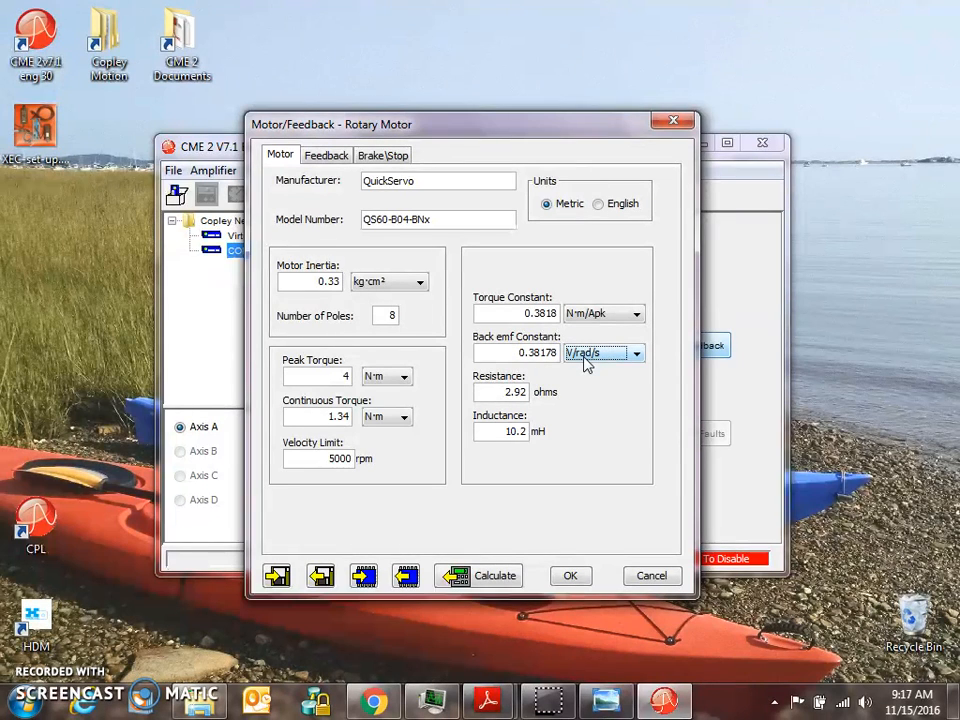
left_click(636, 353)
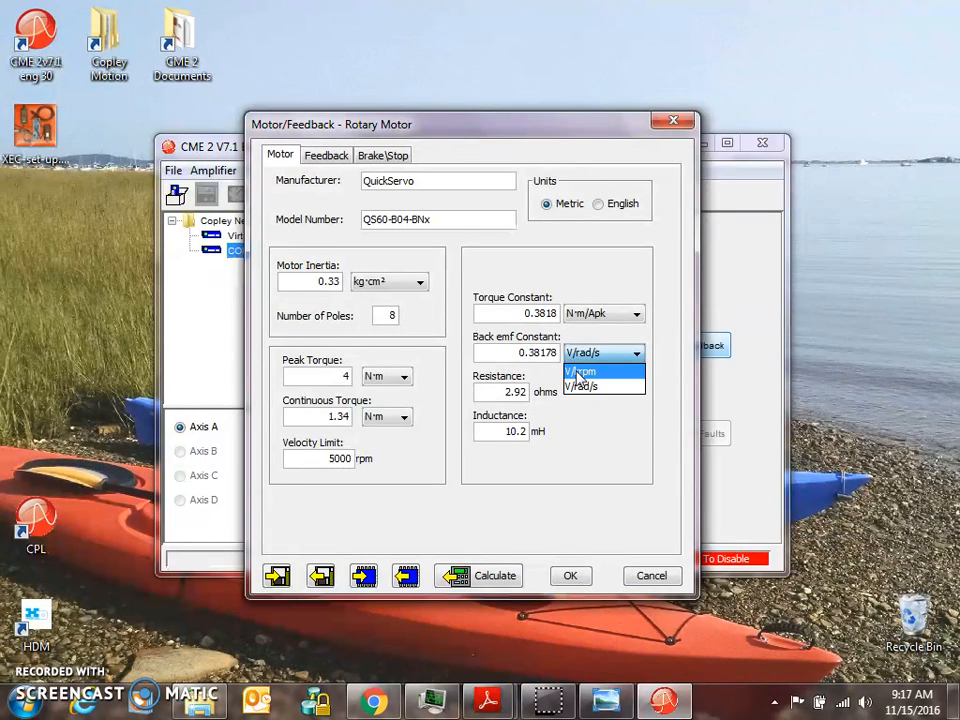
left_click(580, 371)
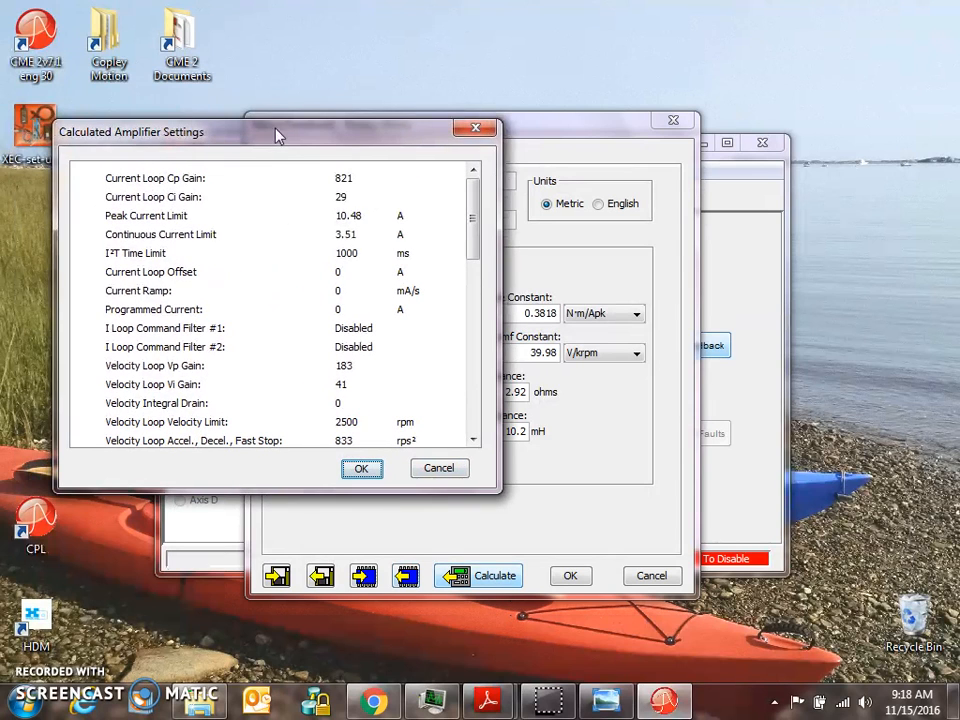
mouse_move(272, 247)
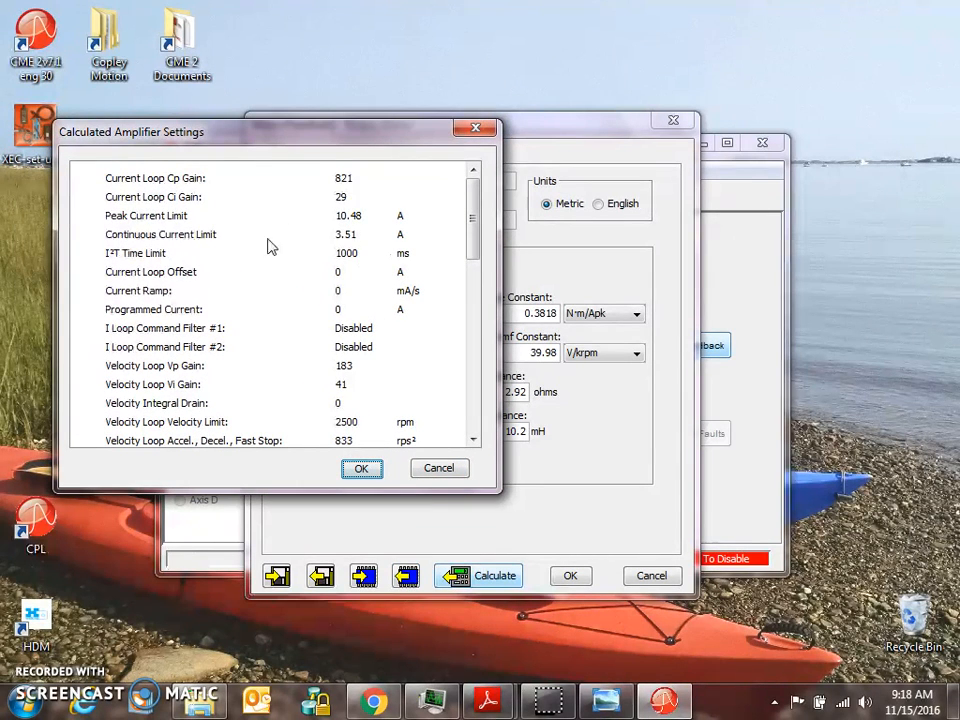
mouse_move(362, 470)
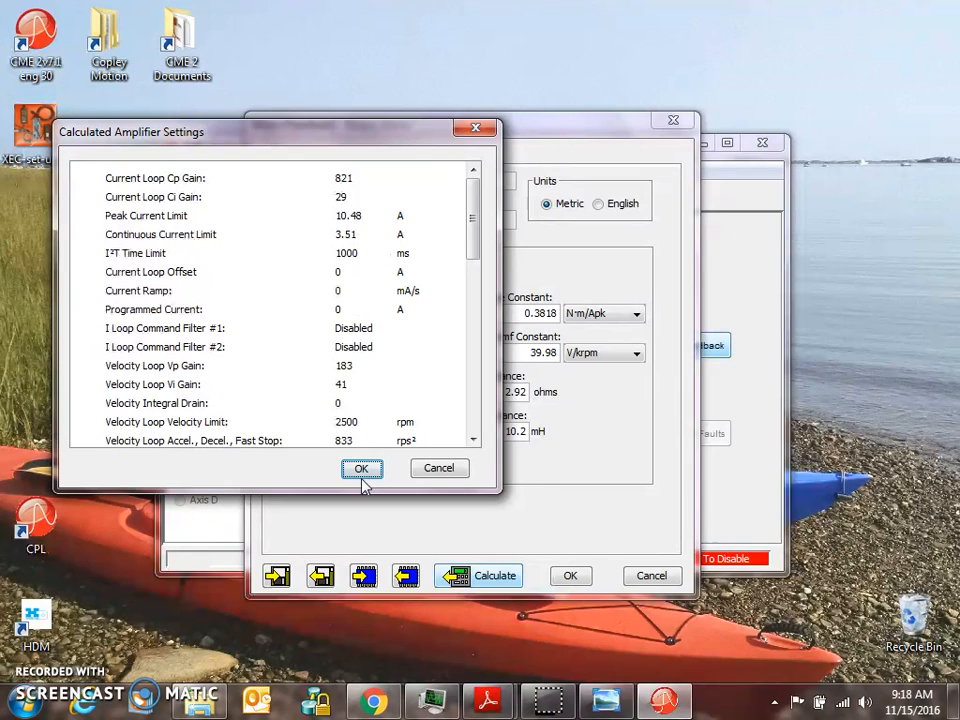
Accept the calculated gains, use the file's phasing values, and acknowledge the flash save.
left_click(362, 468)
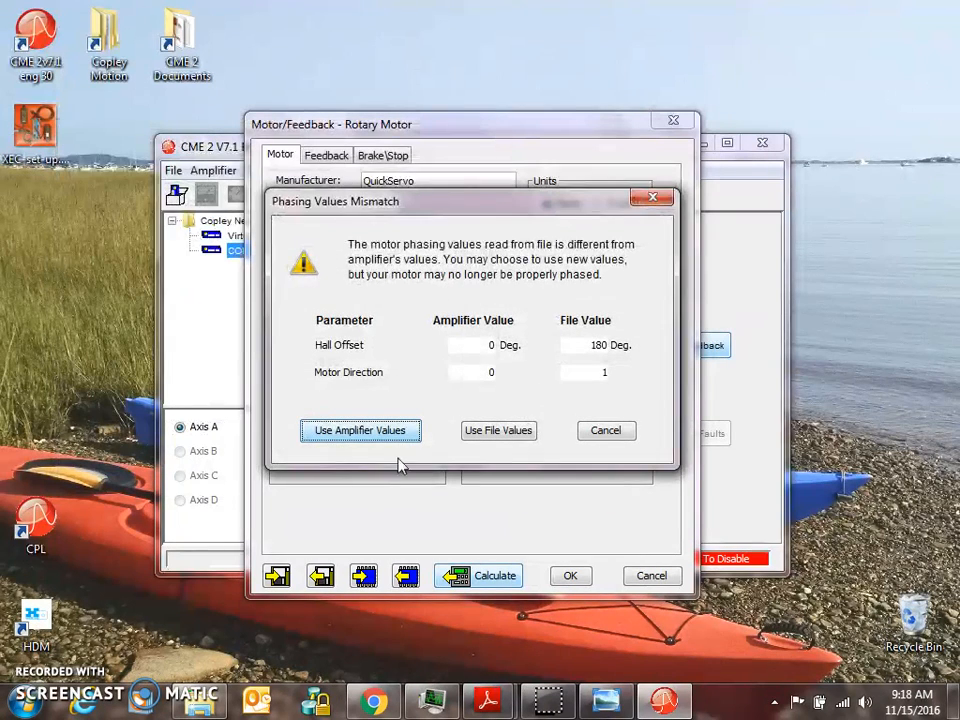
mouse_move(450, 420)
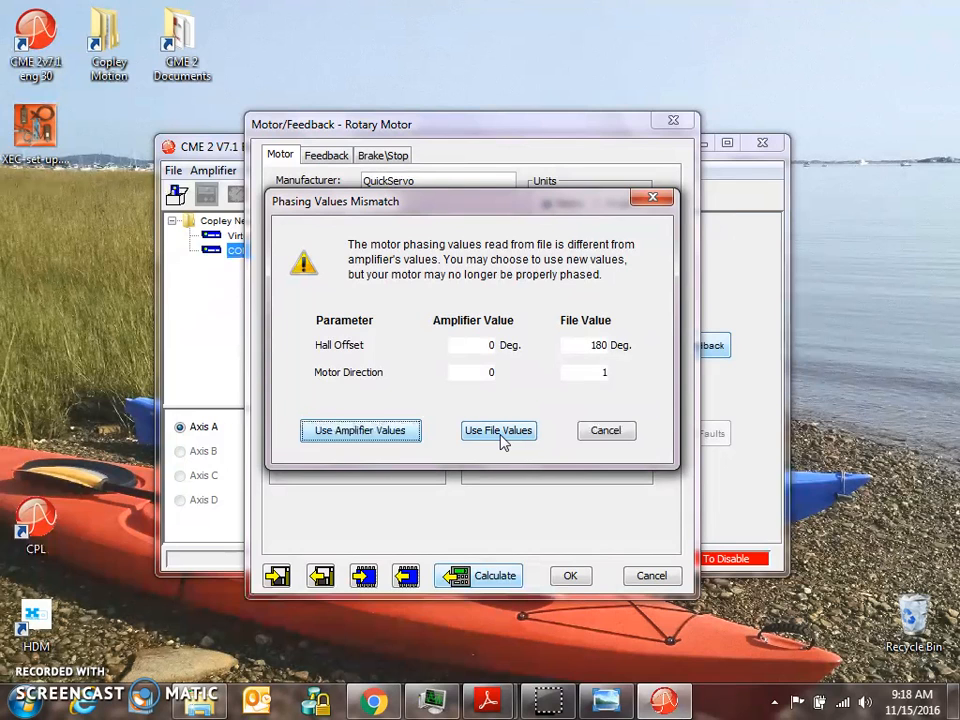
left_click(498, 430)
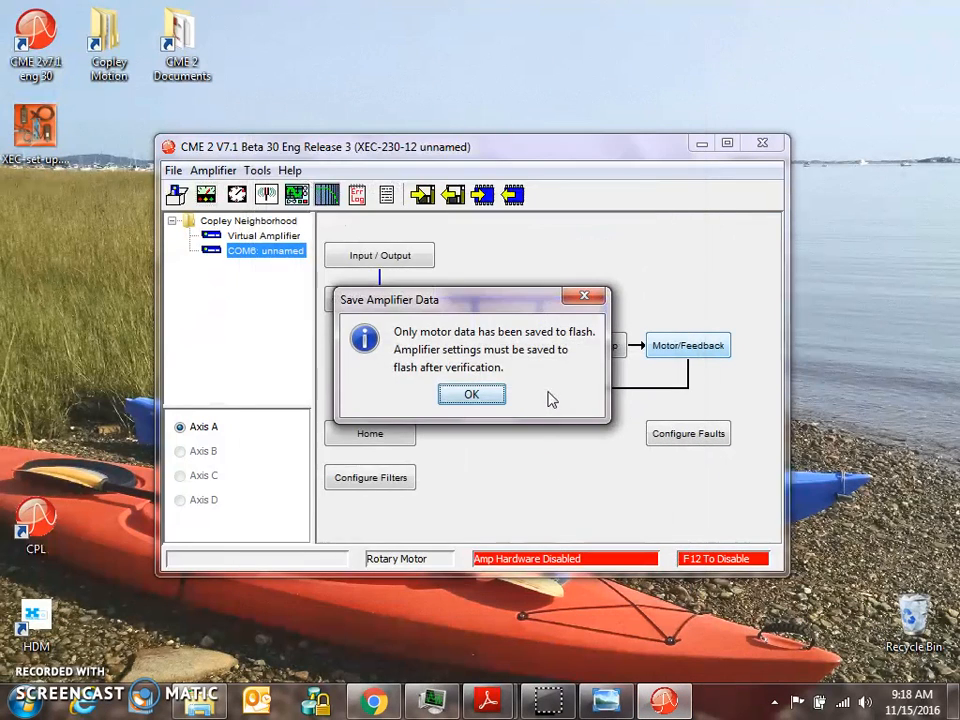
left_click(471, 393)
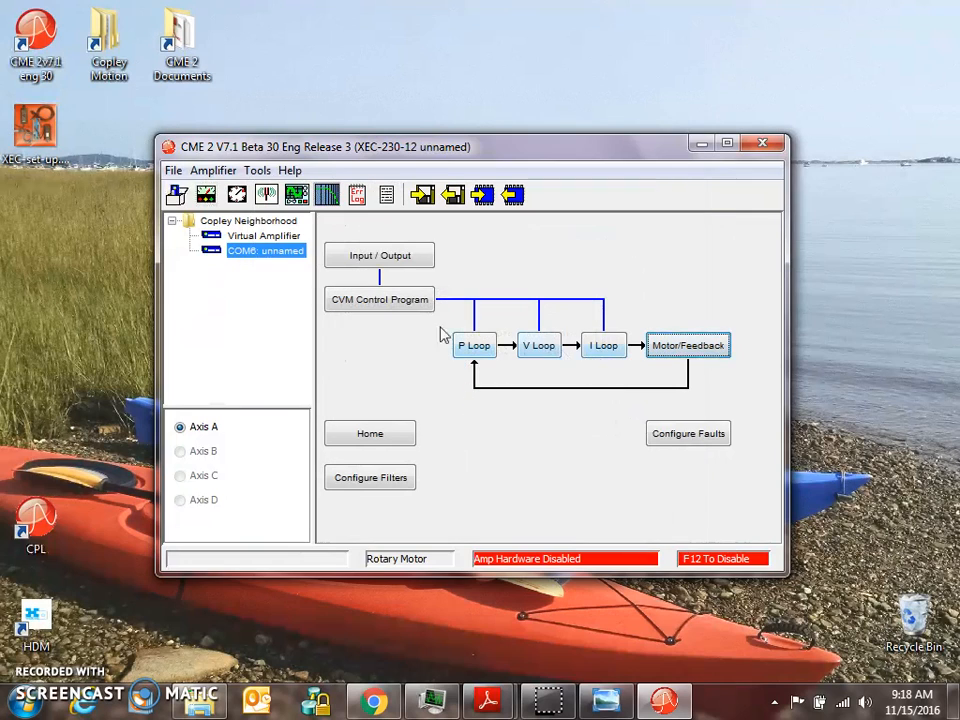
Set the velocity loop limit to 5000 rpm, dismissing the maximum velocity warning.
left_click(603, 345)
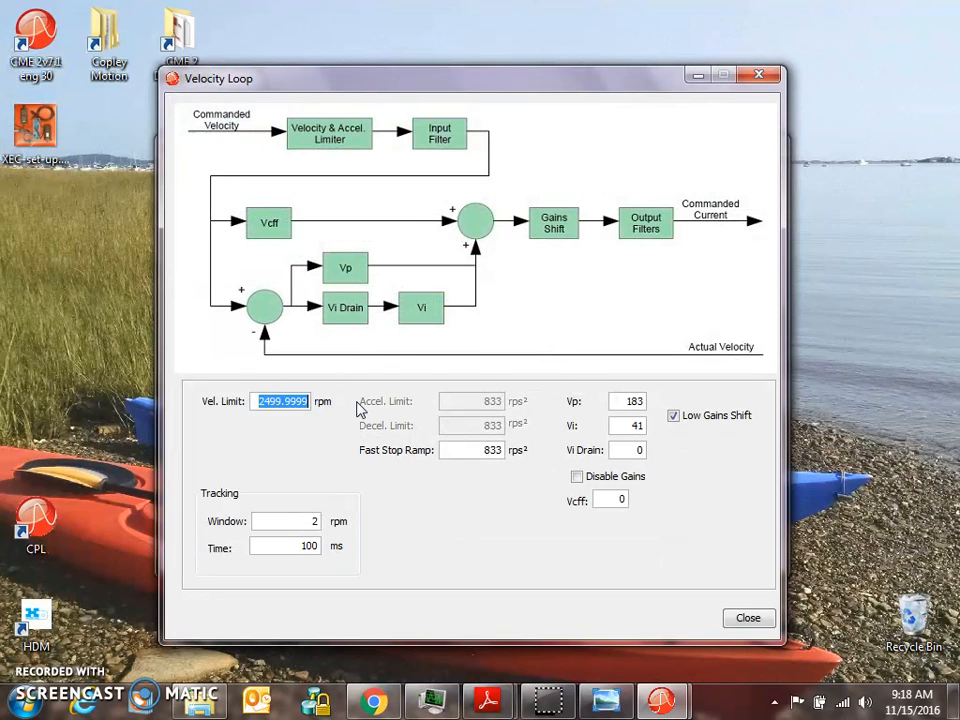
type("5000")
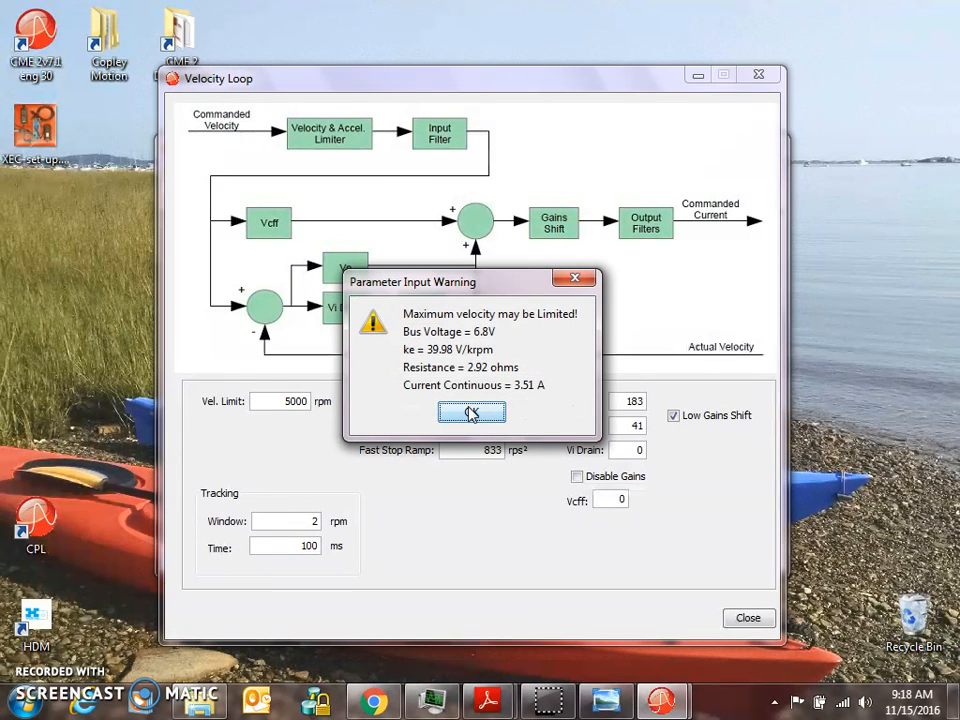
left_click(471, 412)
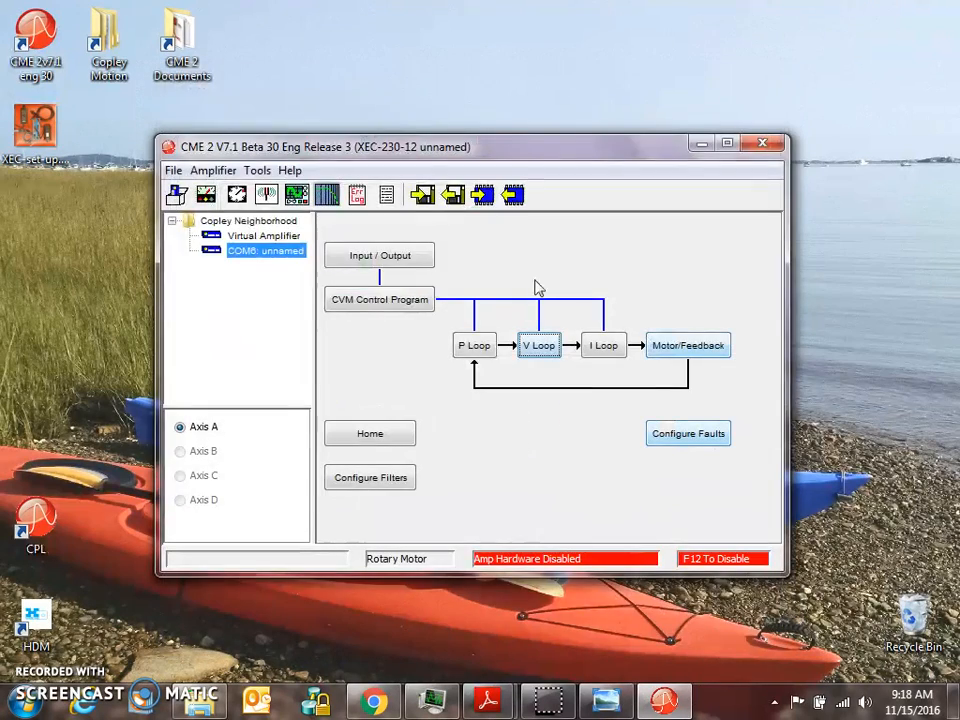
Review the Position Loop trajectory limit values, then close the window.
left_click(474, 345)
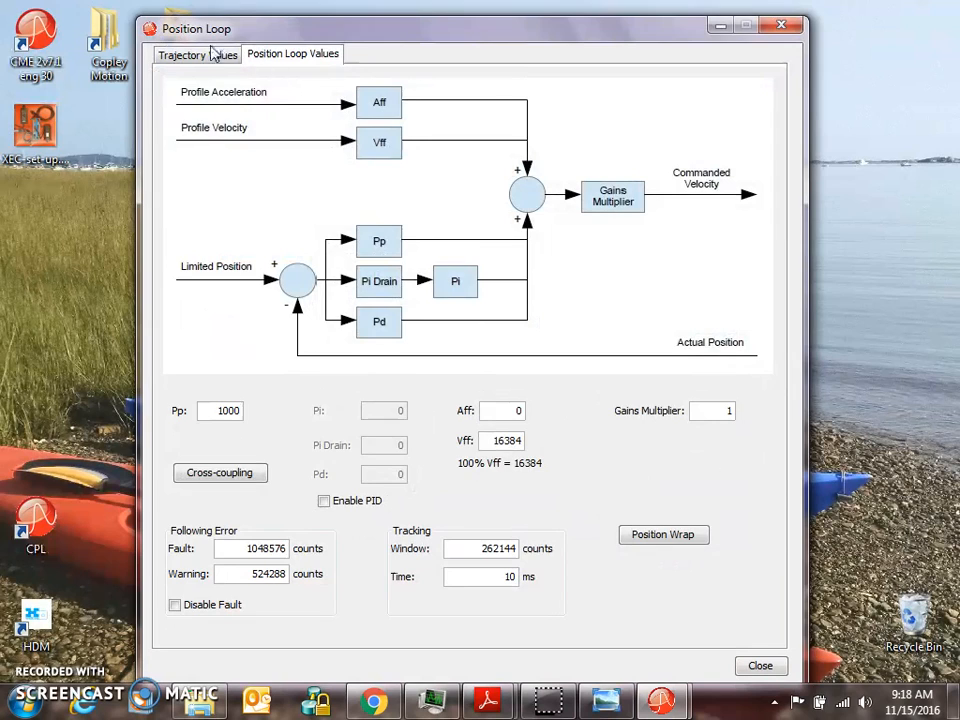
left_click(196, 54)
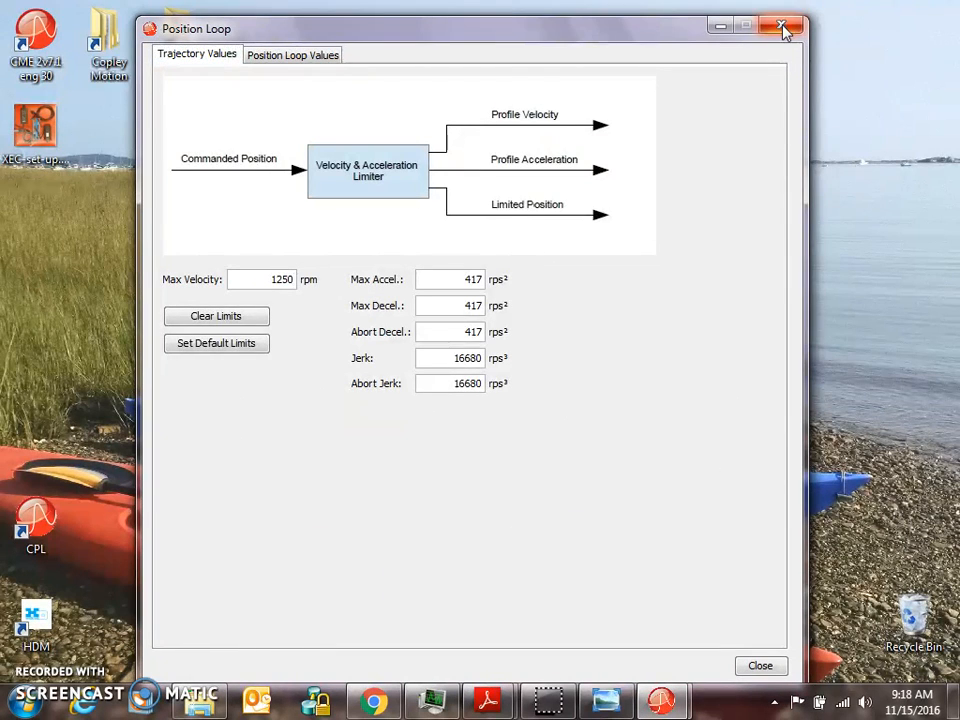
left_click(783, 27)
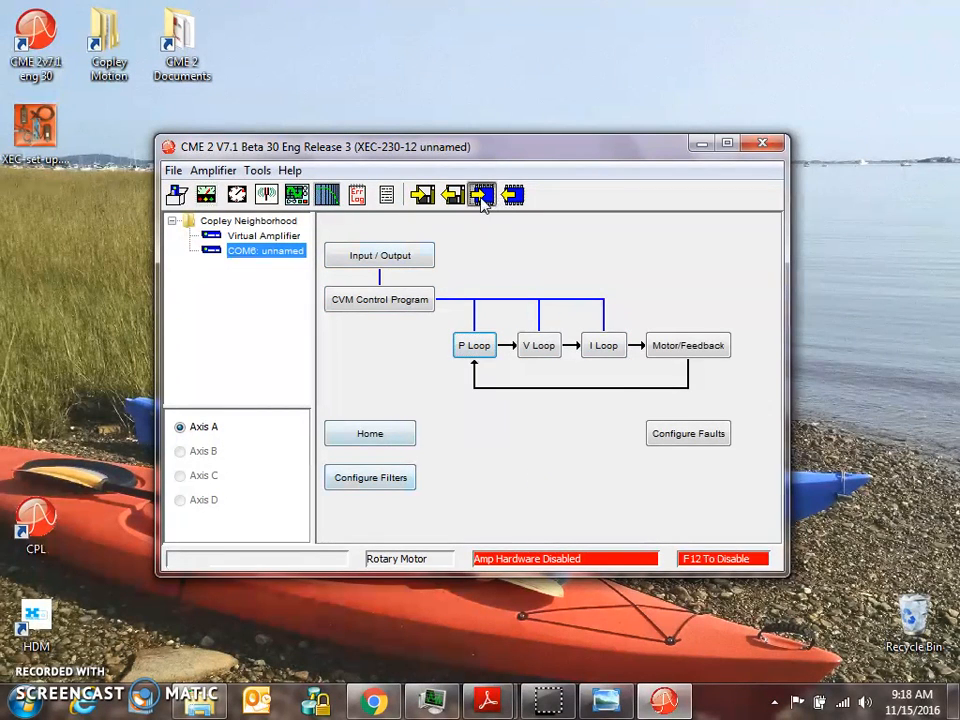
Show the Basic Setup summary: brushless rotary motor, Absolute A feedback, CANopen over EtherCAT.
left_click(483, 194)
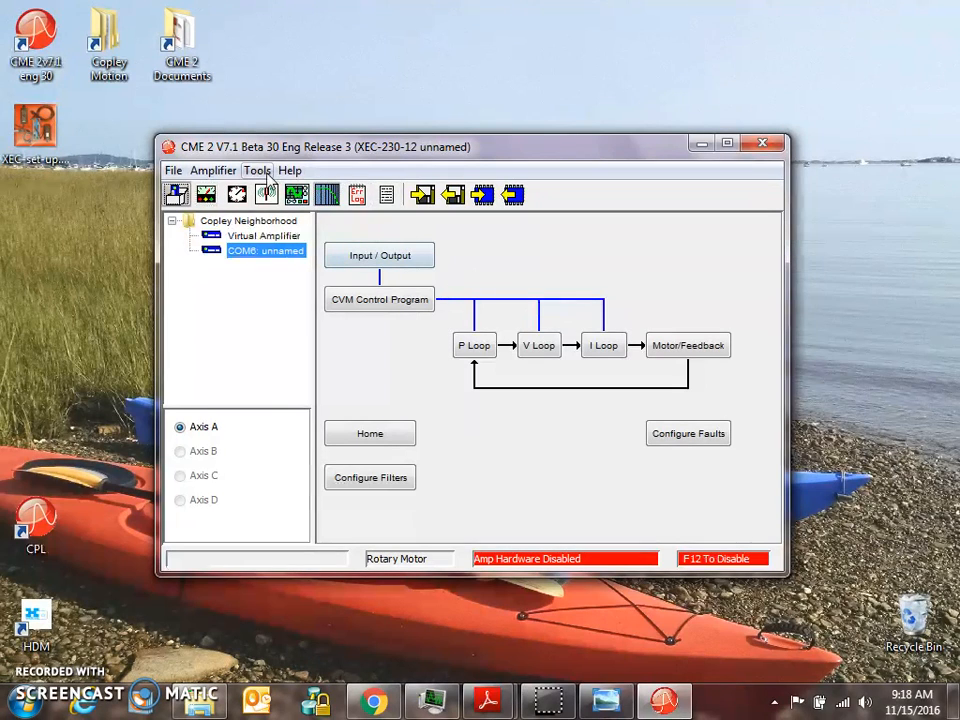
mouse_move(240, 185)
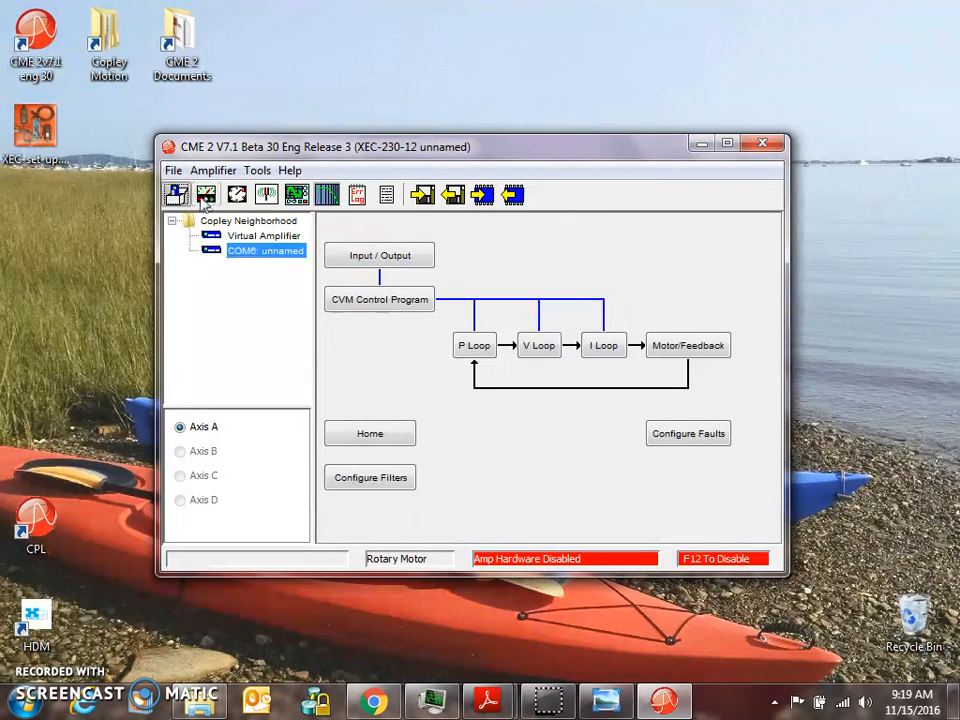
mouse_move(176, 194)
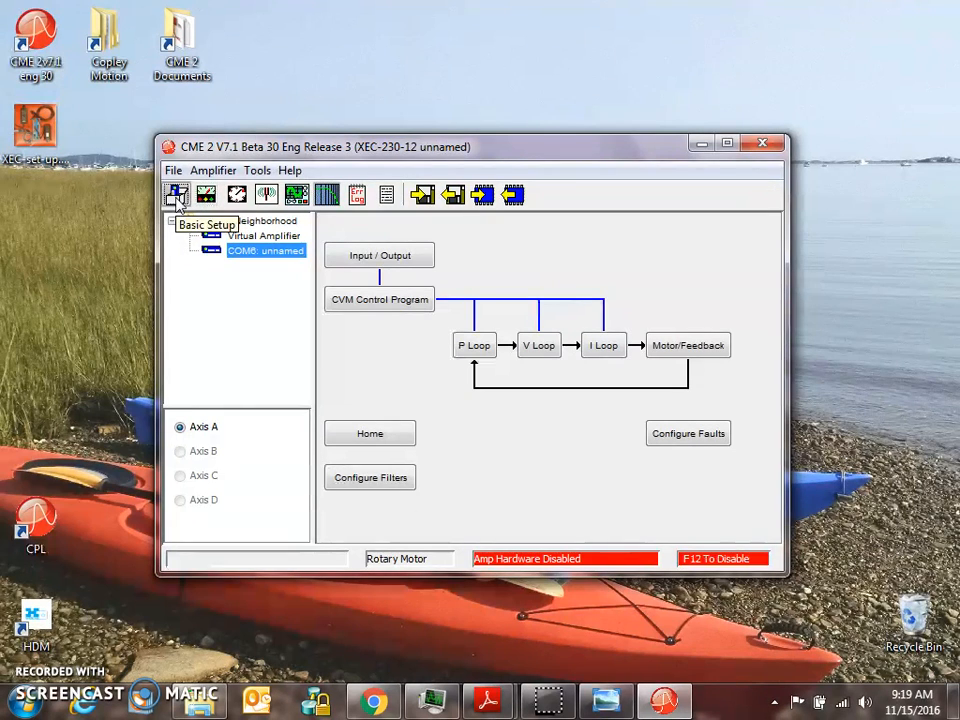
left_click(176, 194)
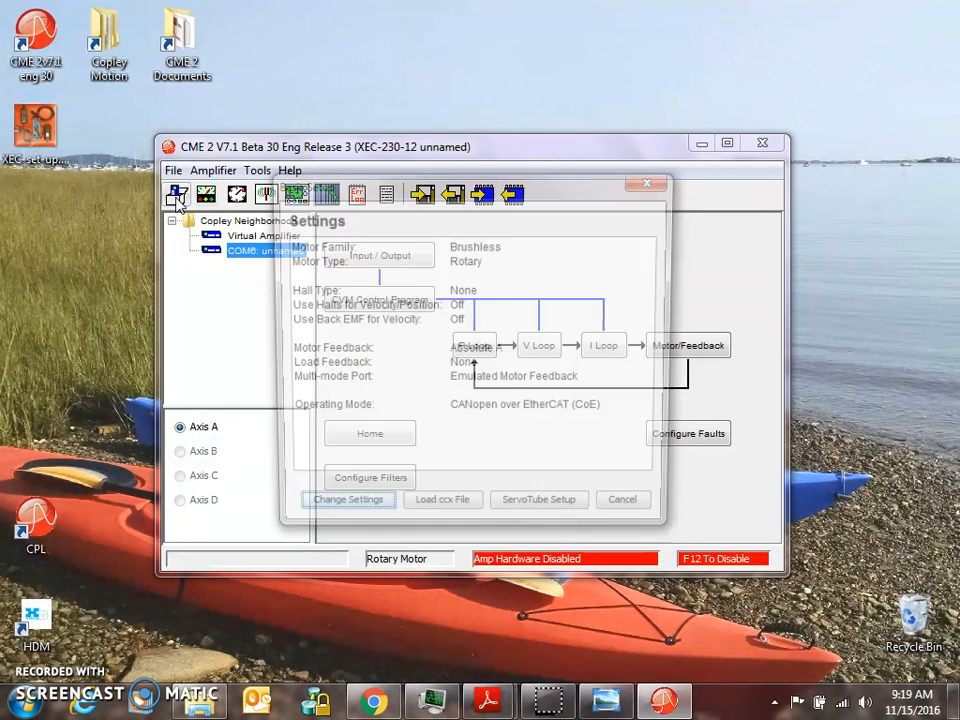
Dismiss the summary, clear the encoder fault, and set input IN11 to Not Configured.
left_click(623, 499)
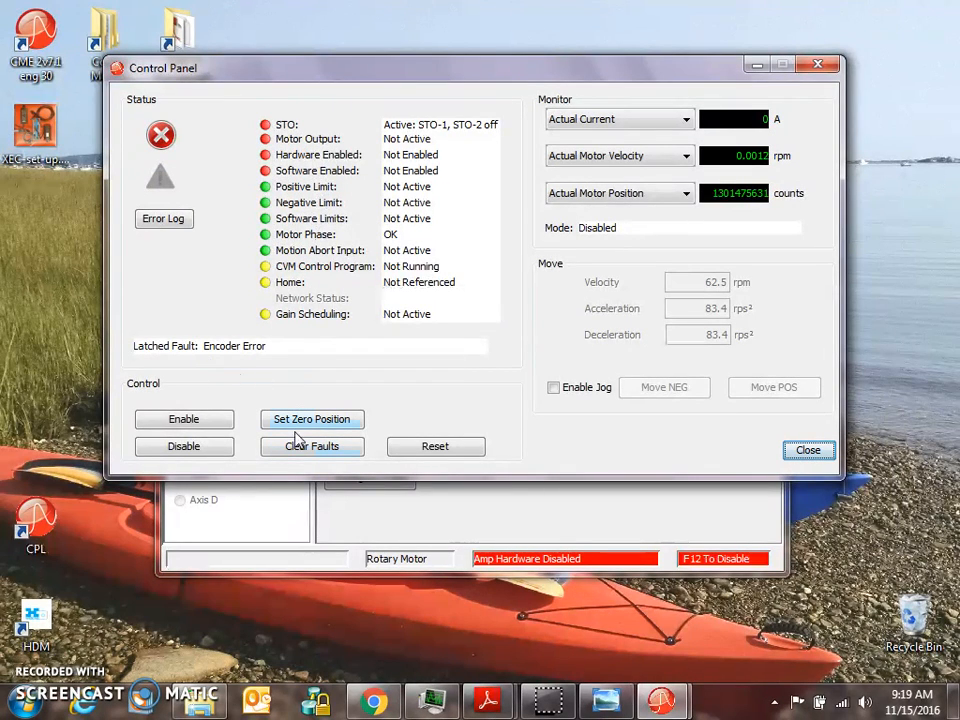
left_click(312, 446)
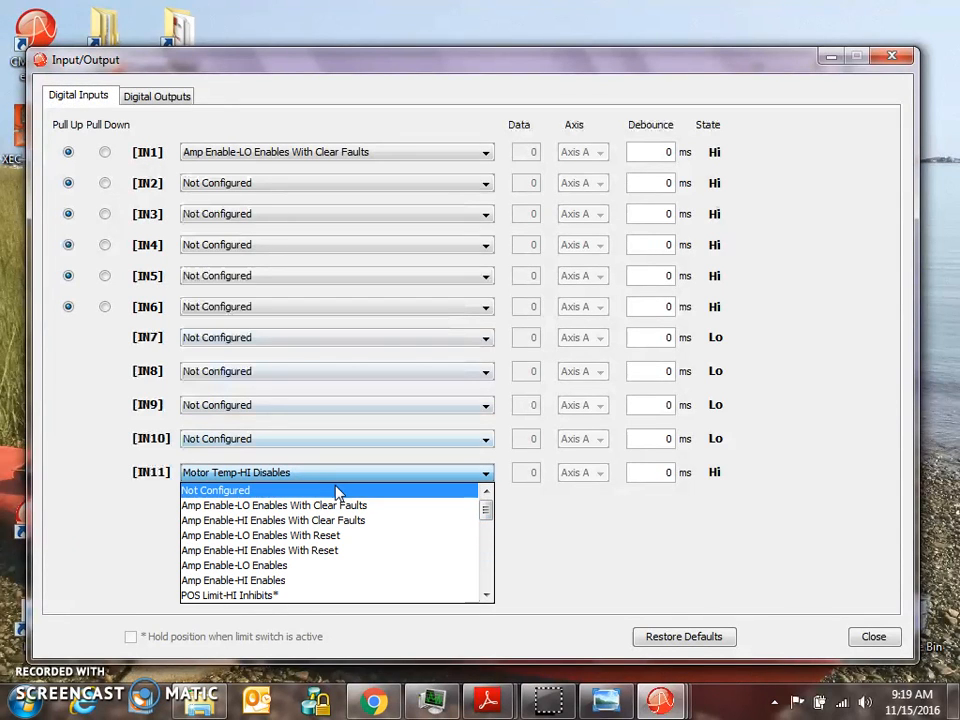
left_click(215, 490)
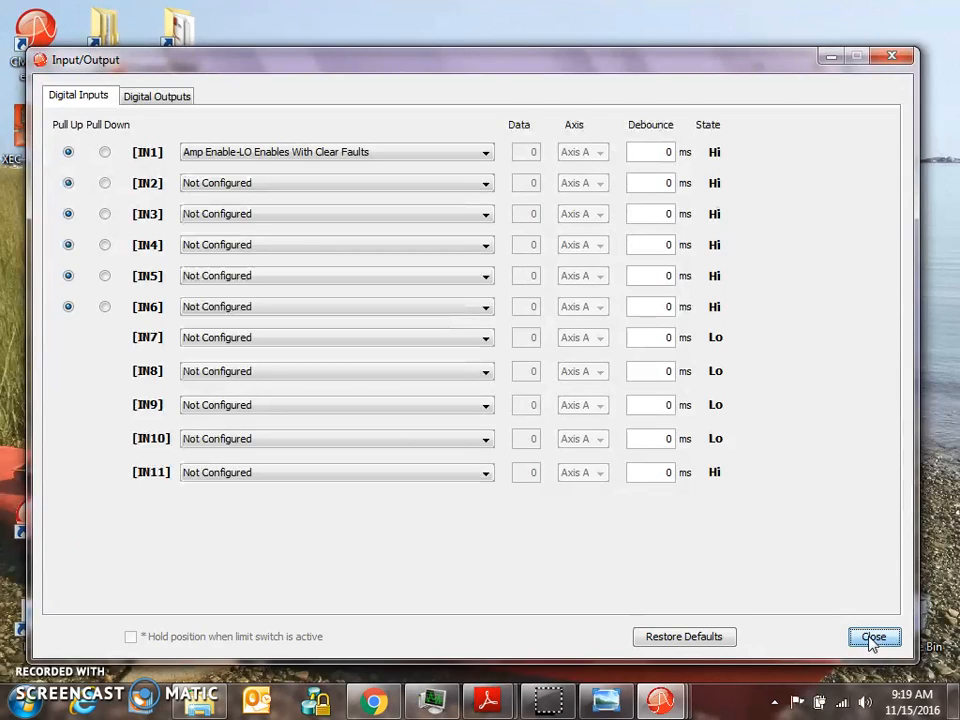
left_click(873, 637)
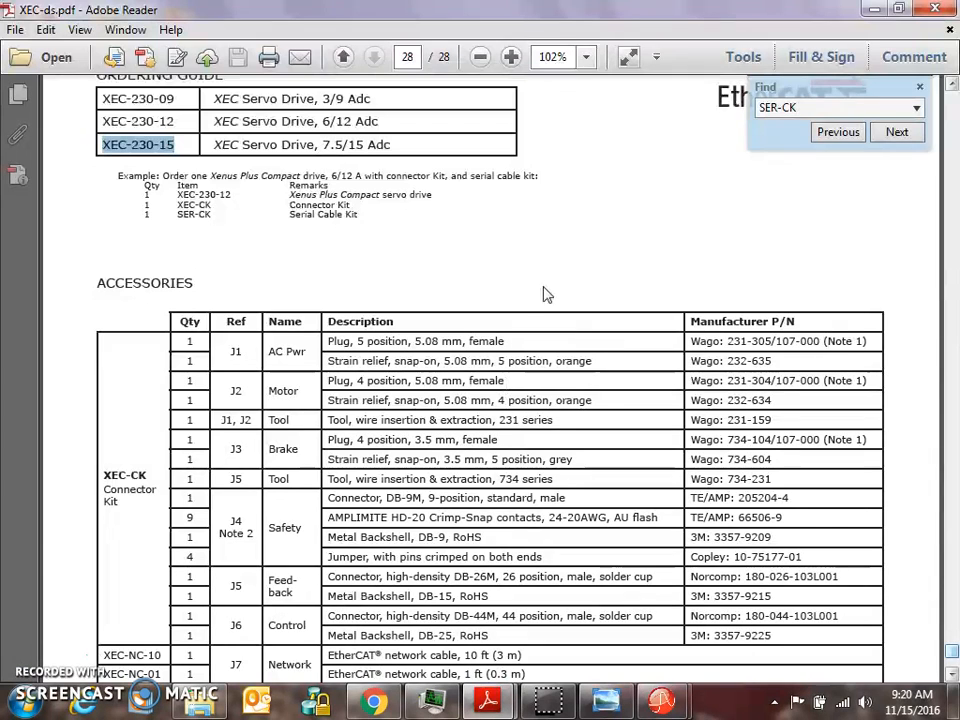
Search XEC-ds.pdf for STO-bypass and review the STO Bypass Connections diagram.
type("STO-bypass")
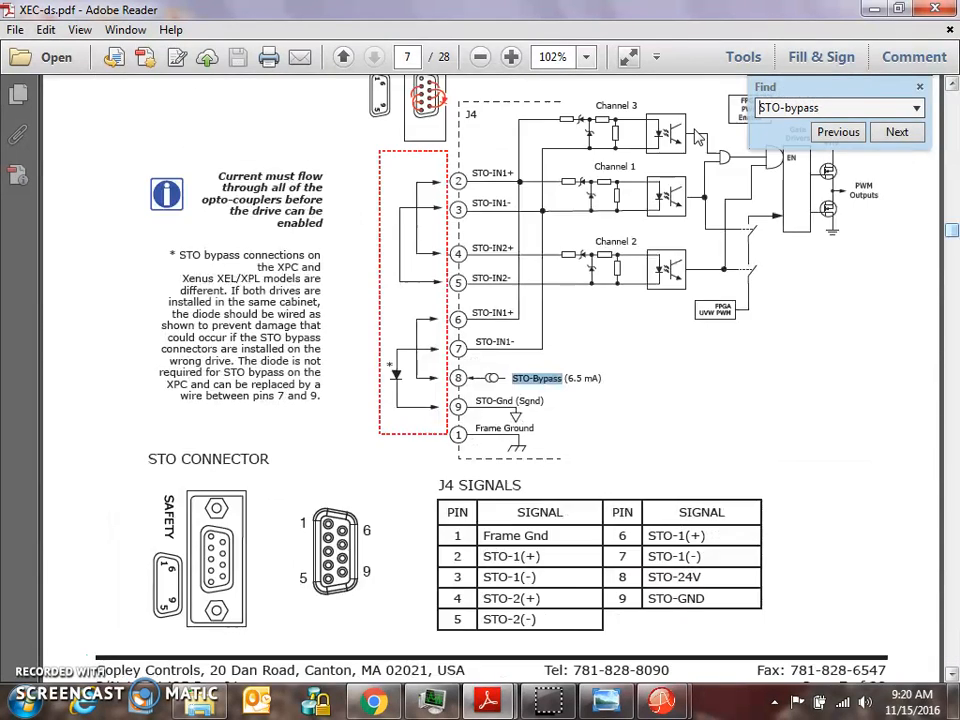
scroll("up", 3)
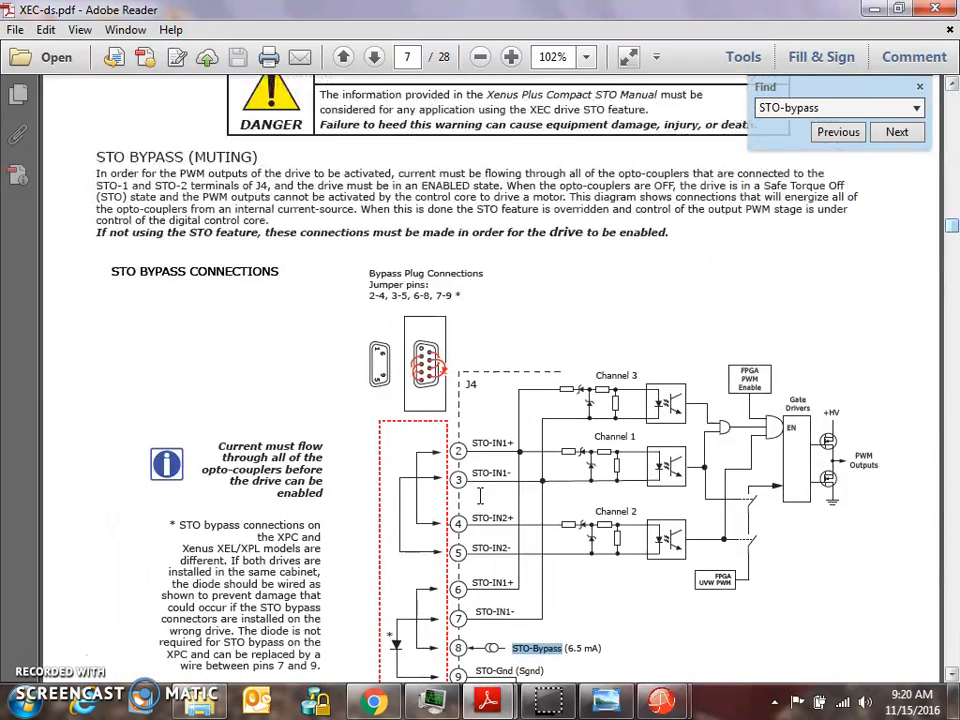
scroll("down", 3)
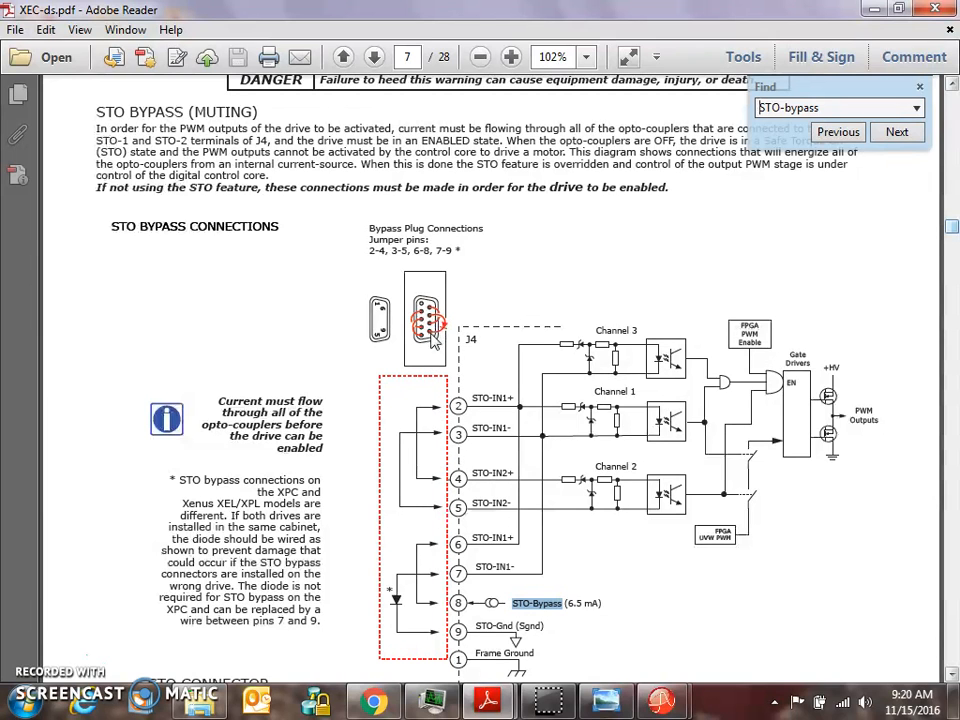
scroll("down", 3)
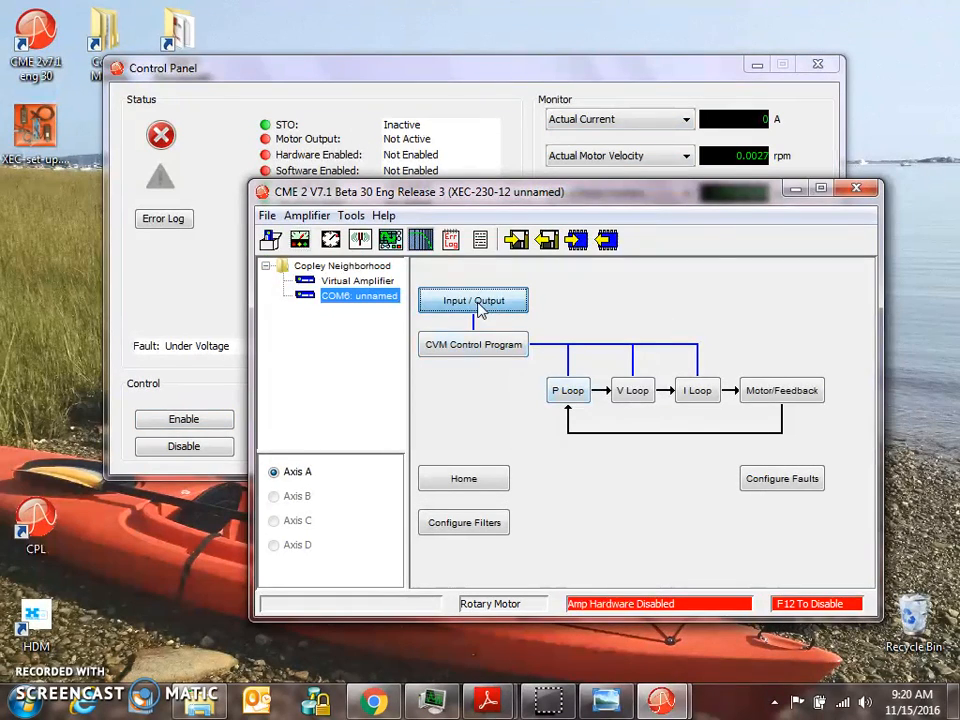
Switch digital input IN1 to pull-down so it reads Lo.
left_click(473, 301)
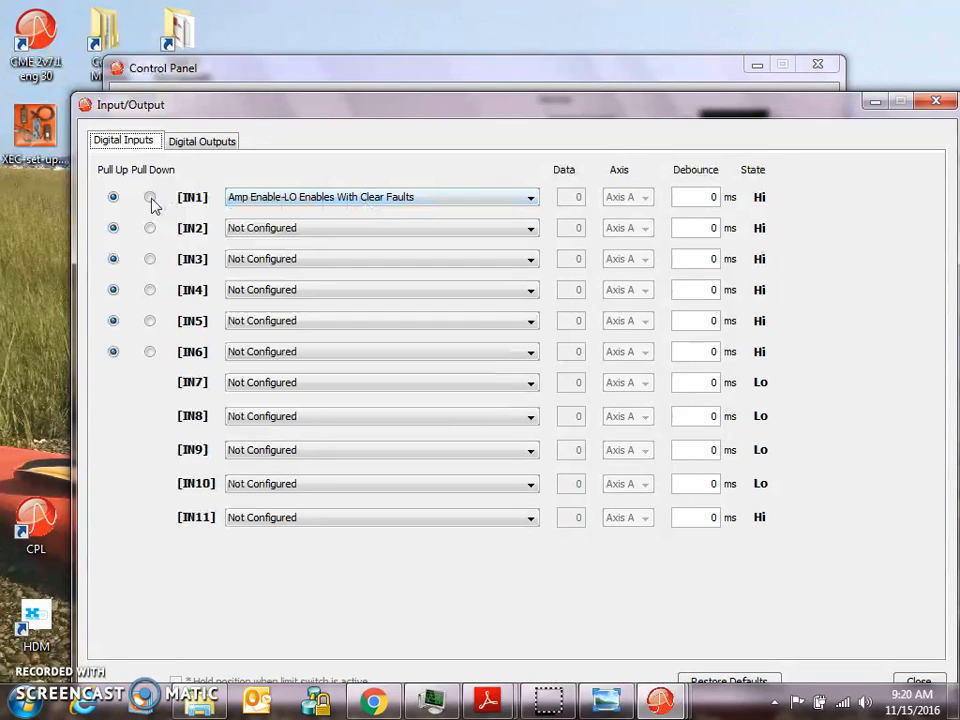
left_click(150, 196)
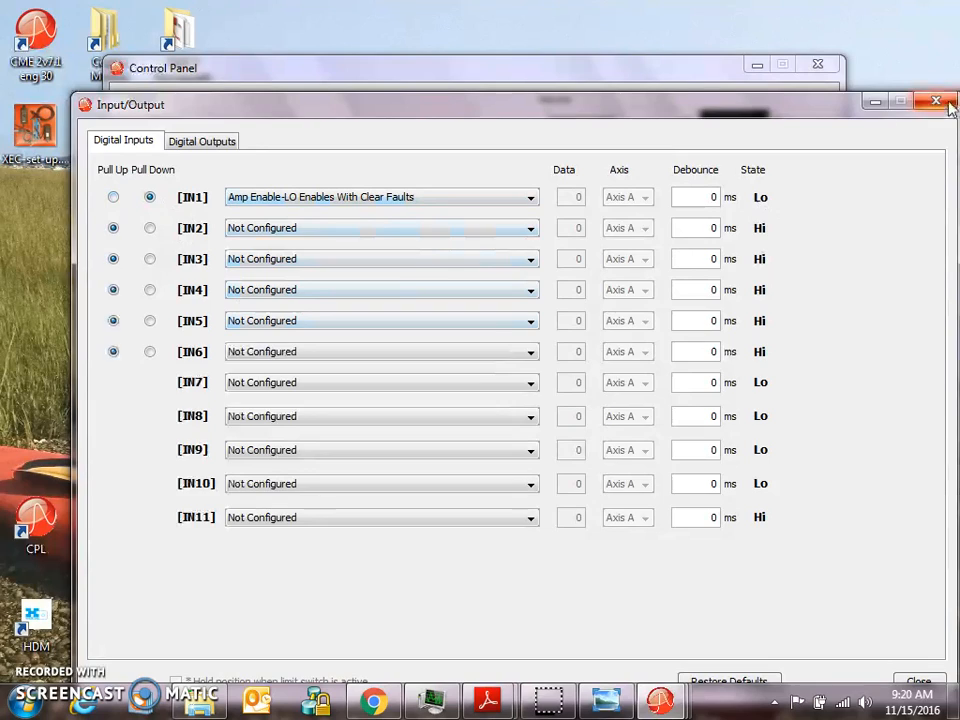
left_click(936, 102)
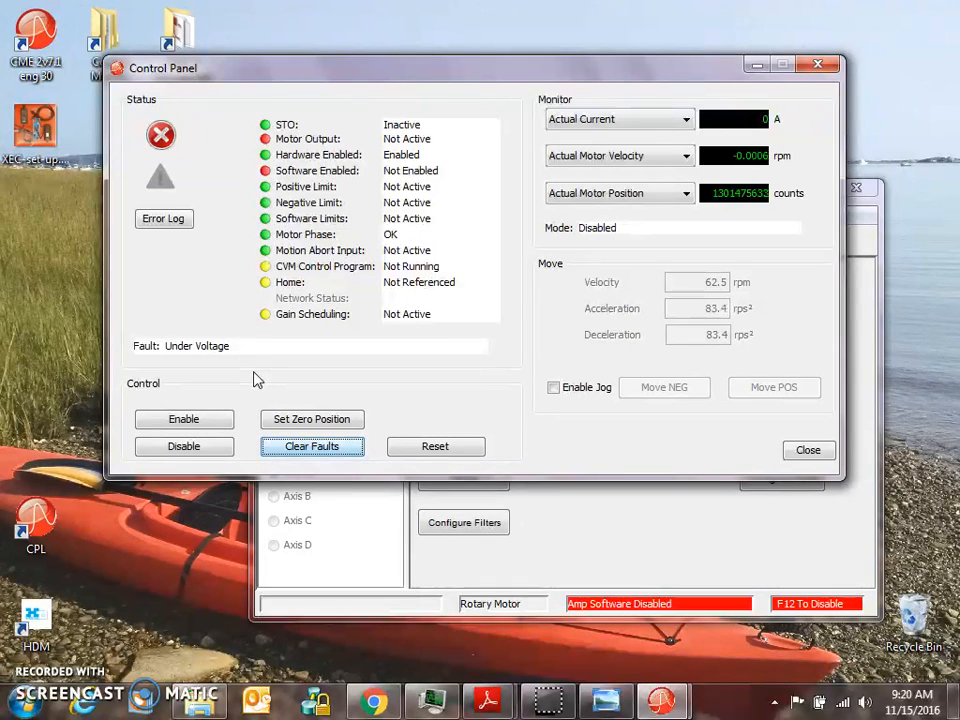
Clear the under-voltage fault, enable the drive, and toggle Enable Jog on and off.
left_click(311, 446)
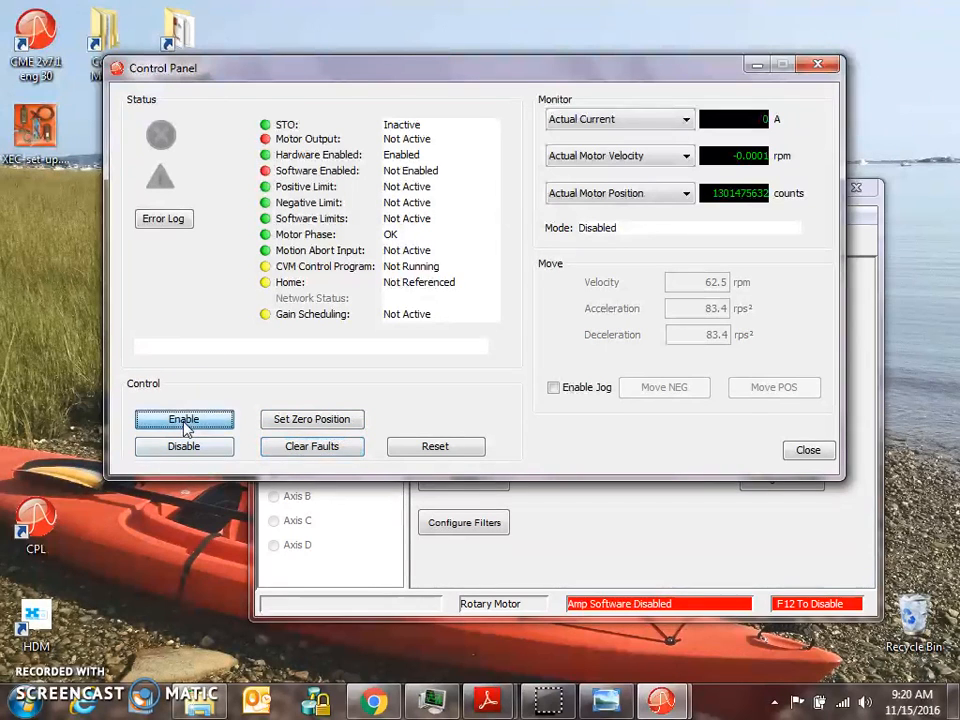
left_click(184, 419)
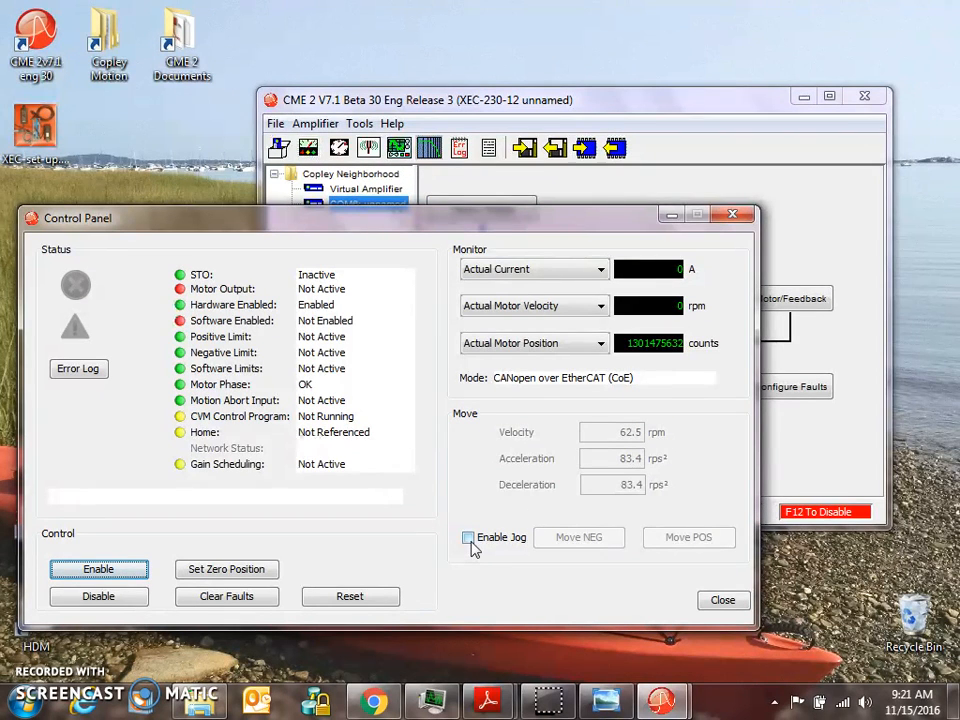
left_click(468, 537)
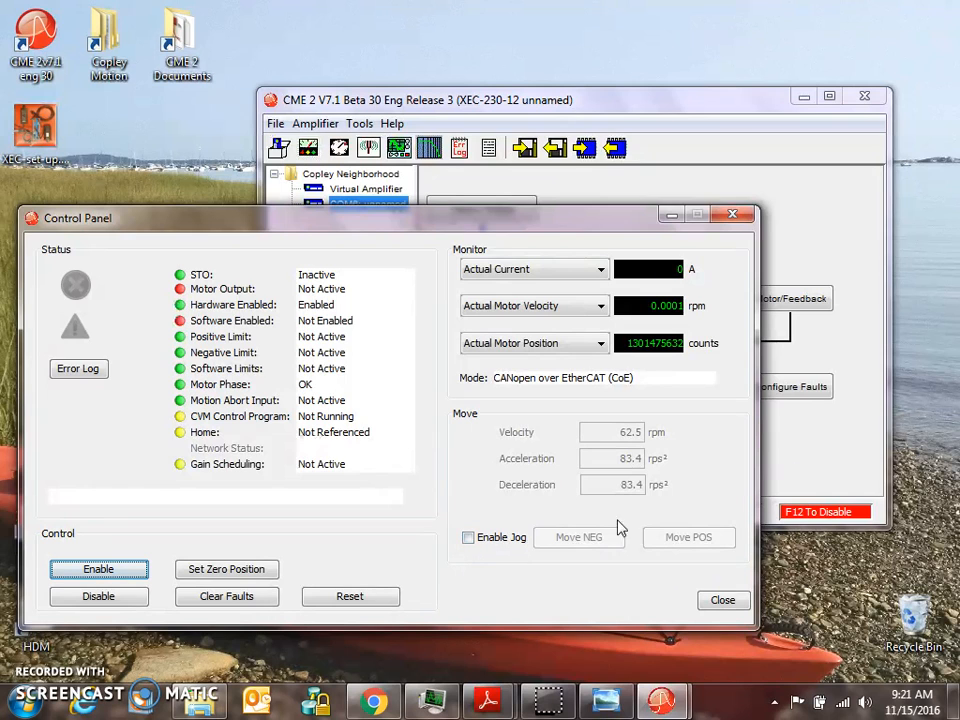
left_click(468, 537)
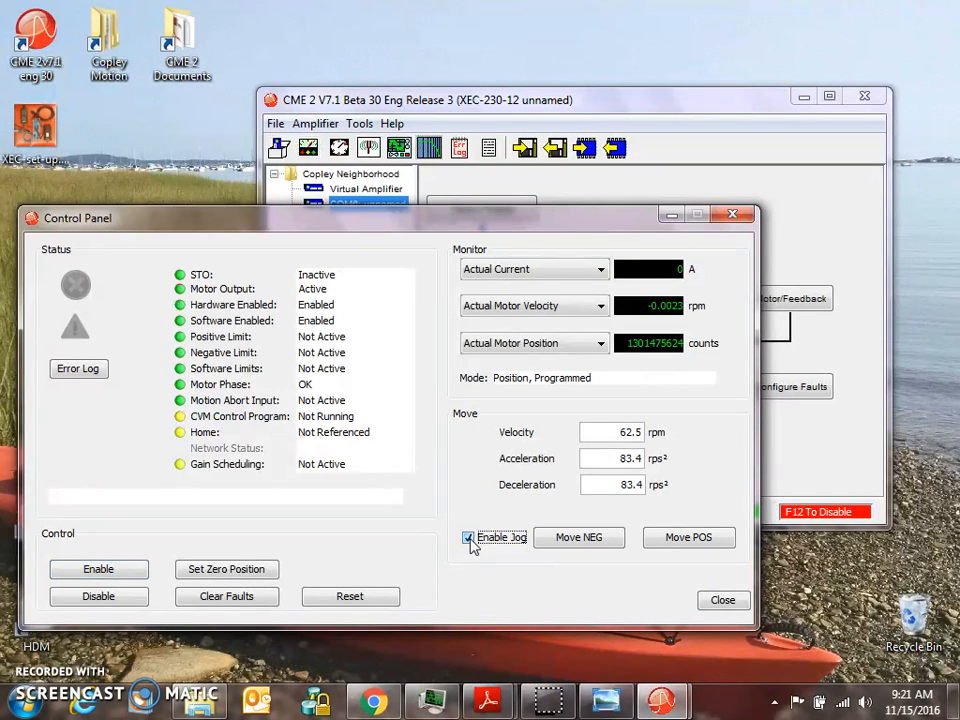
left_click(468, 537)
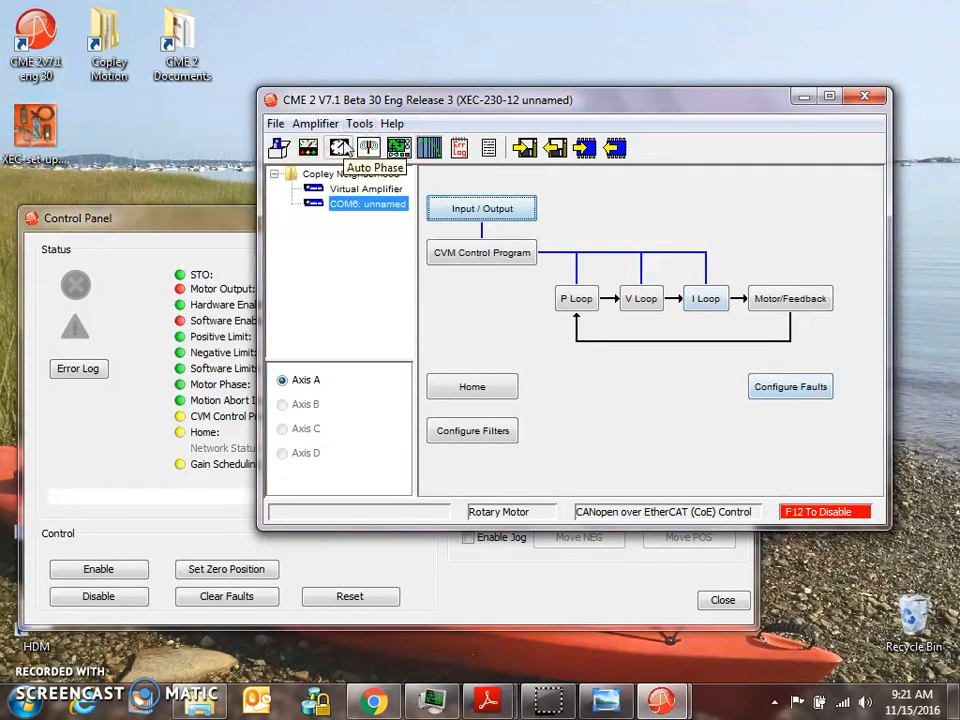
mouse_move(359, 123)
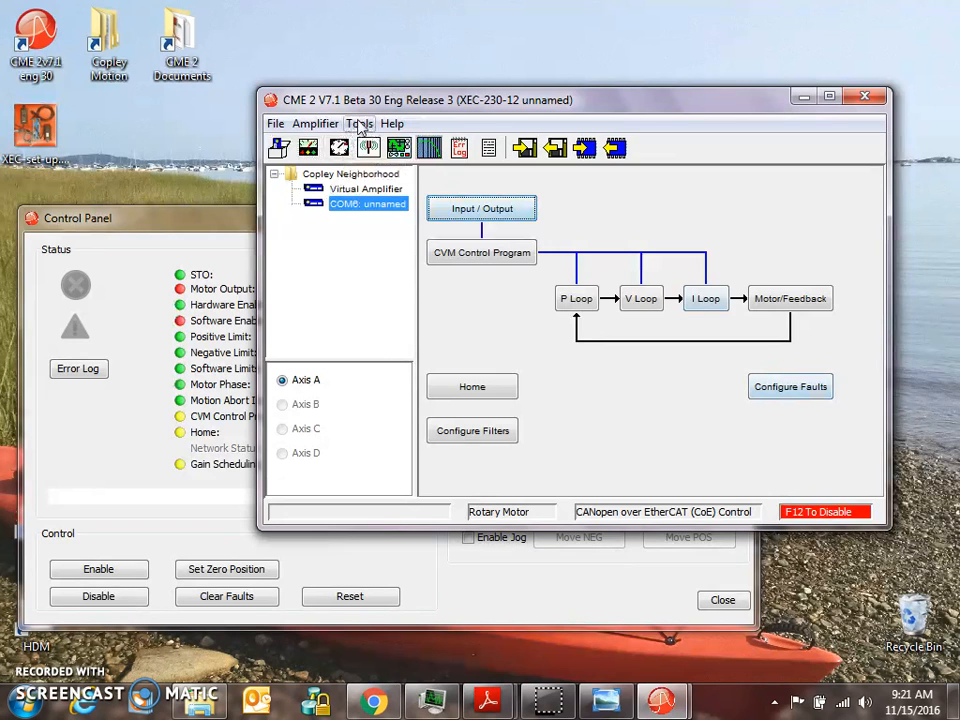
Open the Manual Phase tool from the Tools menu.
left_click(358, 123)
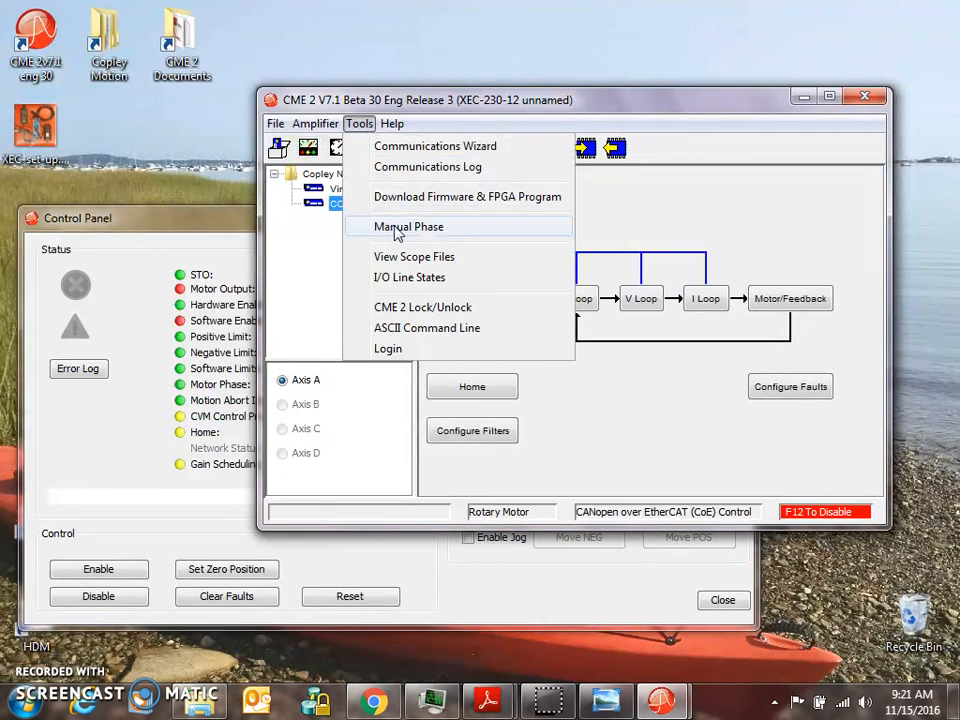
mouse_move(385, 231)
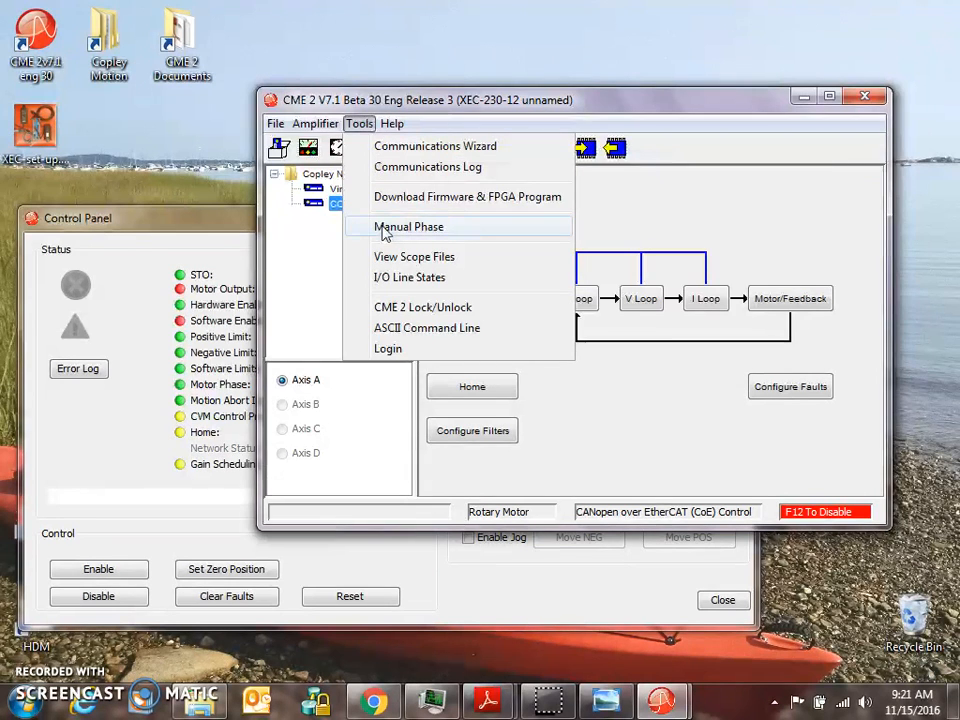
left_click(408, 226)
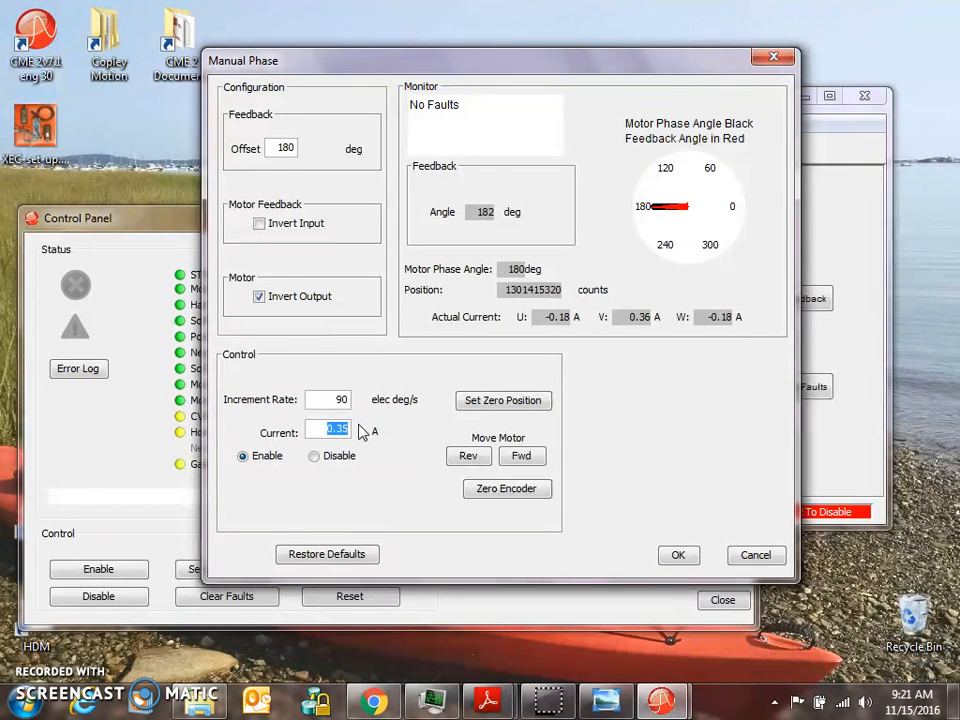
Step the motor phase forward and reverse to watch motor and feedback angles.
type("1")
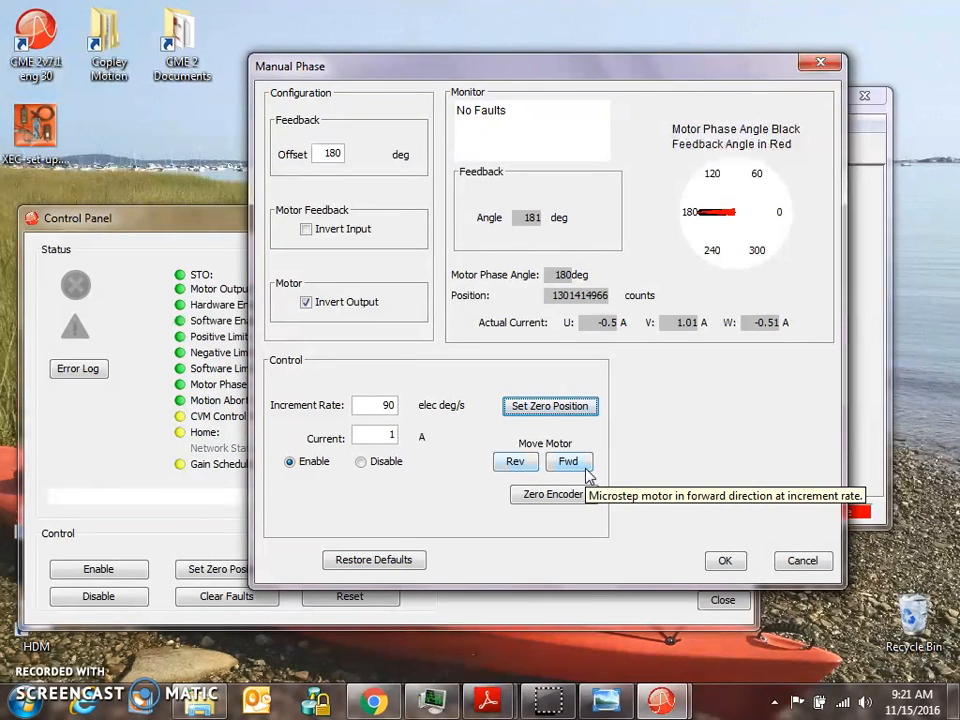
left_click(568, 461)
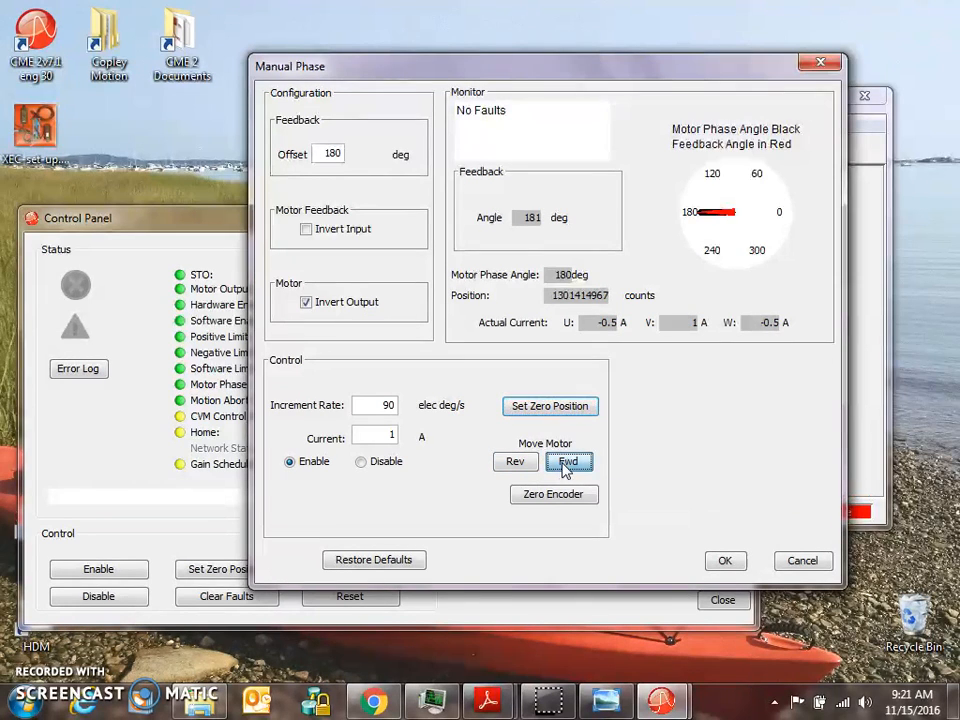
left_click(569, 461)
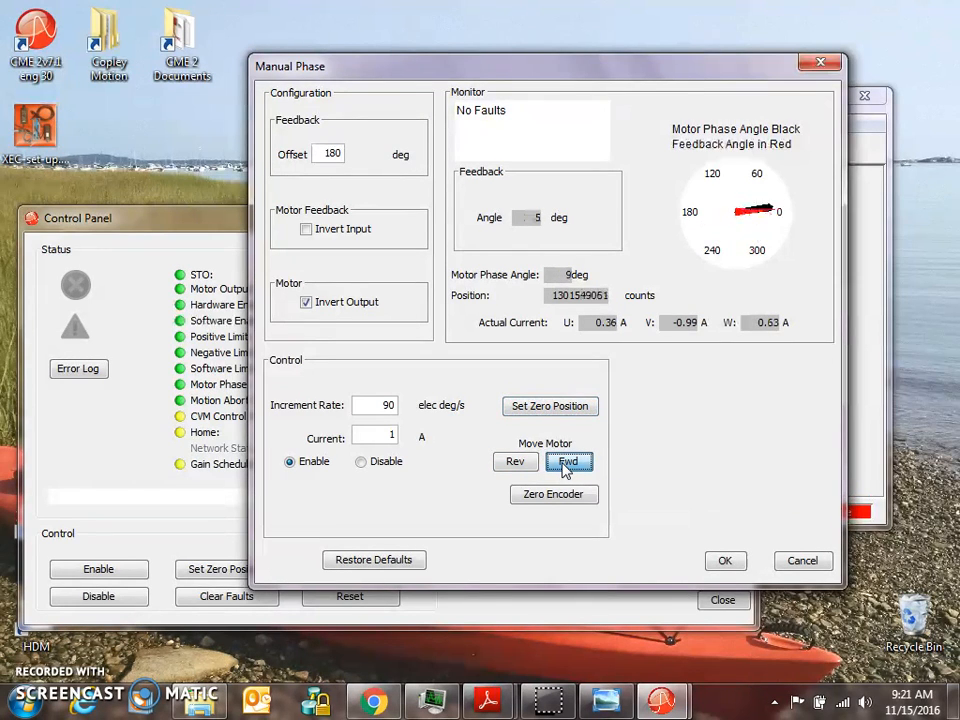
left_click(569, 461)
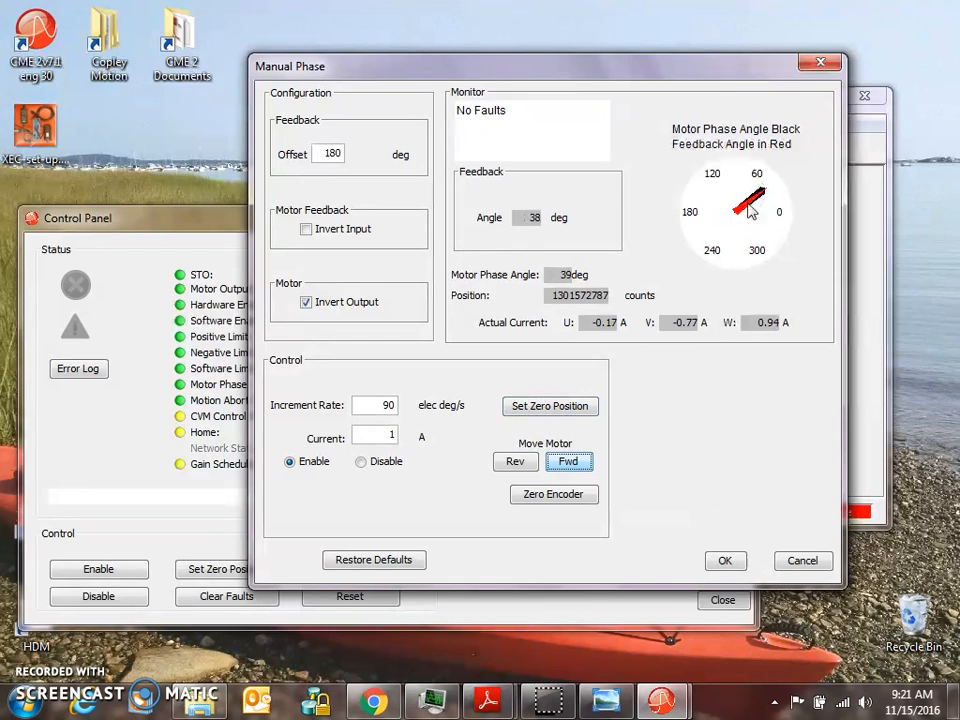
left_click(515, 461)
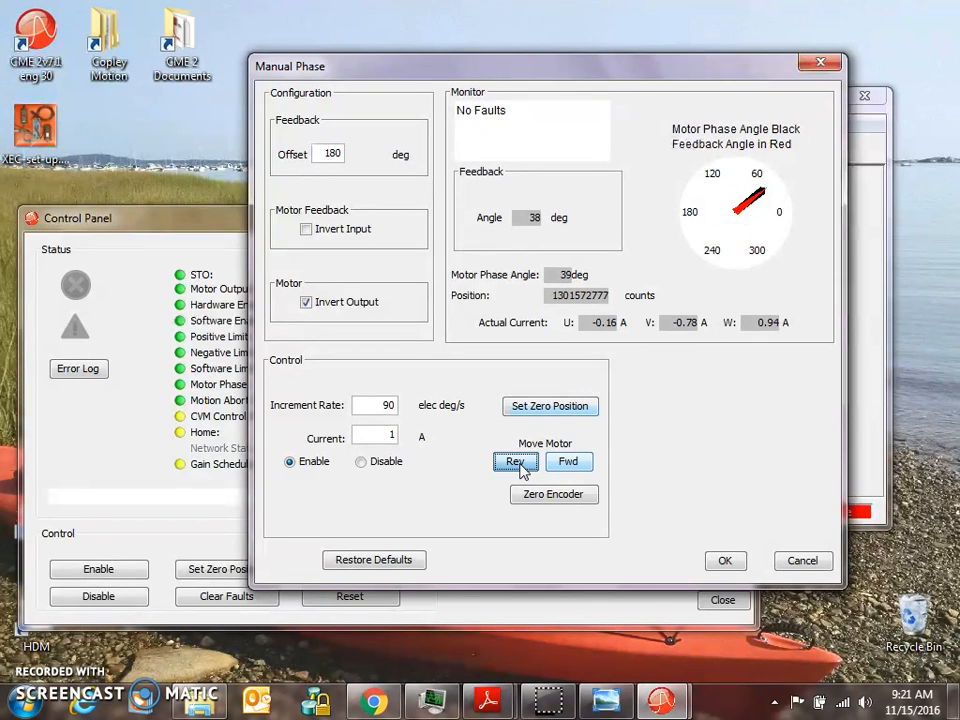
Set the feedback offset to 0 and step the motor to compare angles.
left_click(515, 461)
type("0")
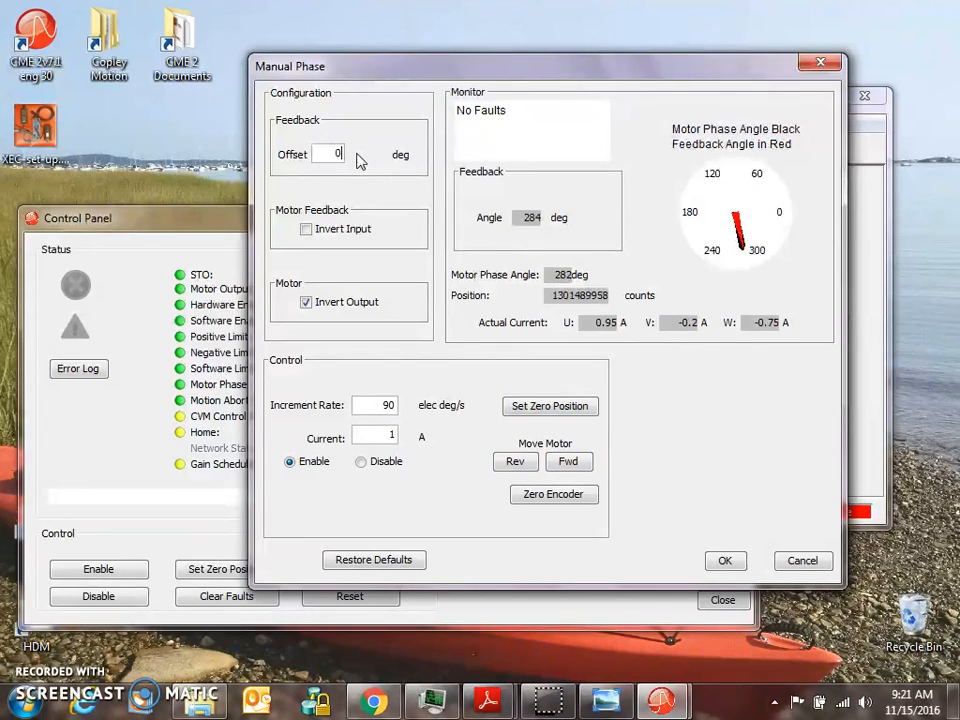
left_click(568, 461)
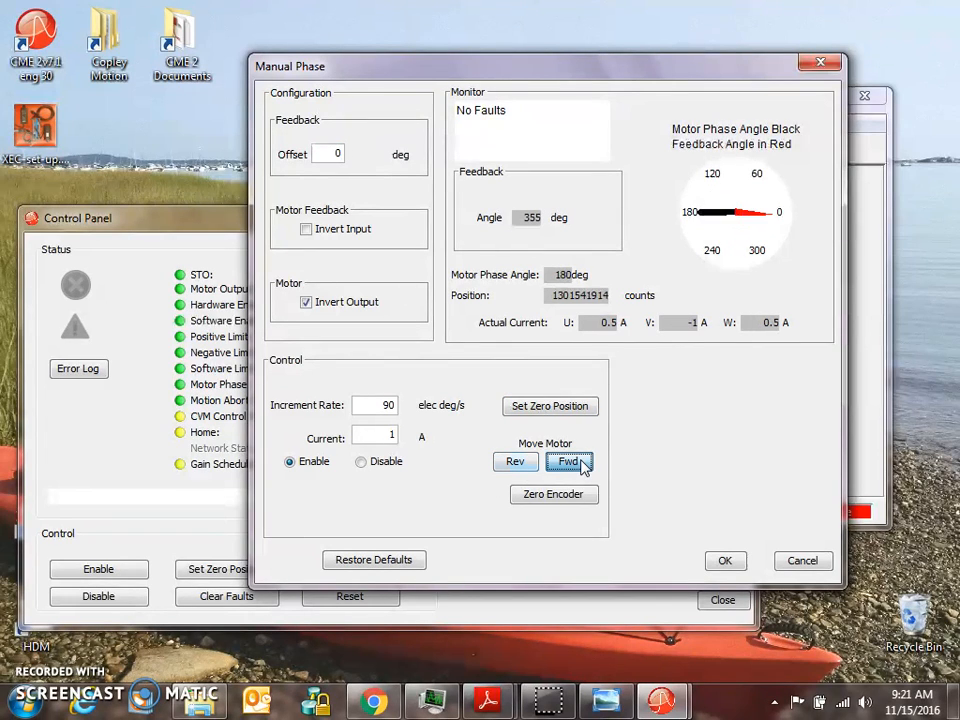
left_click(515, 461)
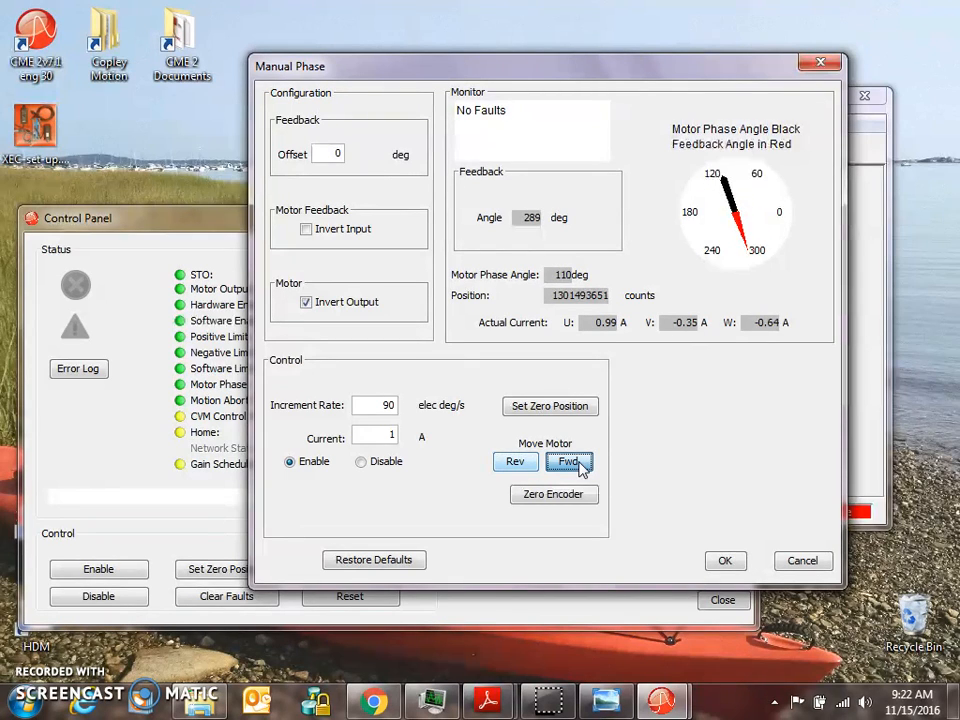
left_click(515, 461)
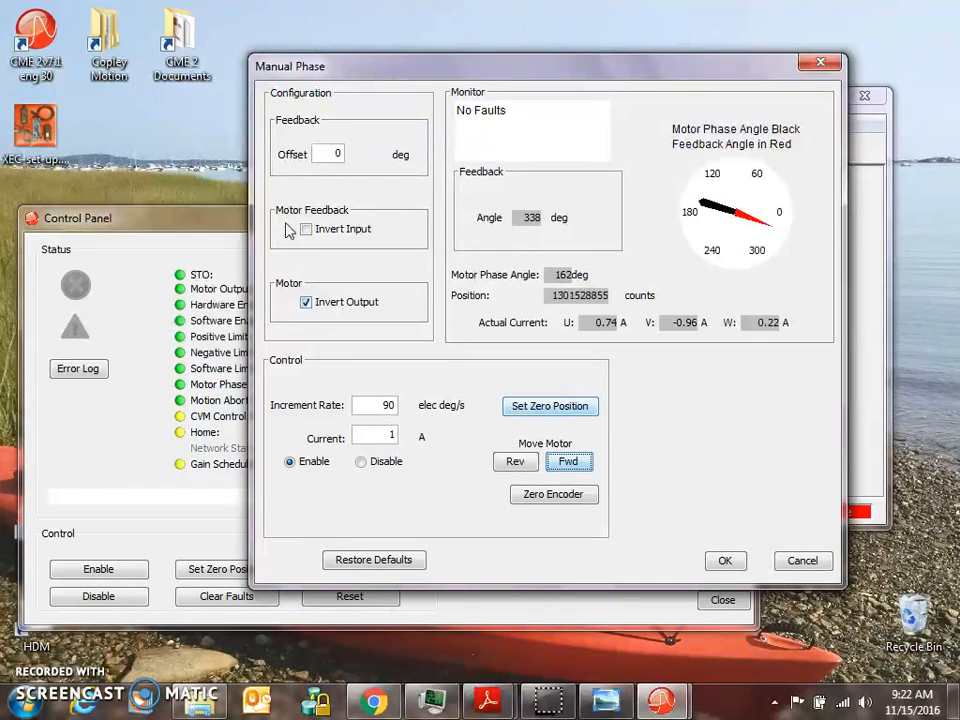
Restore the 180° offset and step the motor forward and reverse again.
type("18")
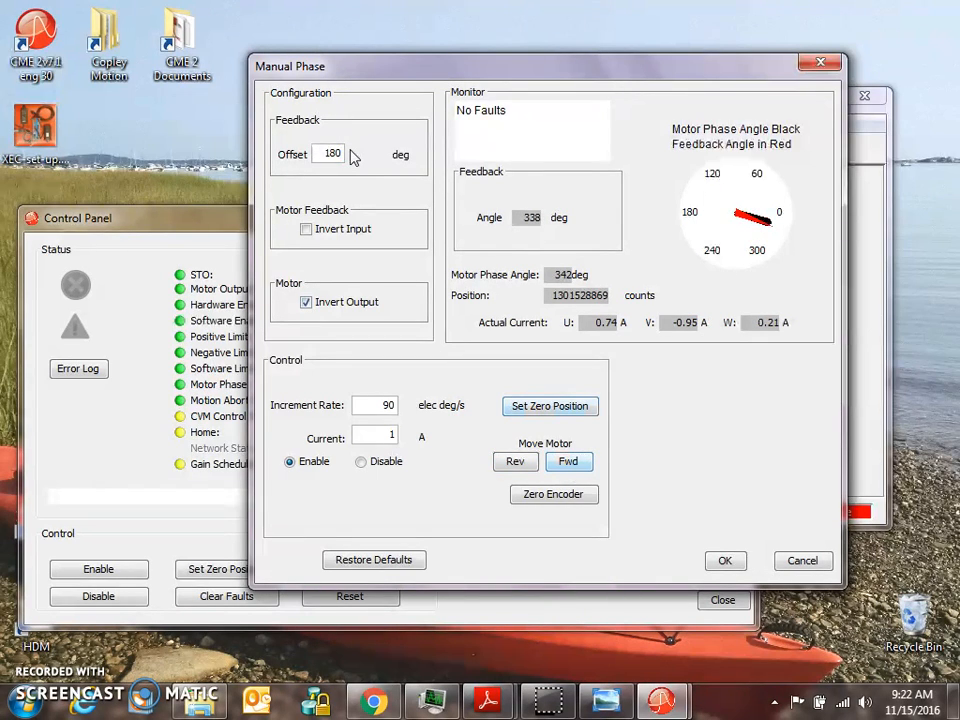
left_click(568, 461)
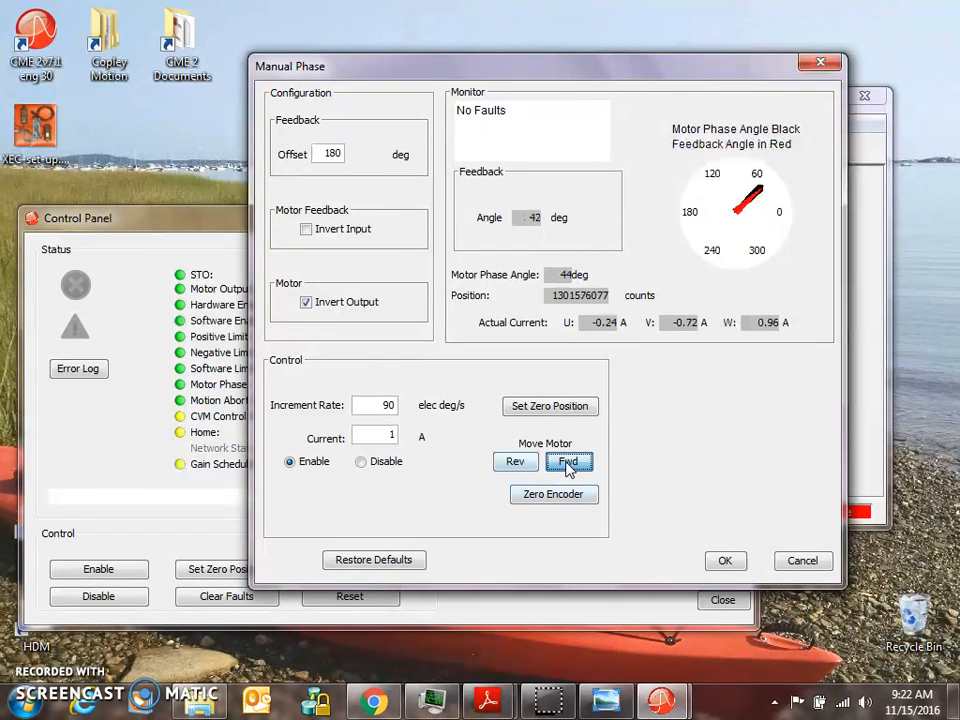
left_click(567, 461)
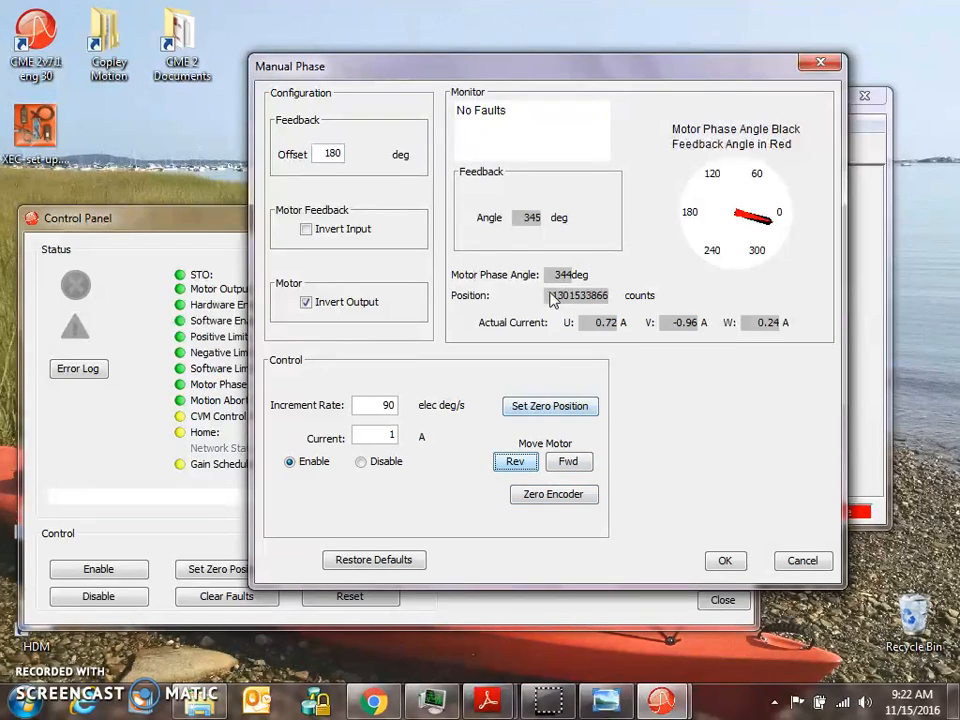
Zero the position count, step the motor forward repeatedly, and accept manual phasing.
left_click(549, 406)
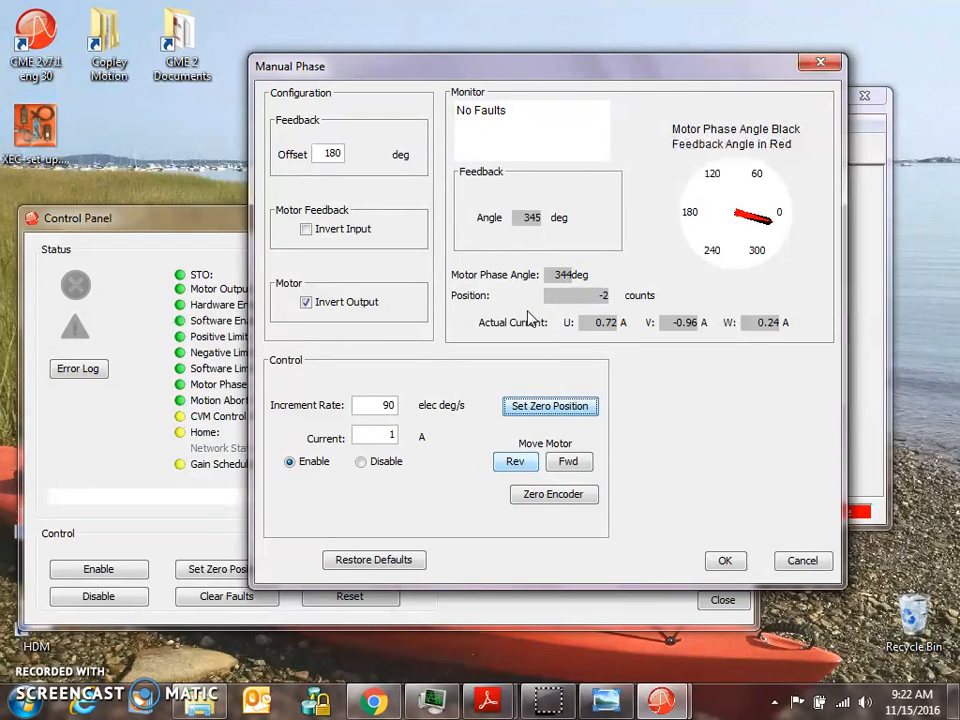
left_click(568, 461)
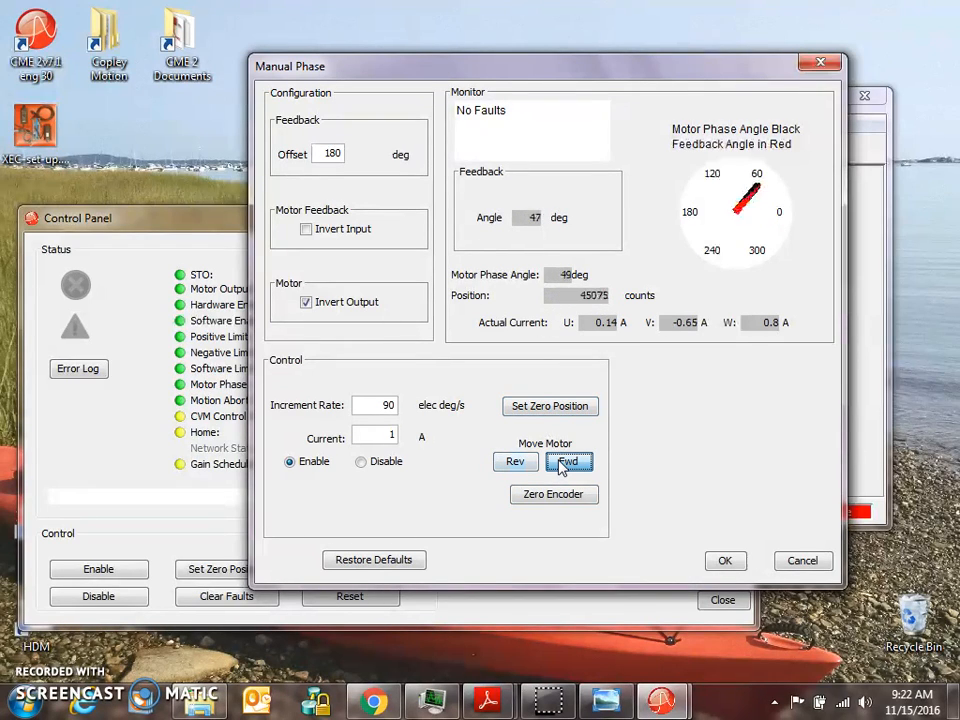
left_click(568, 461)
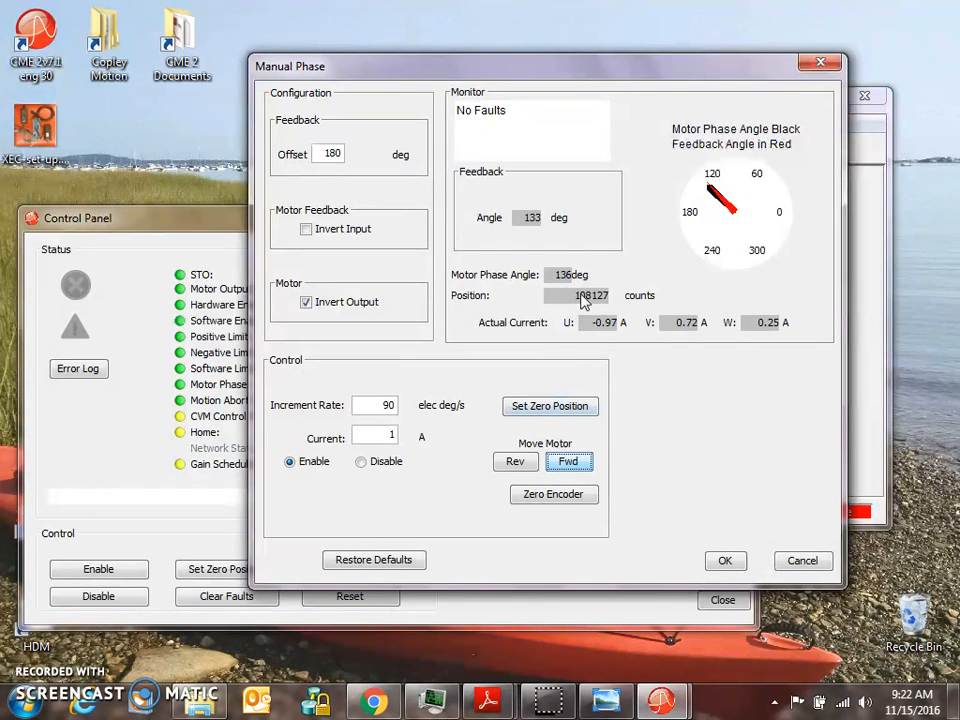
left_click(569, 461)
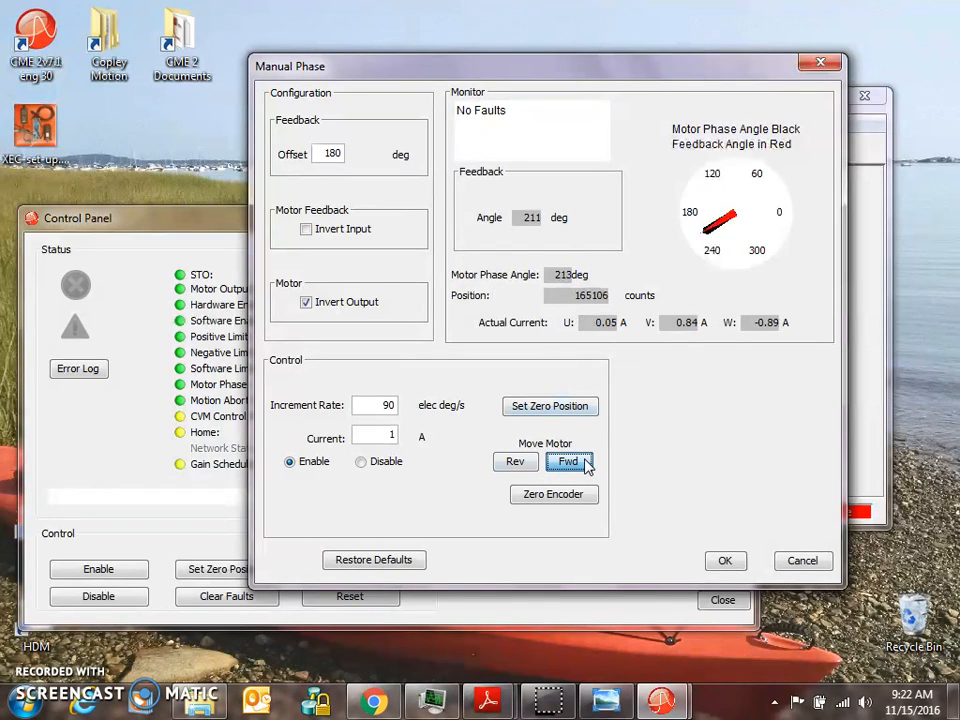
left_click(567, 461)
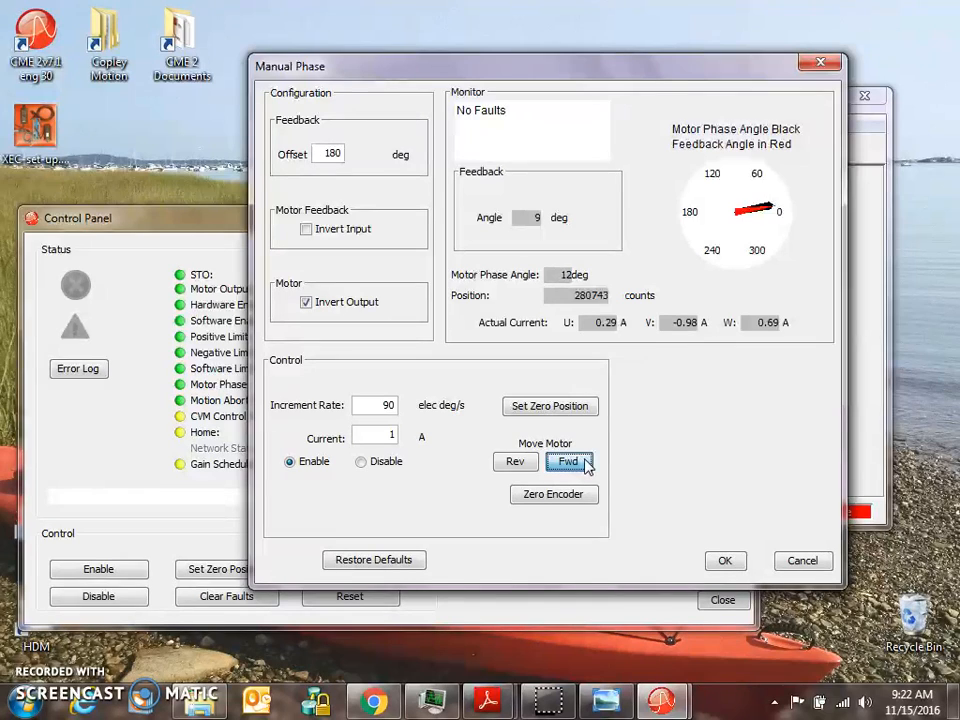
left_click(568, 461)
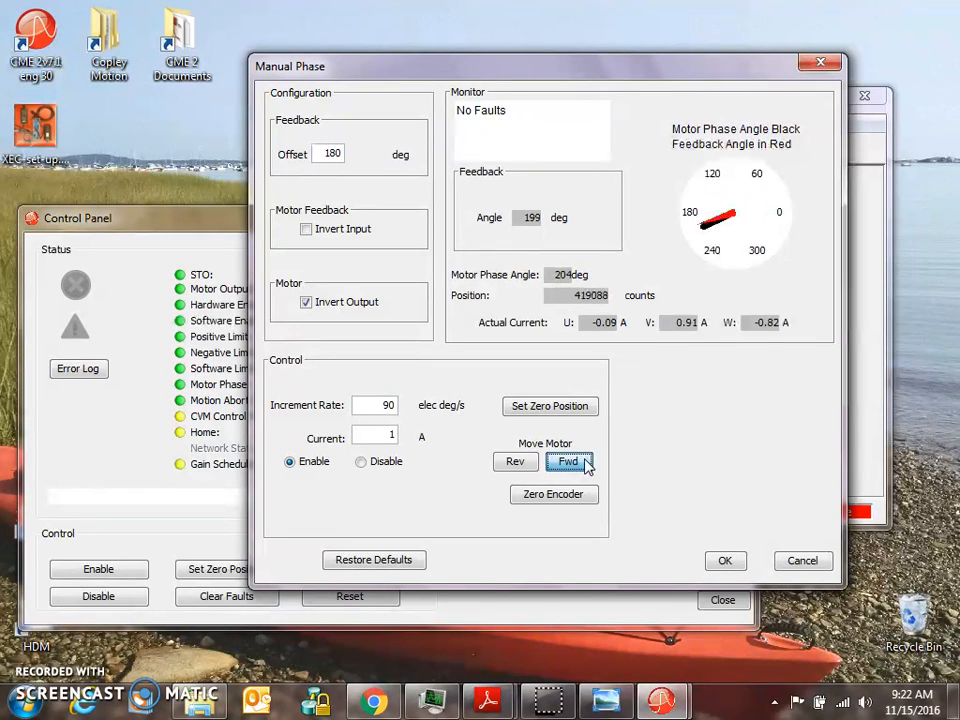
left_click(568, 461)
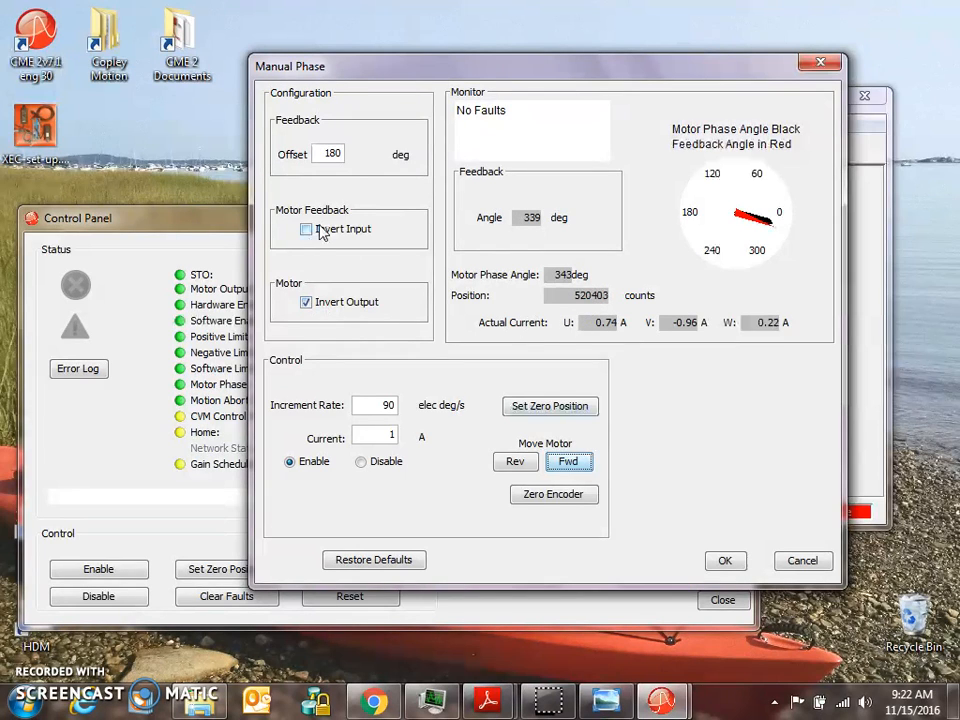
mouse_move(320, 229)
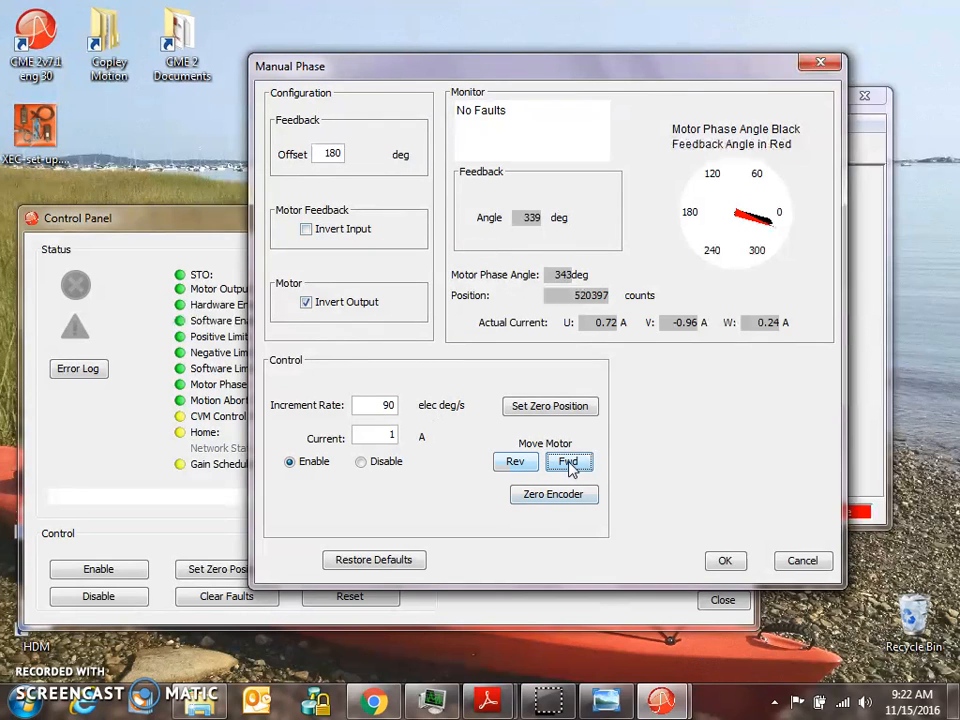
left_click(569, 461)
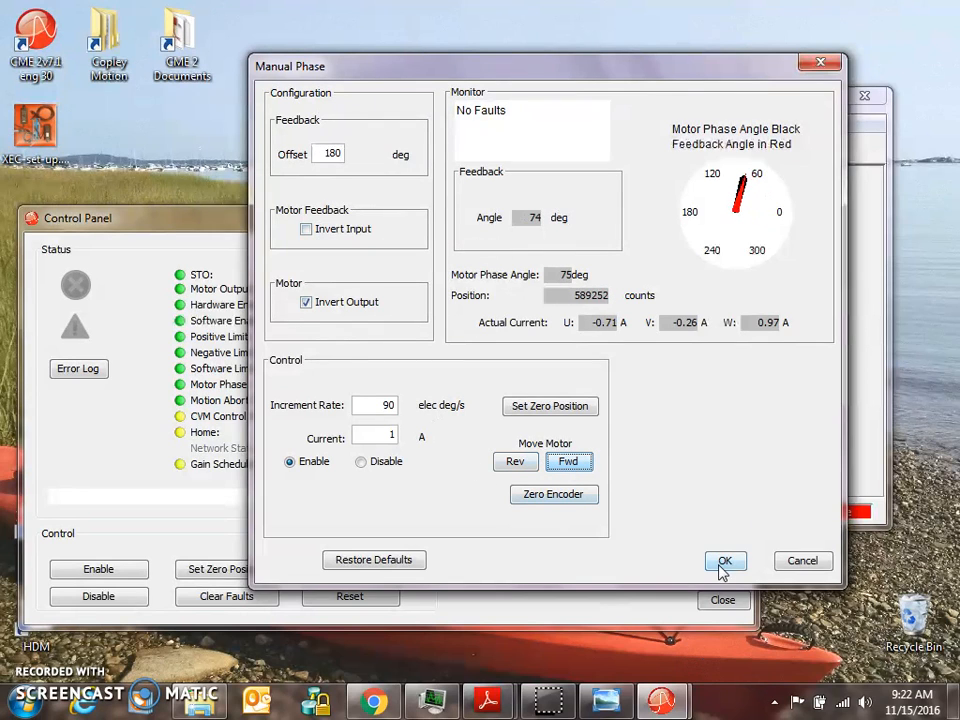
left_click(725, 560)
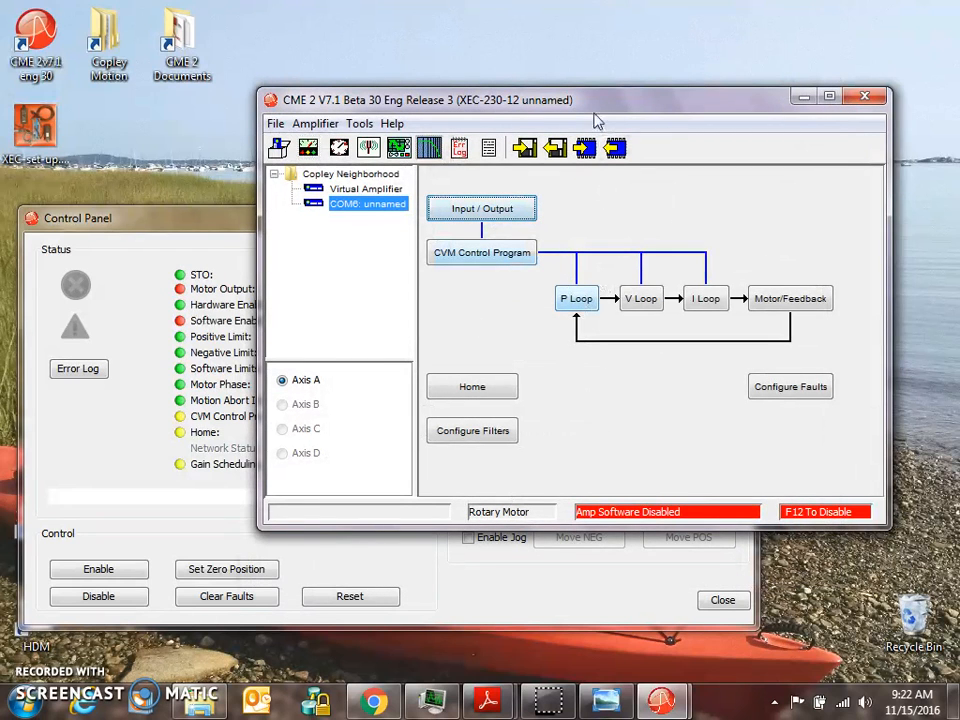
Run the current loop bandwidth measurement and dismiss the 700 Hz result.
left_click_drag(590, 99, 560, 94)
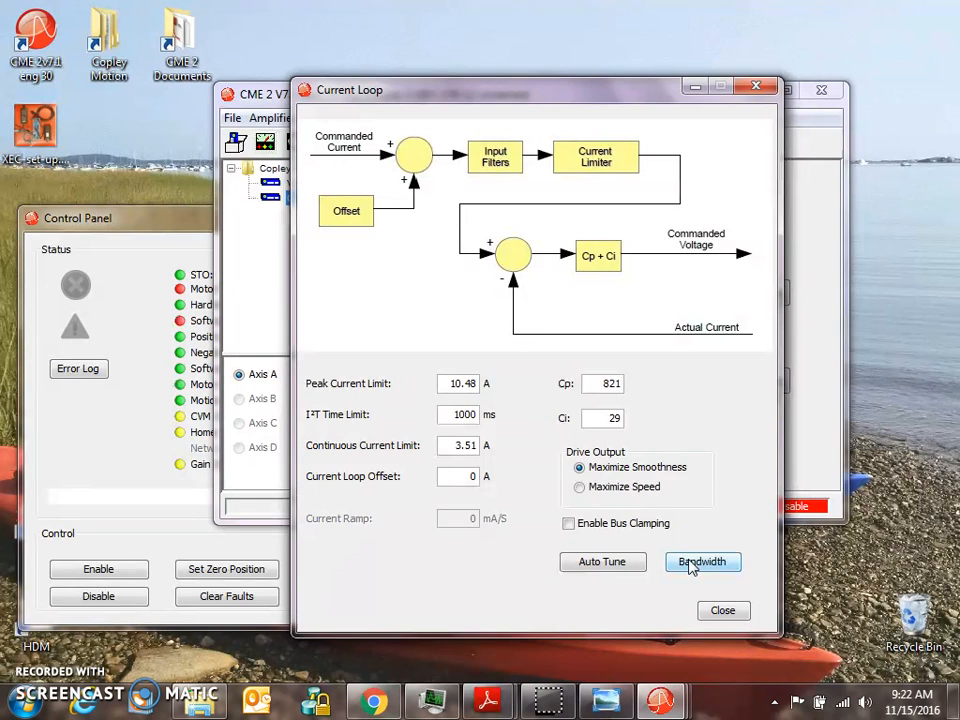
left_click(702, 561)
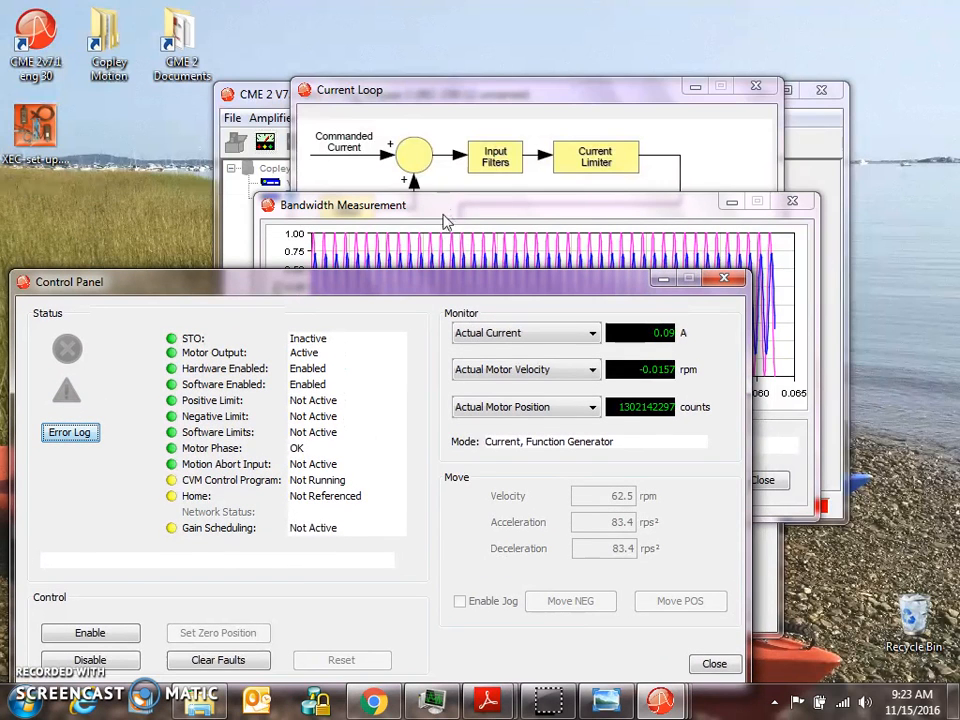
left_click(575, 480)
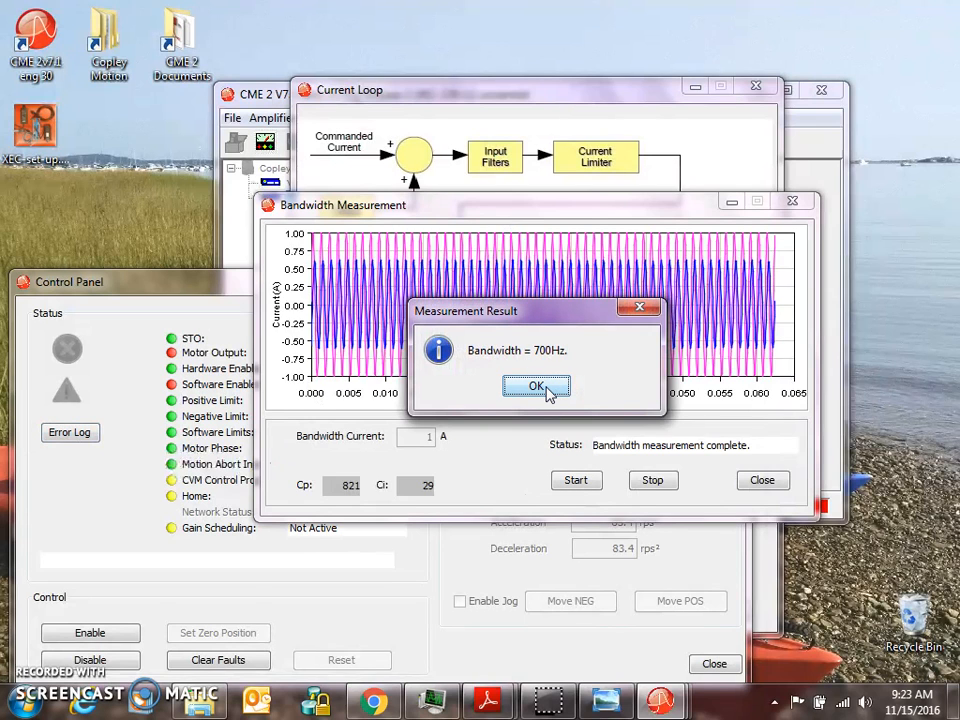
left_click(536, 387)
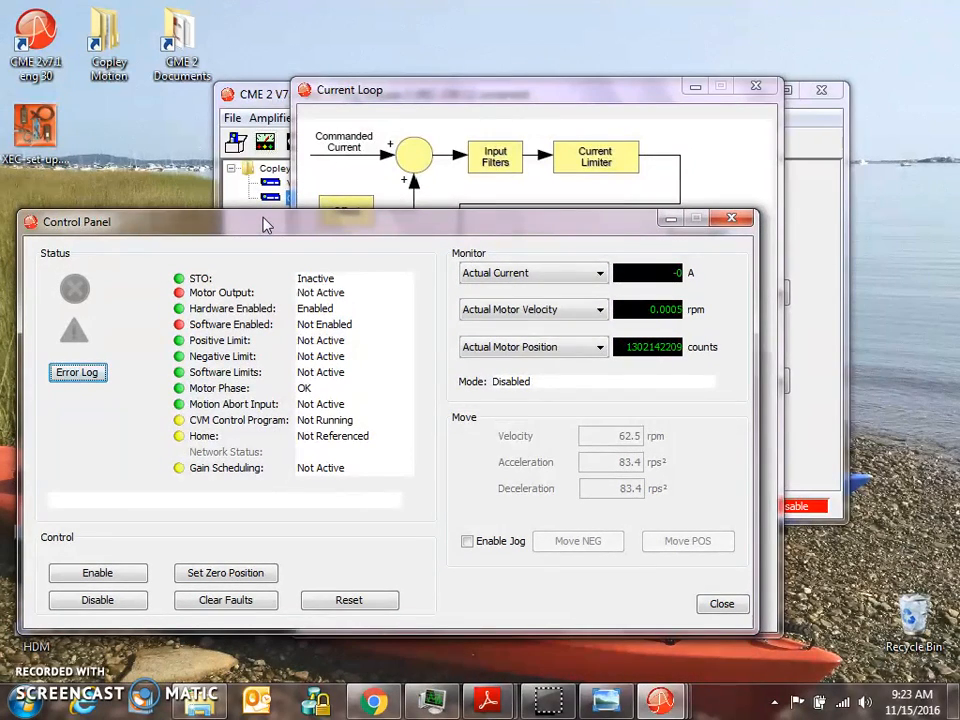
mouse_move(390, 452)
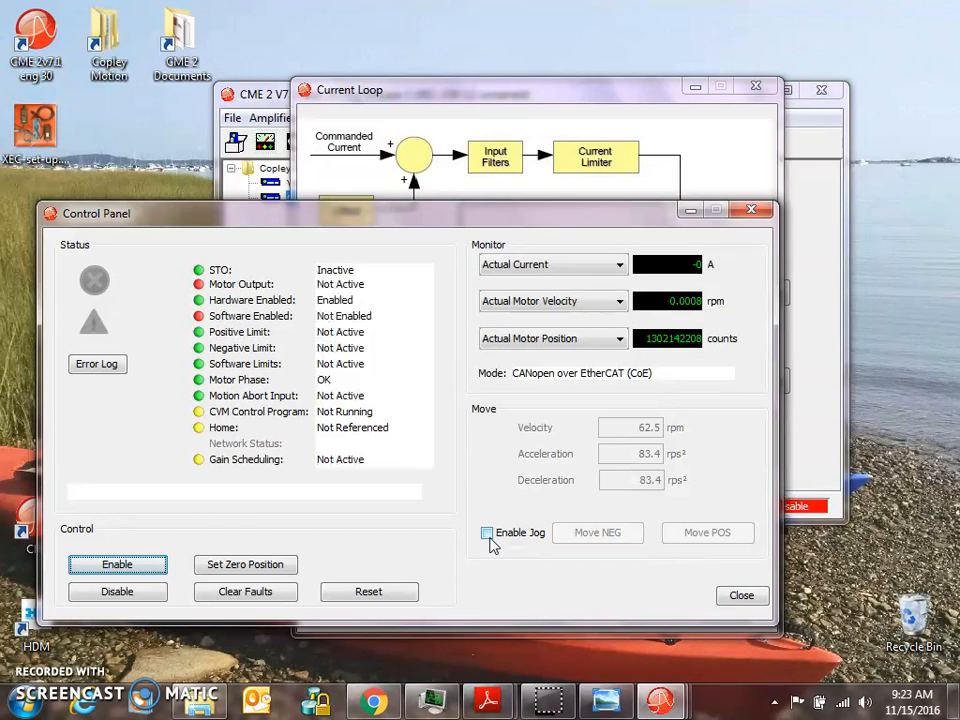
Turn on motor jogging with the Enable Jog checkbox in Control Panel.
left_click(487, 532)
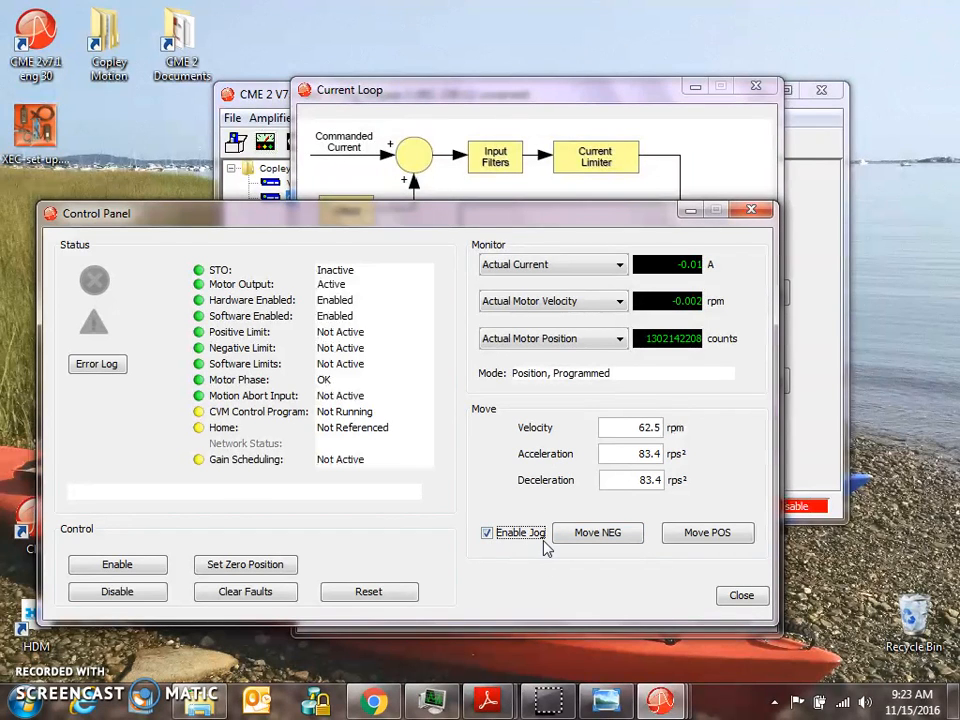
Jog the motor forward with Move POS at about 63 rpm, then reverse with Move NEG.
left_click(707, 532)
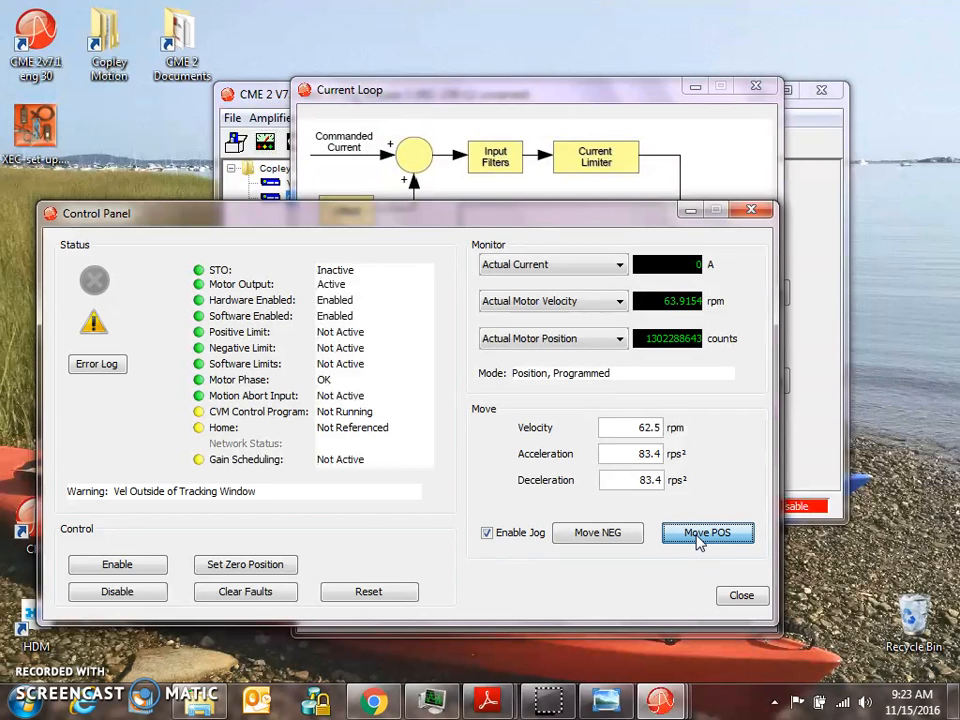
left_click(707, 532)
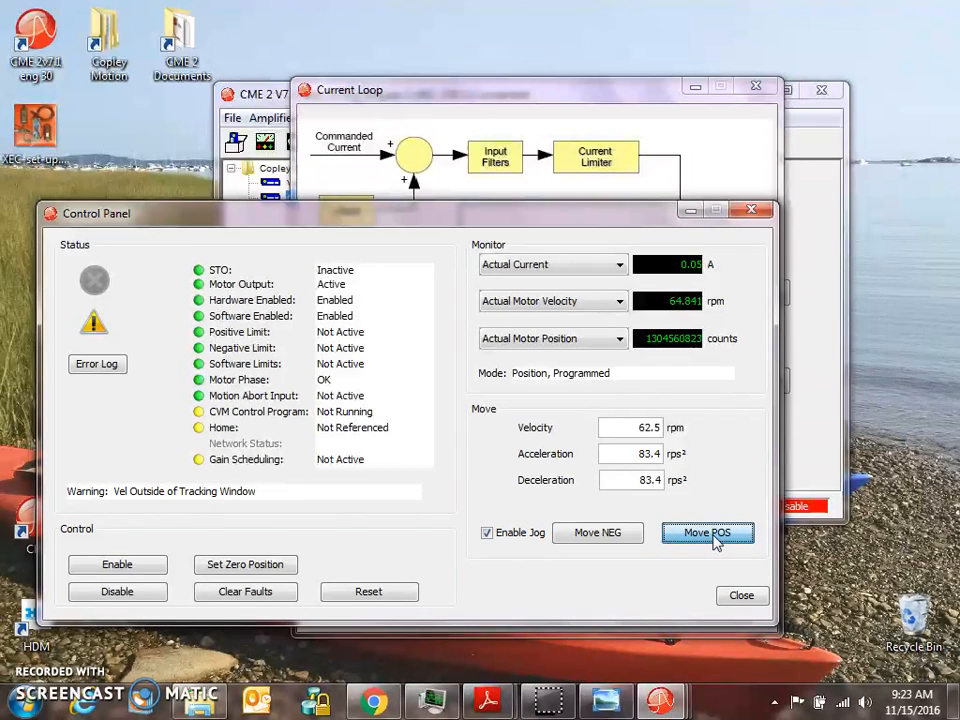
left_click(707, 532)
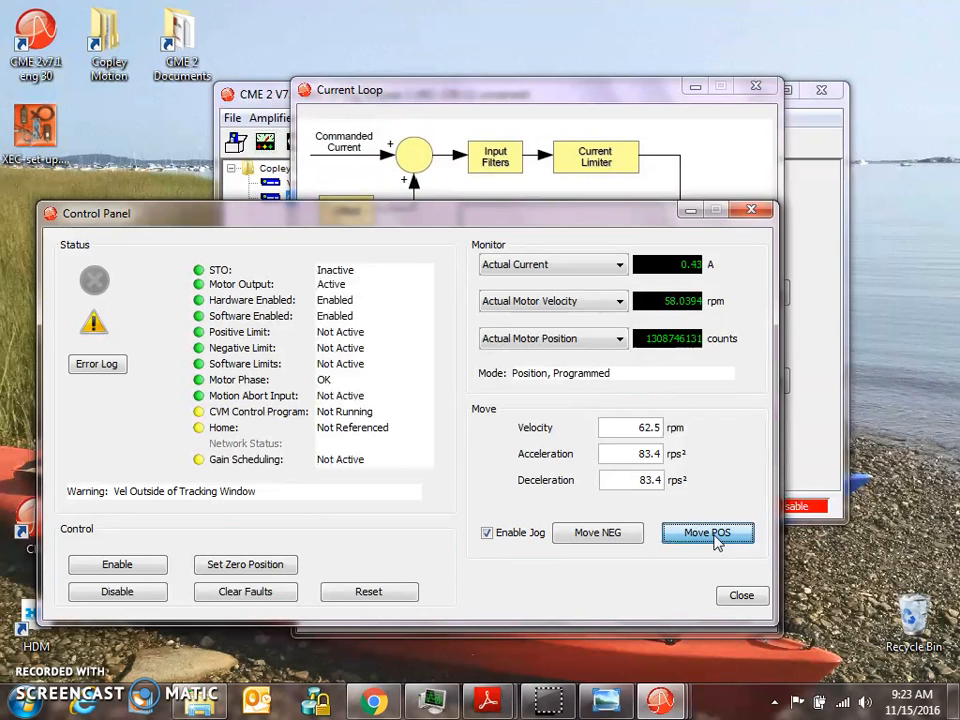
left_click(707, 532)
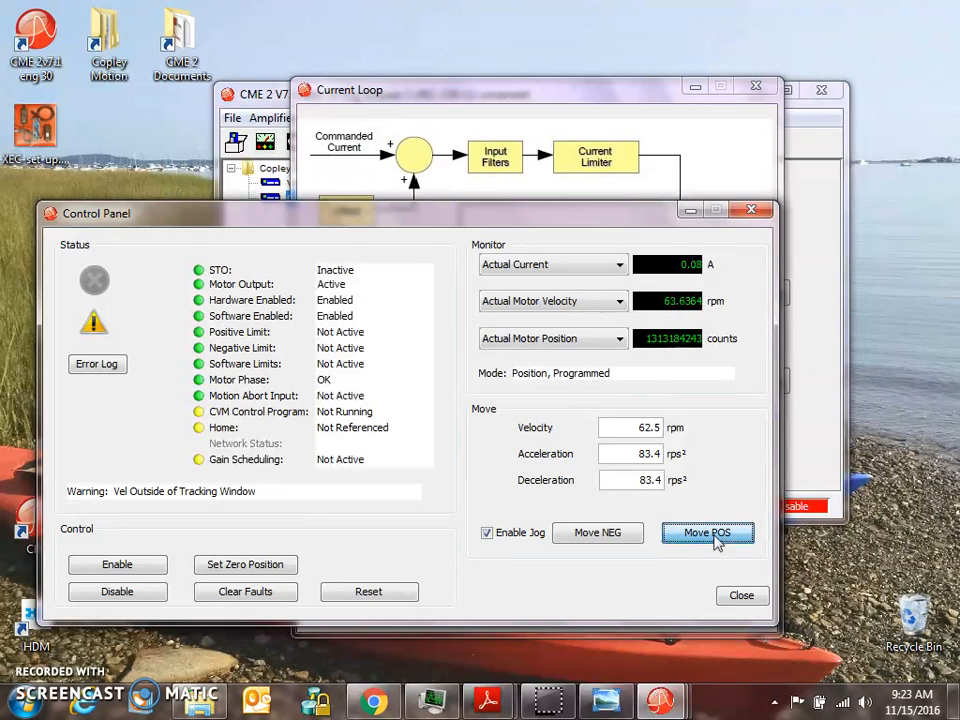
left_click(597, 532)
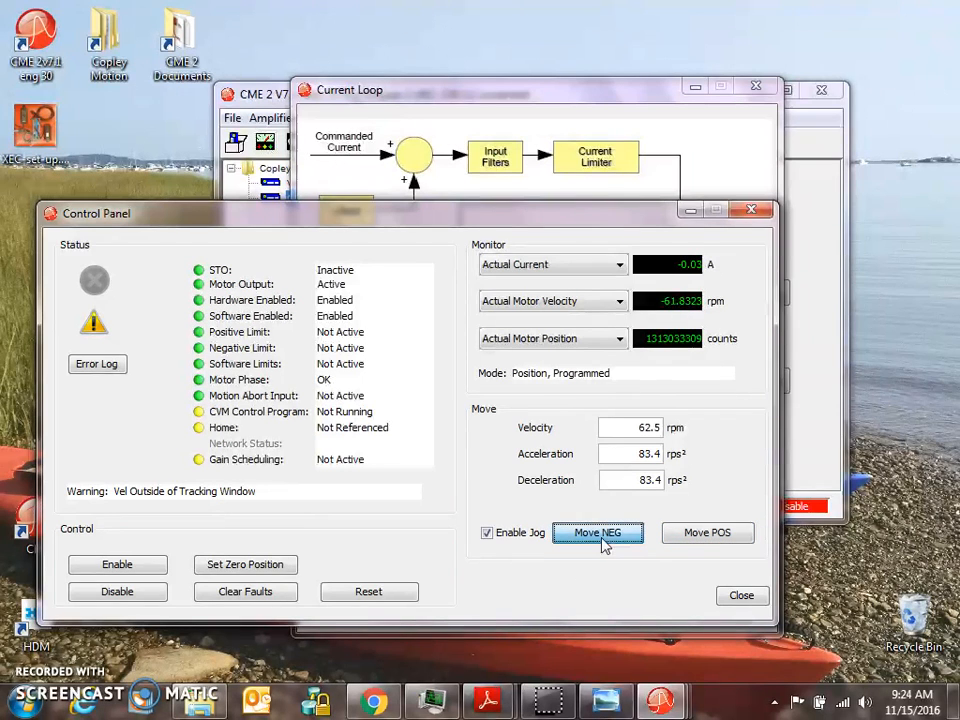